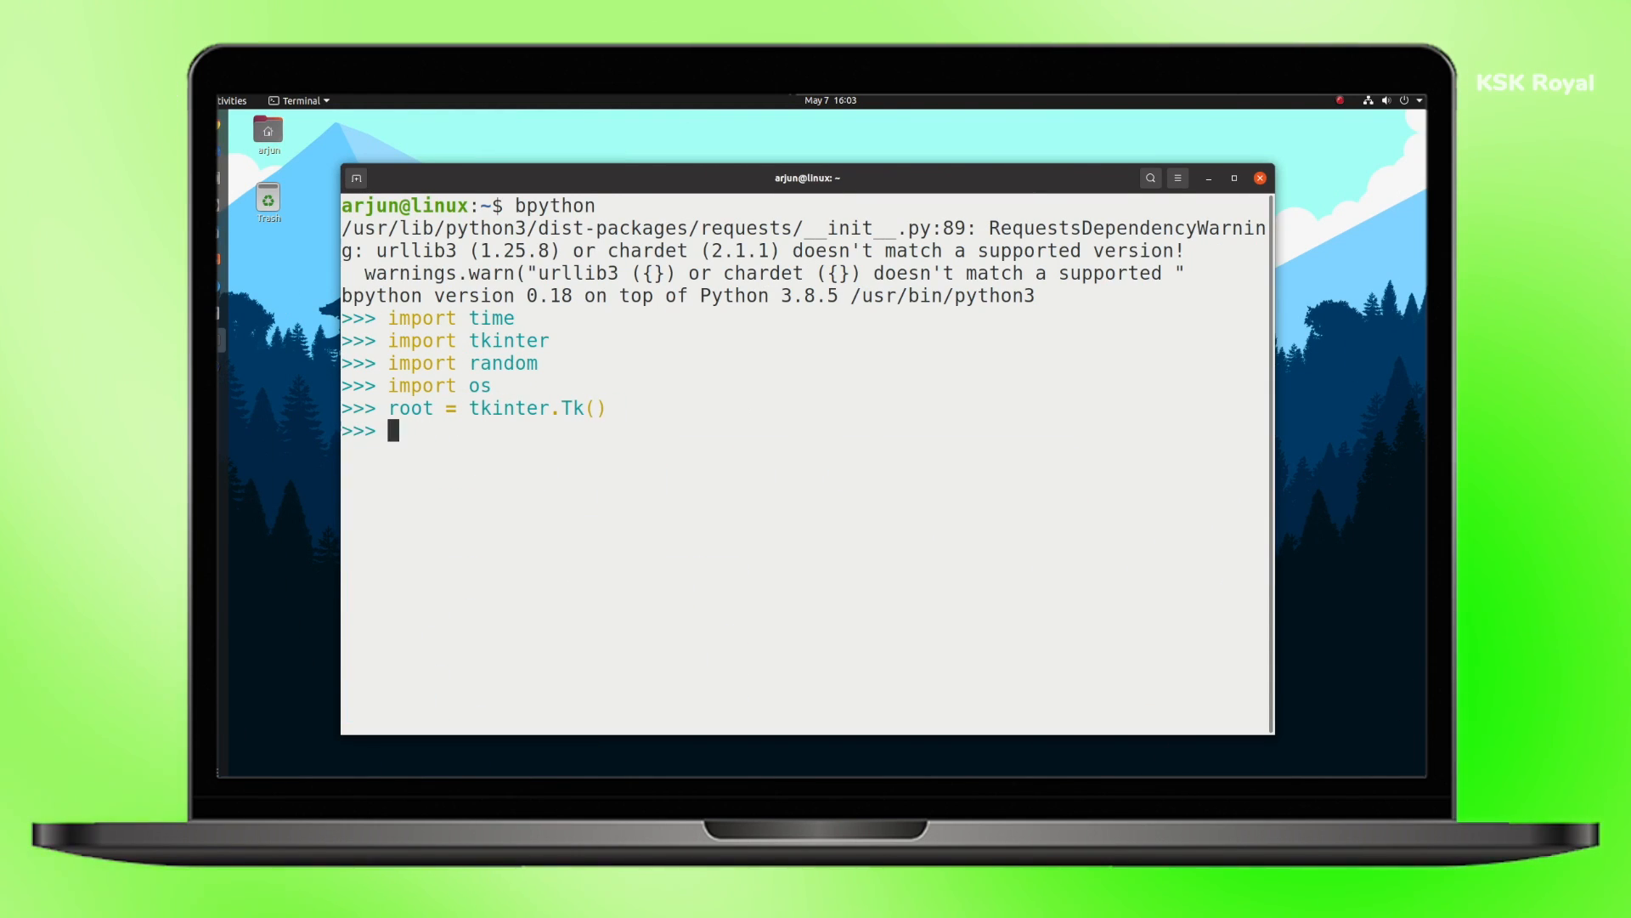
Run the speedtest, then view bpytop's CPU, memory, disk, network and process dashboard.
text(button = tkinter.Button(te)
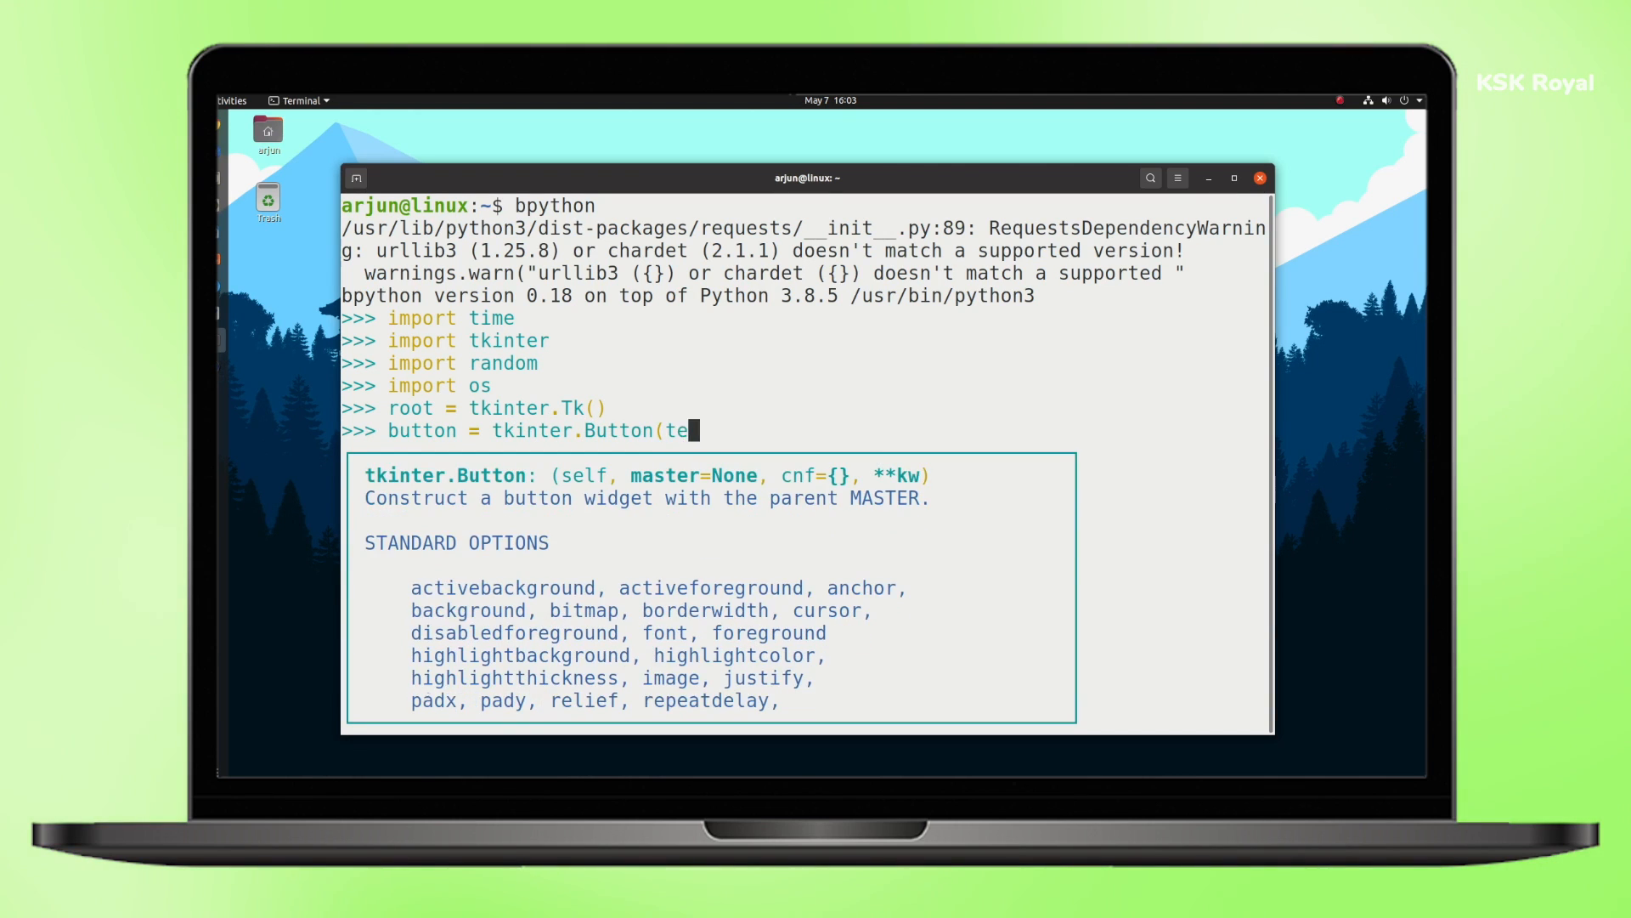
text(xt="Submit",)
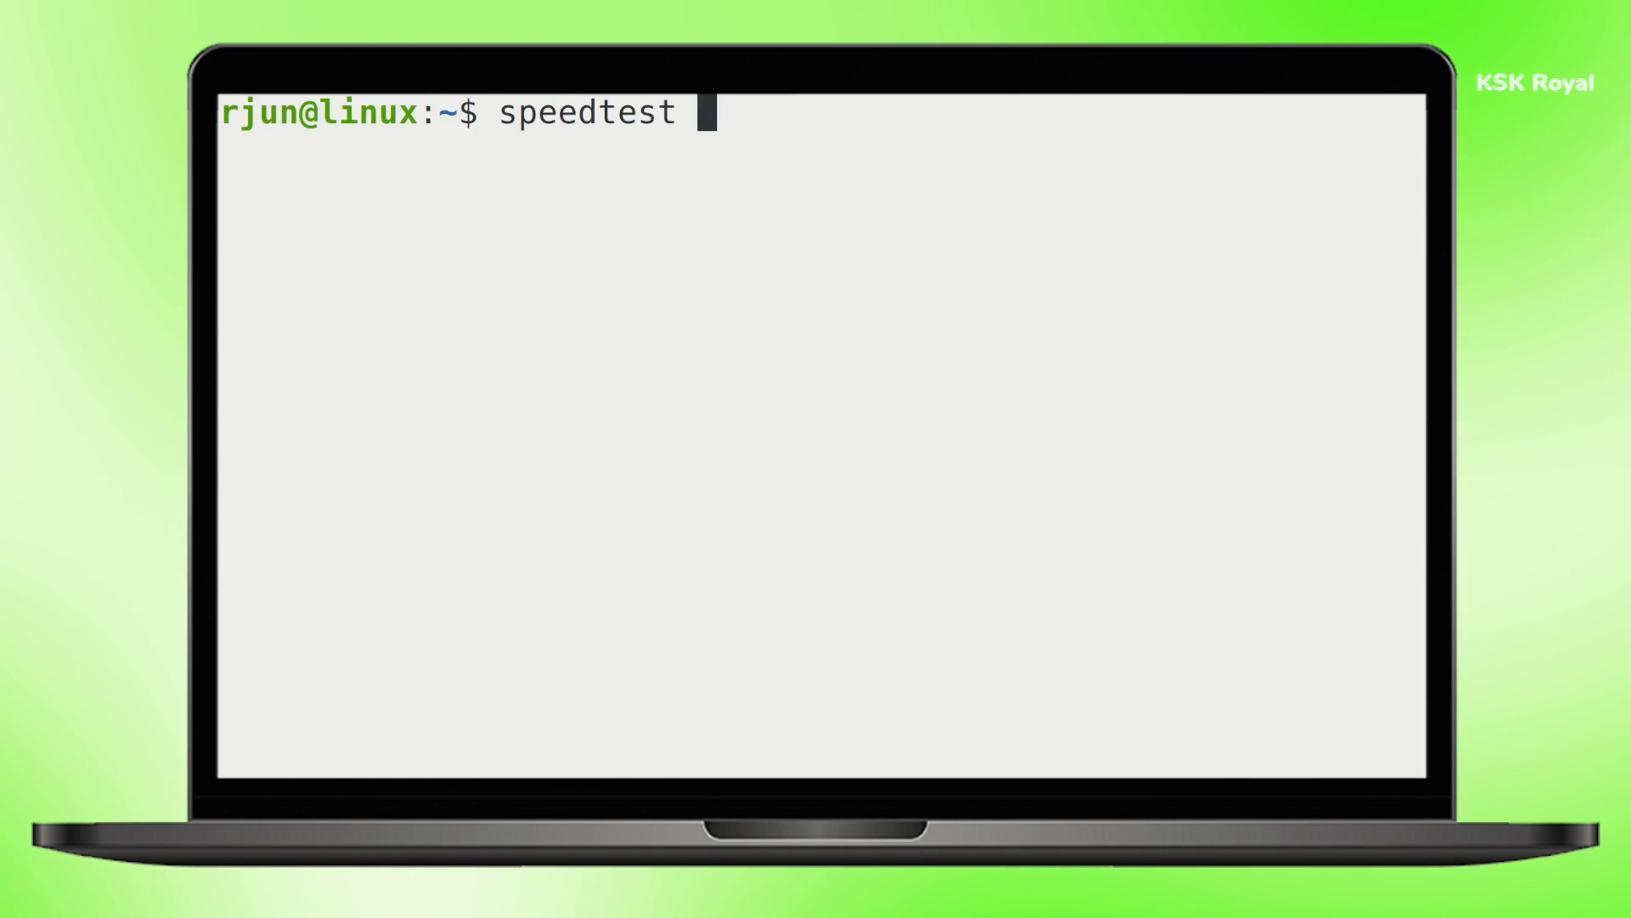
key(Return)
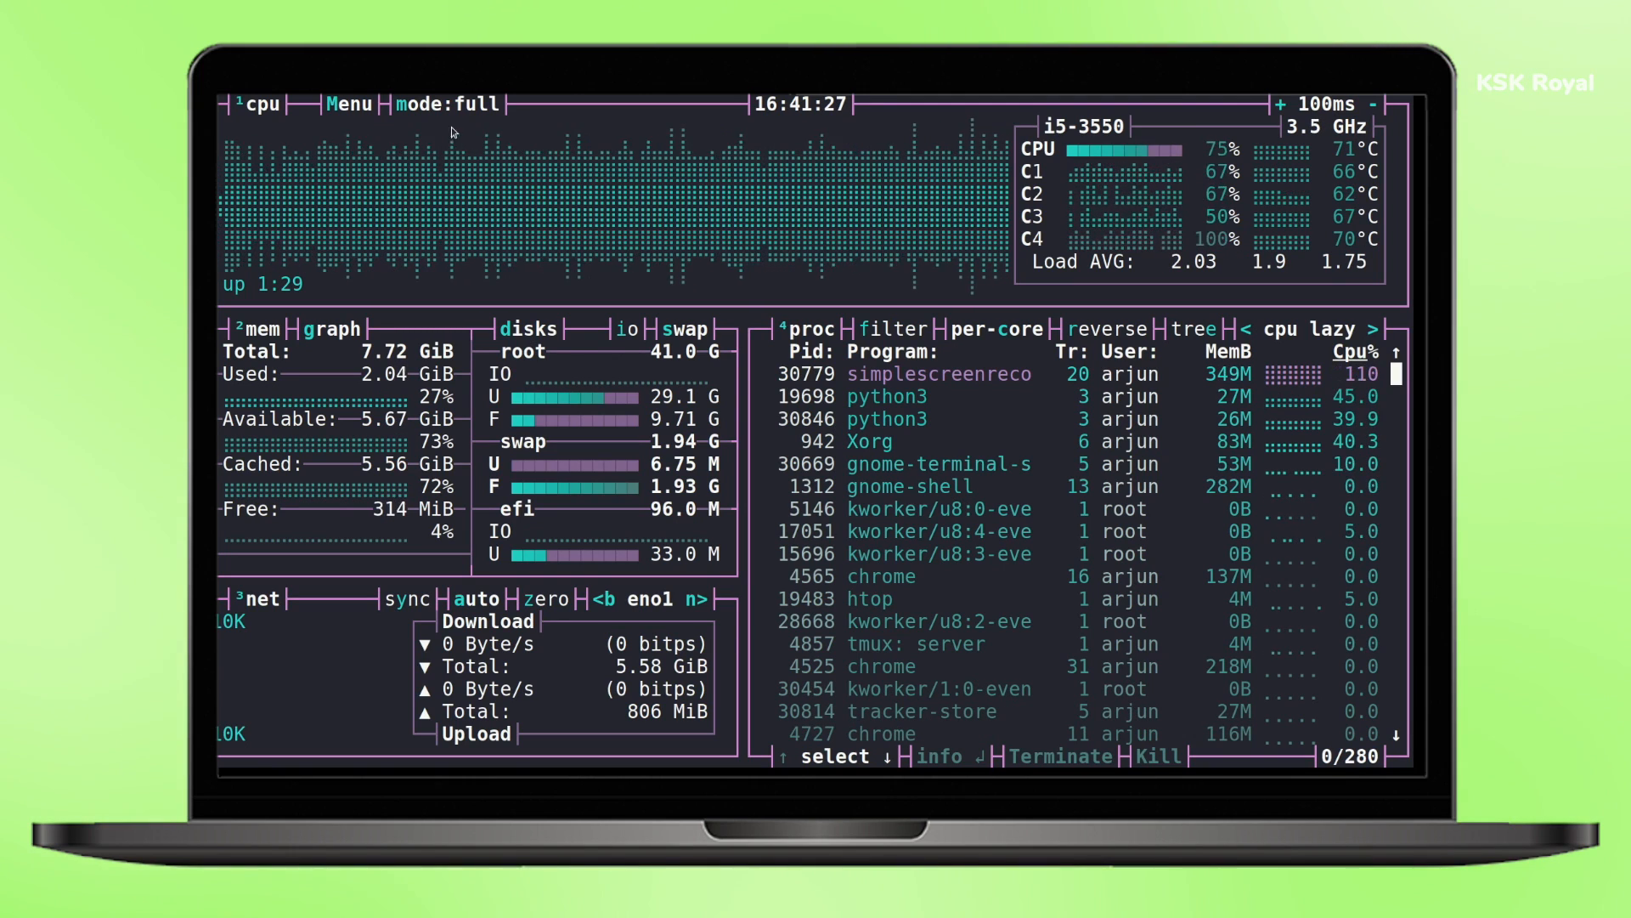
click(448, 104)
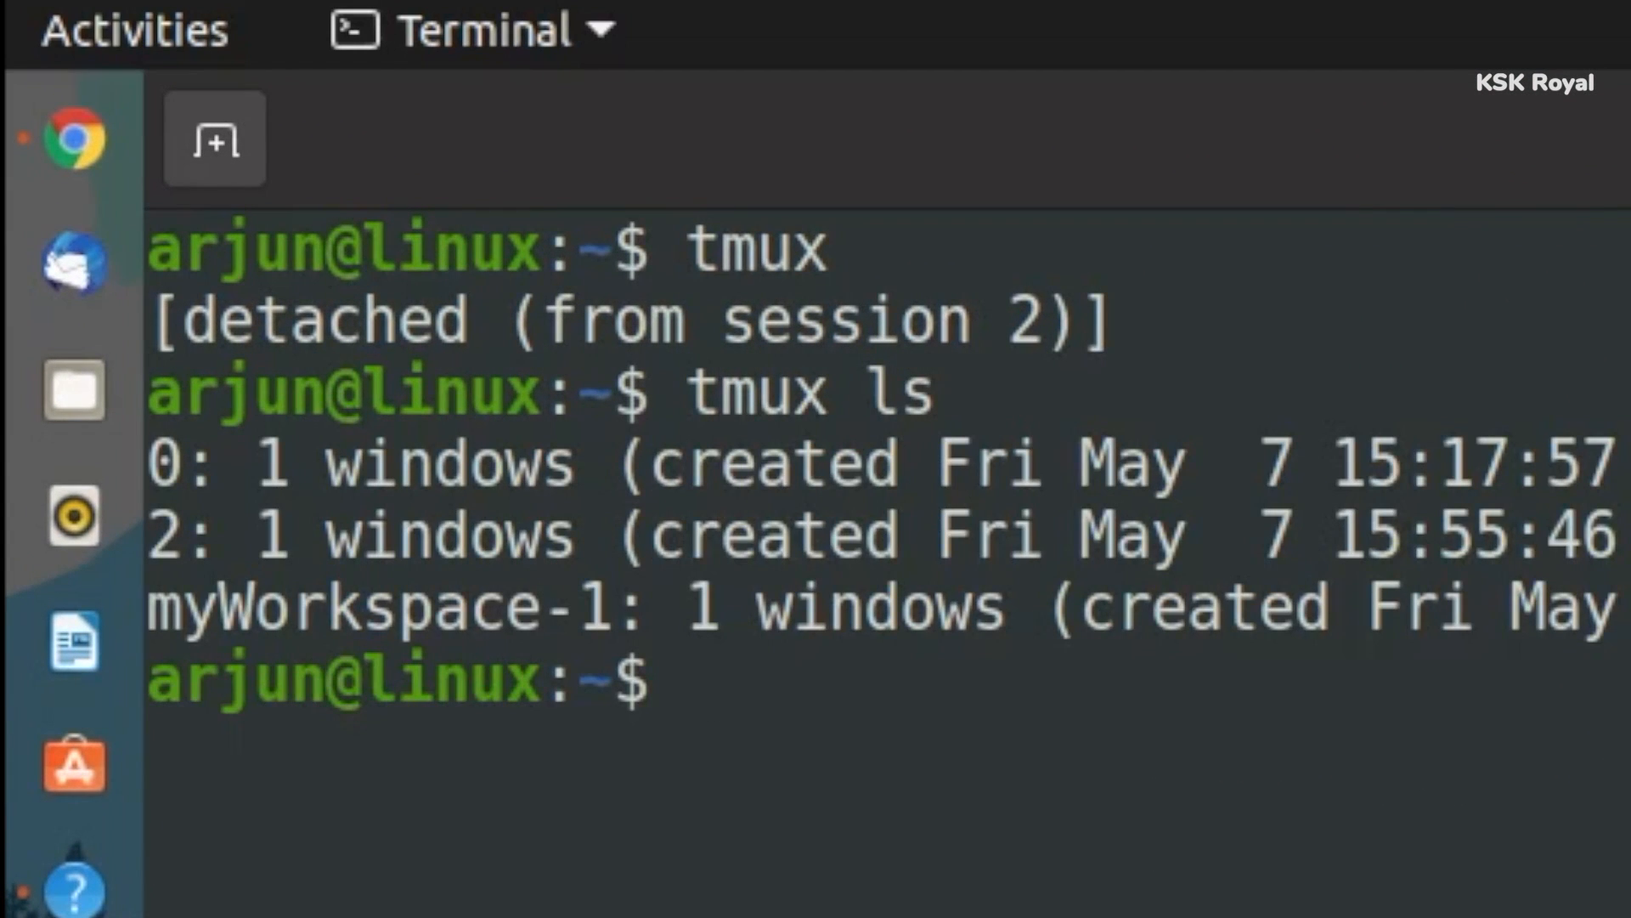
Attach to tmux session 2, then join myWorkspace after fixing the misspelled session name.
text(tmux)
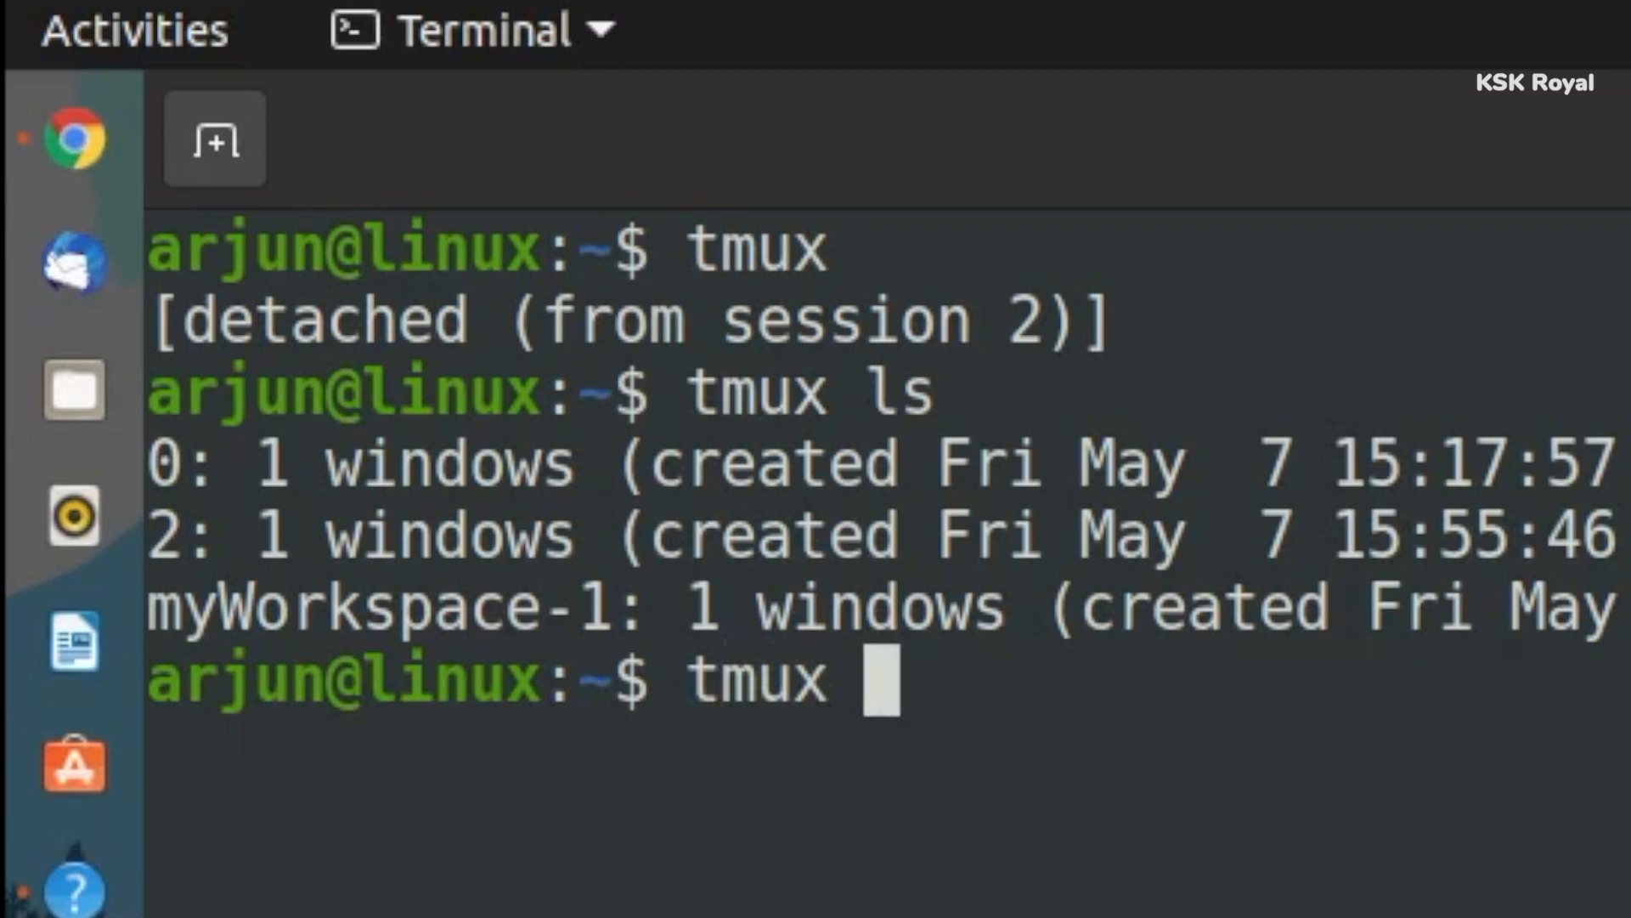
text(attach -t 2)
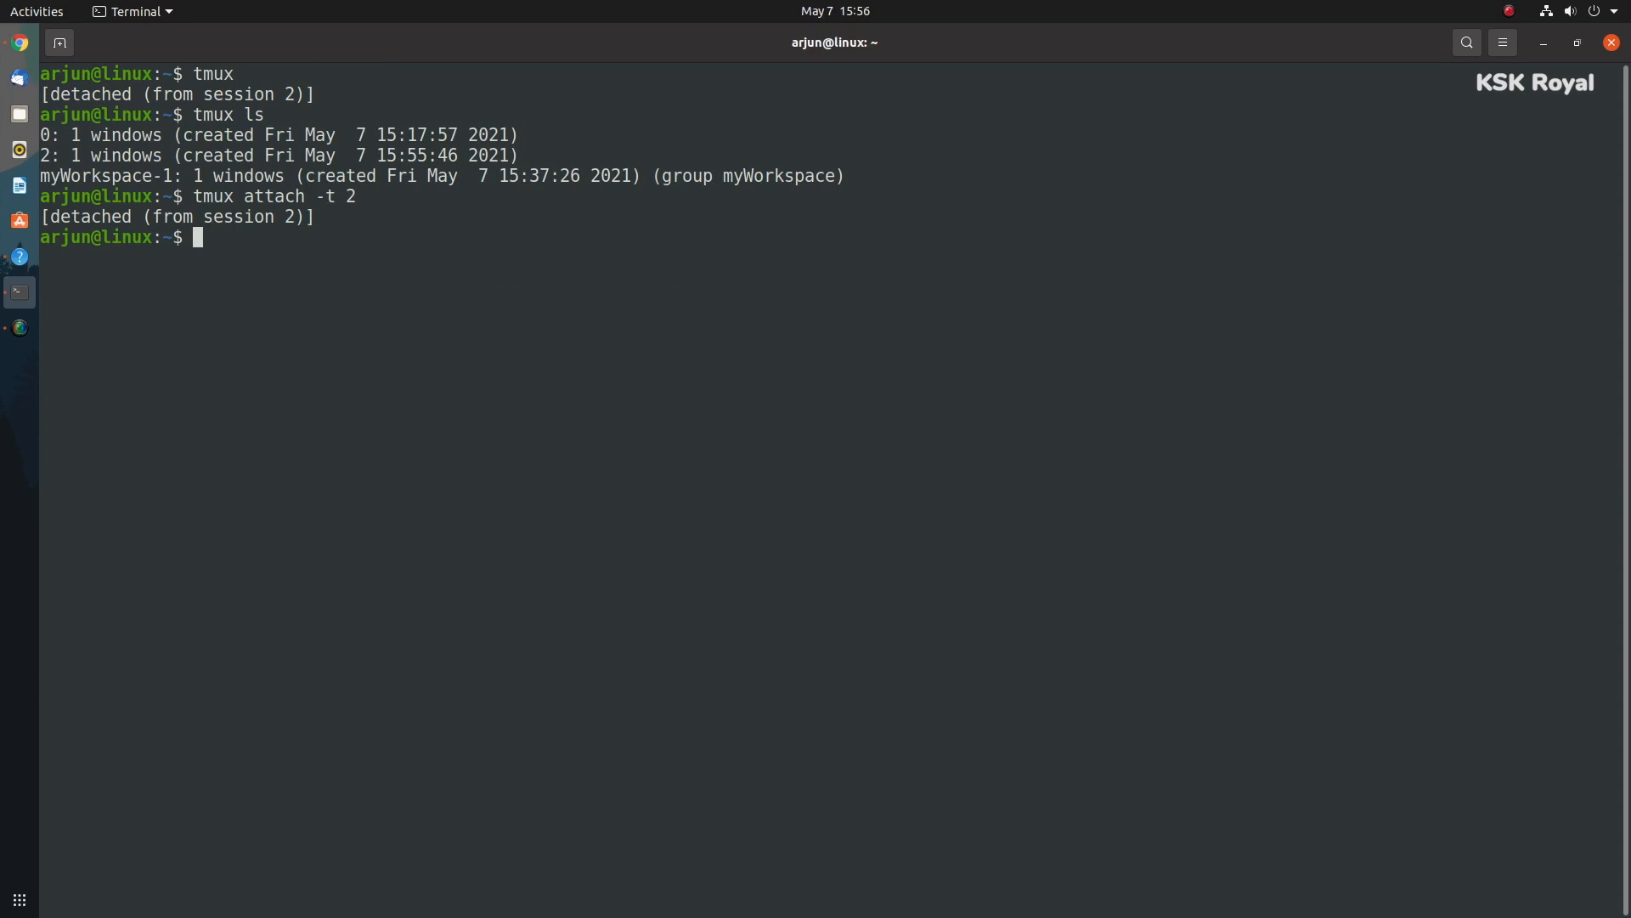
text(tmux attach)
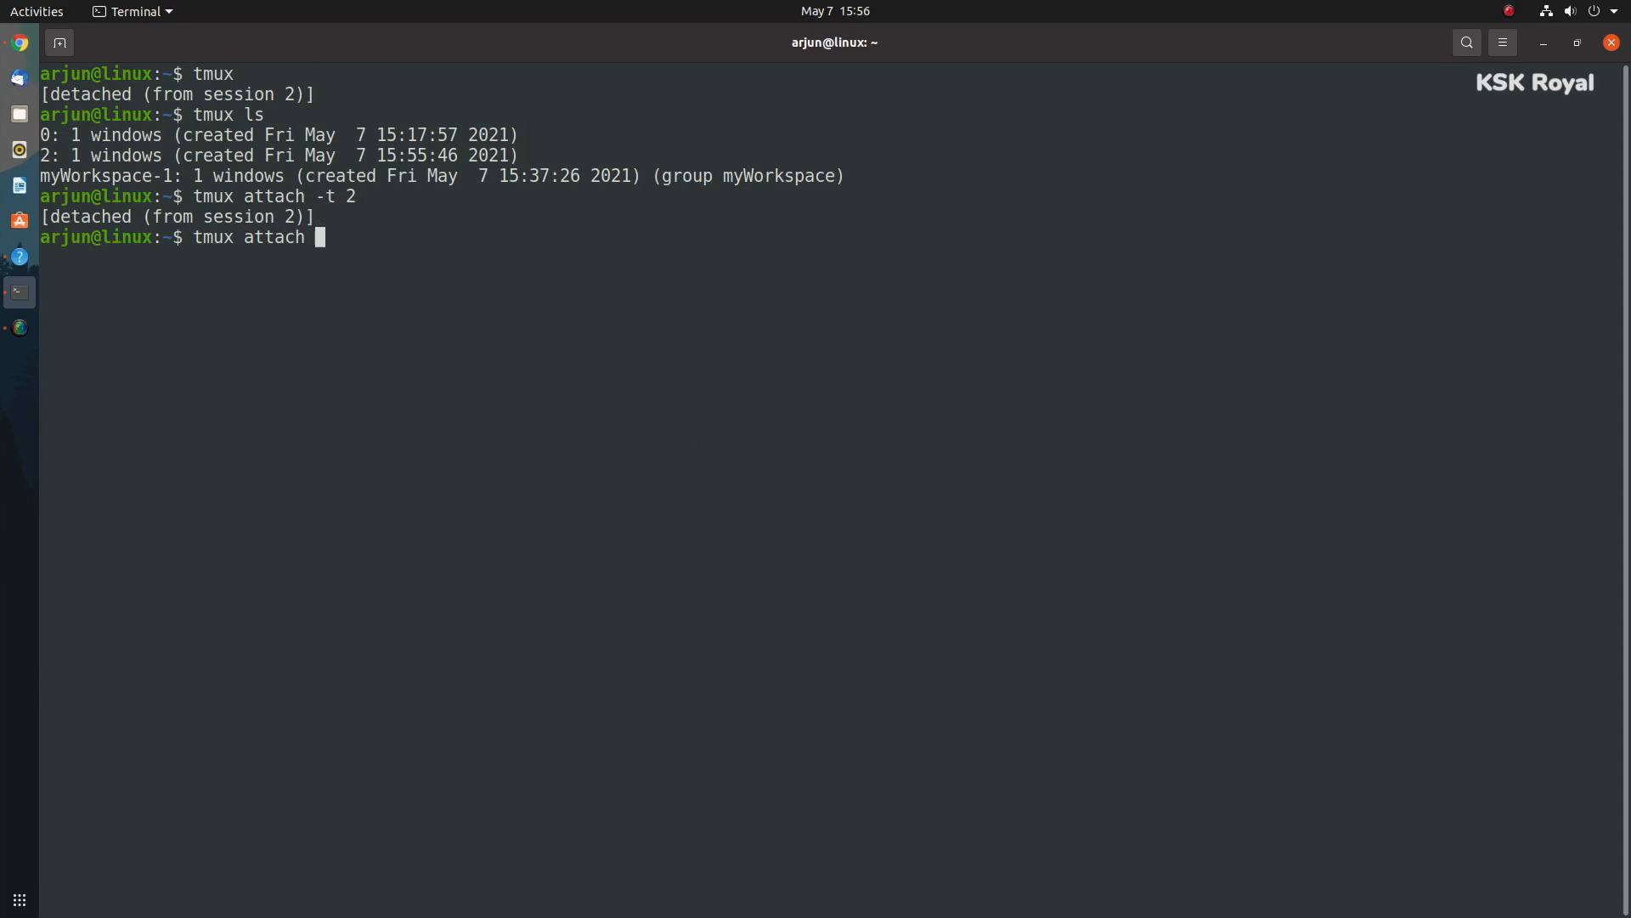
text(-t myWorksapce)
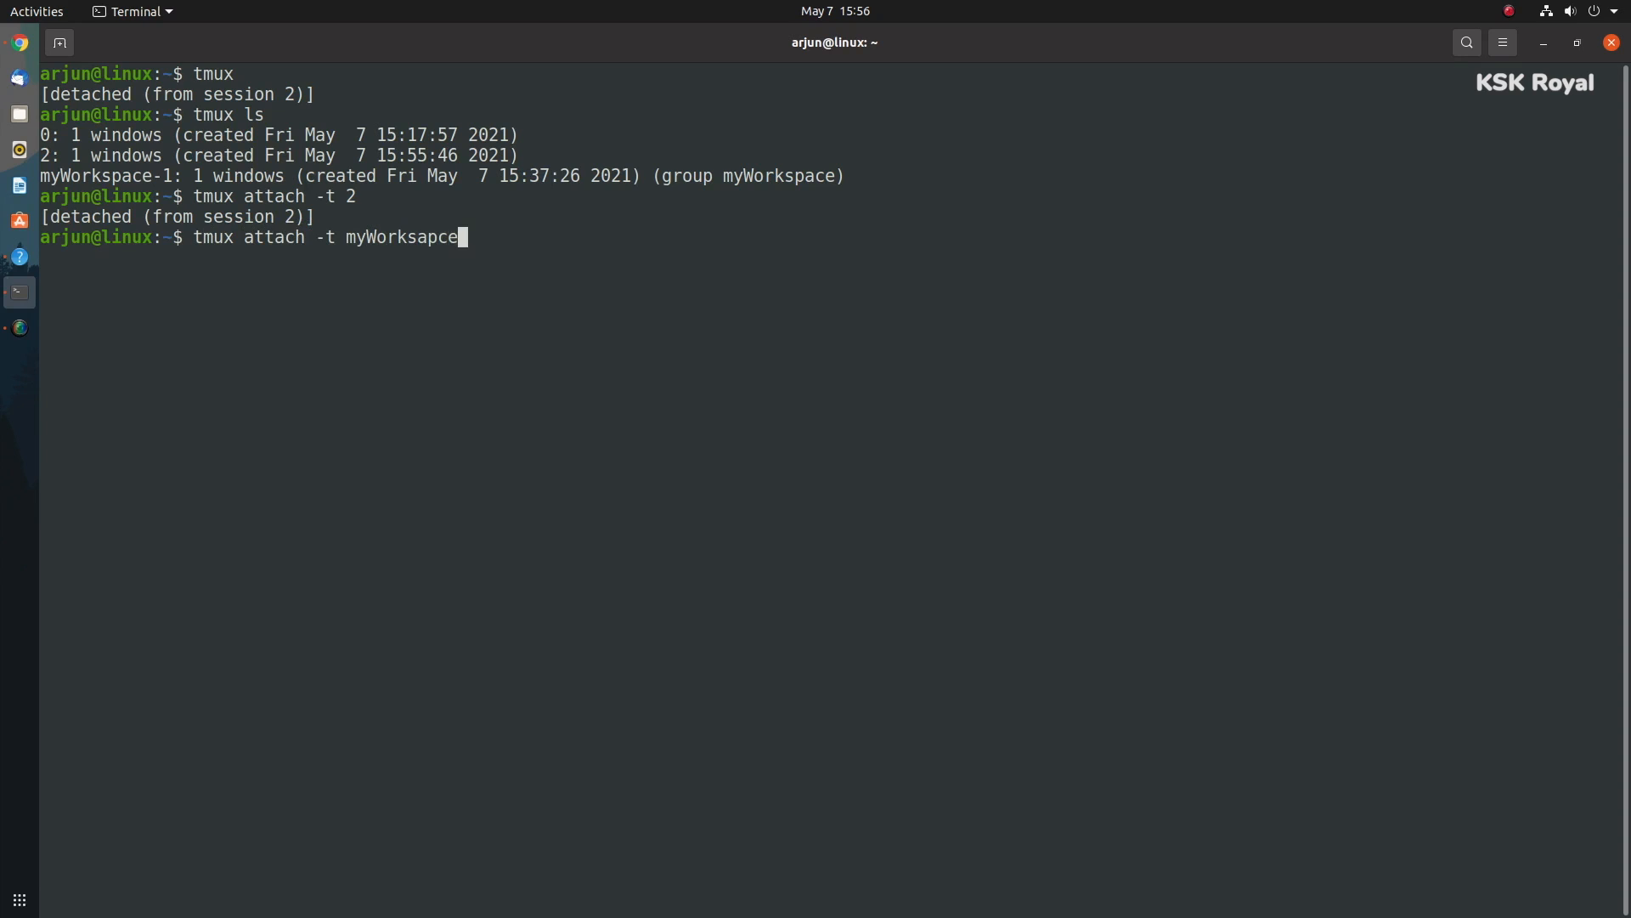
key(BackSpace)
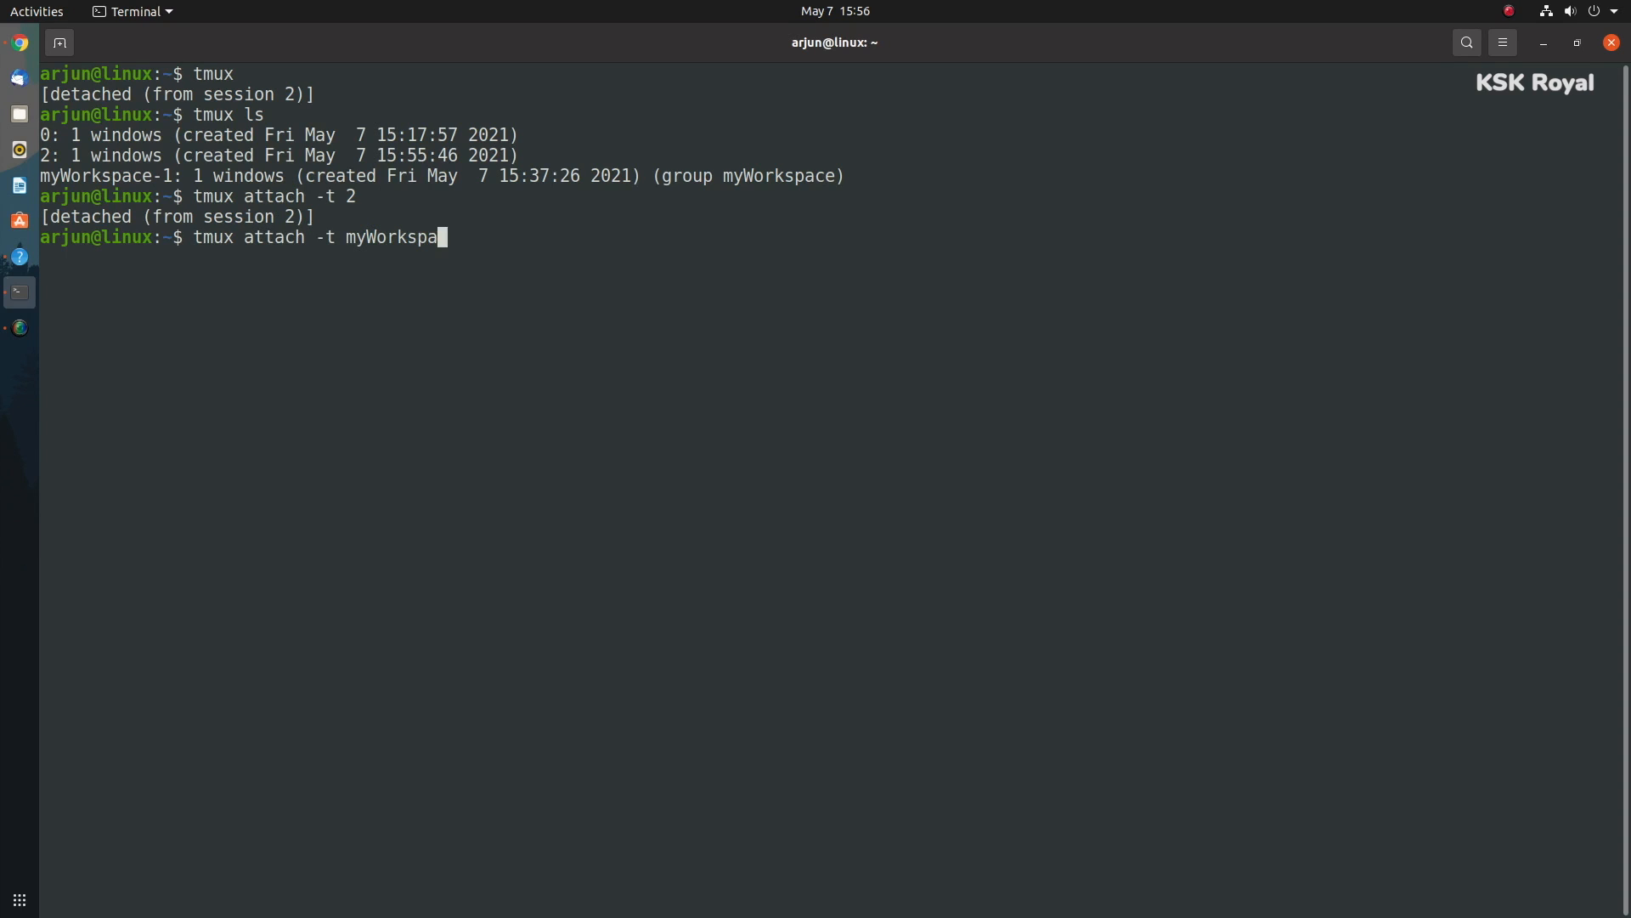
key(Return)
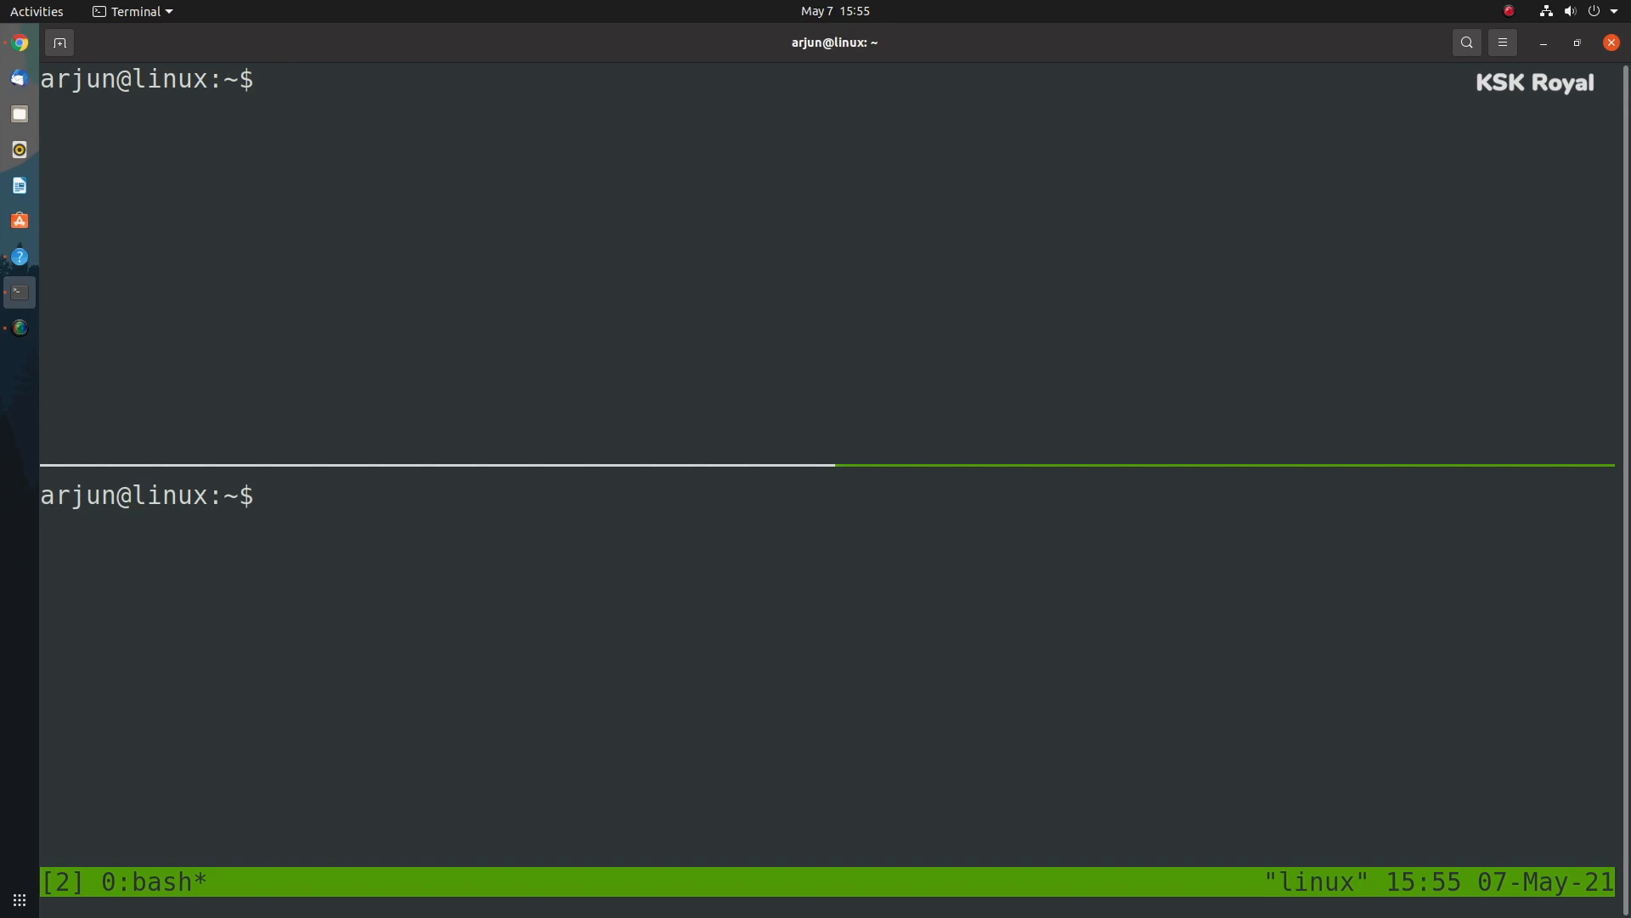
Run htop in one tmux pane and start cmus in the right pane.
text(htop)
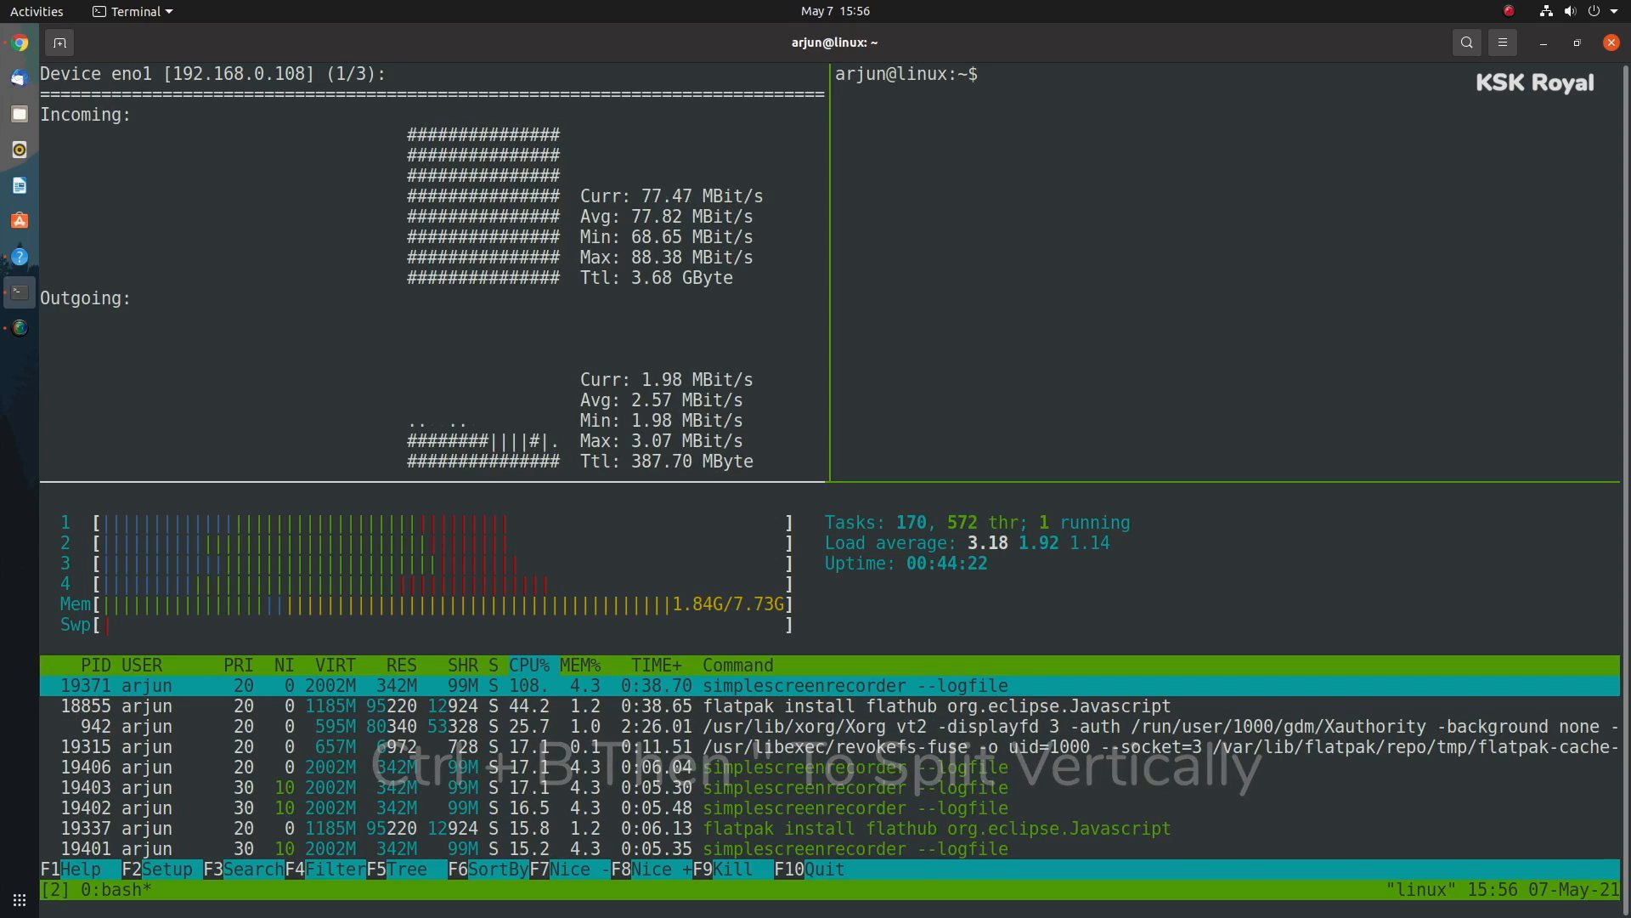
text(cmus)
text(sl)
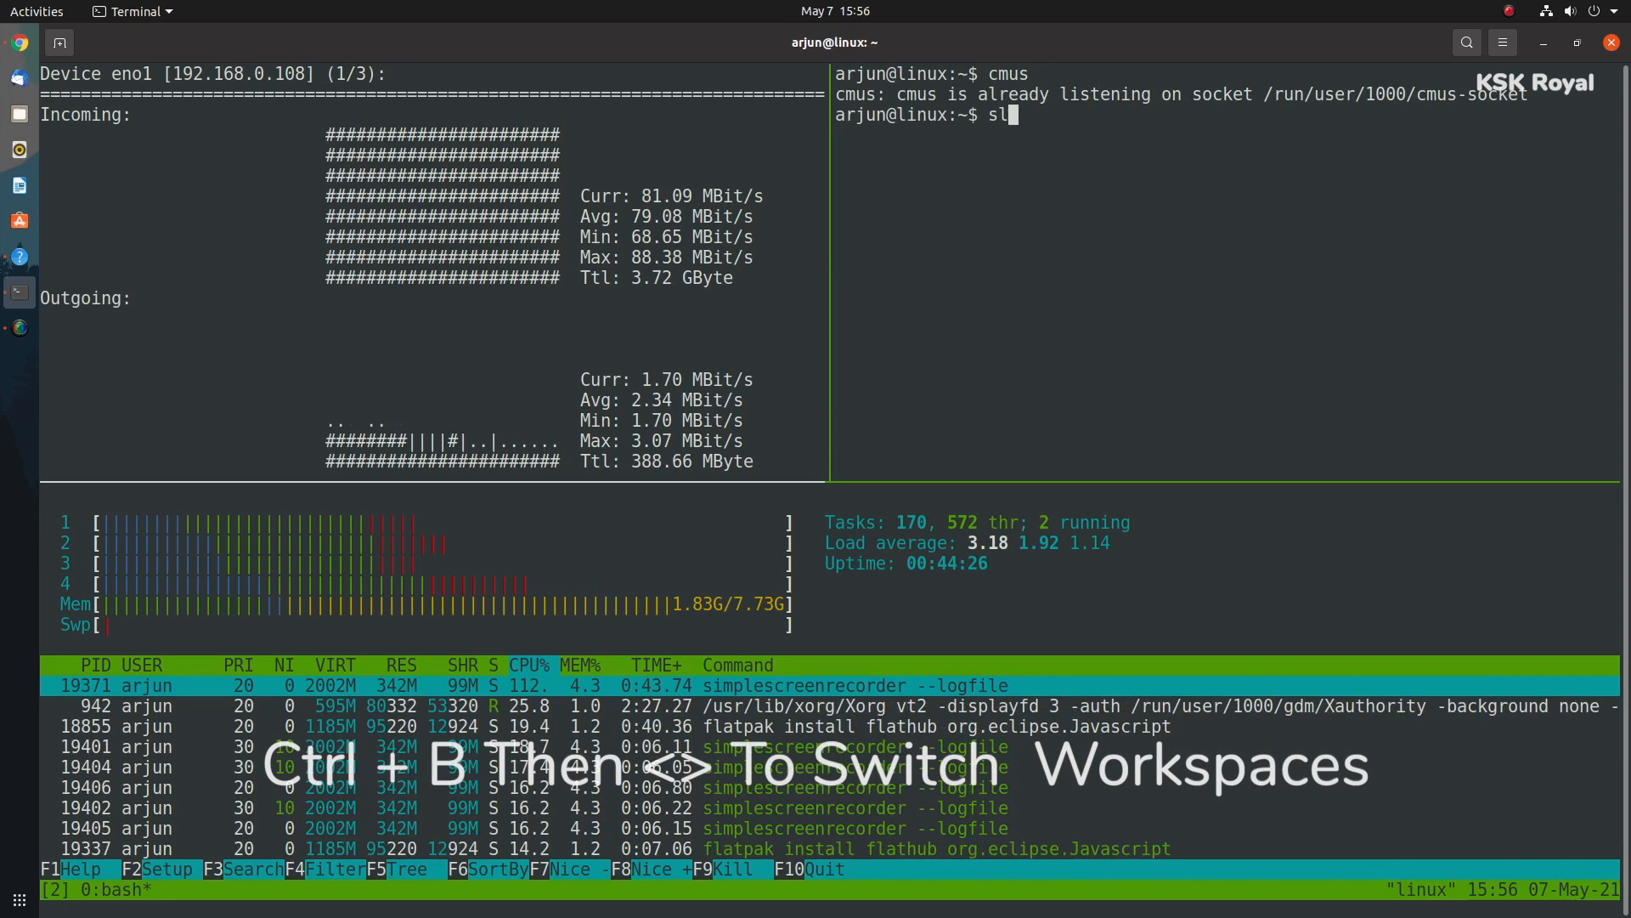
key(Return)
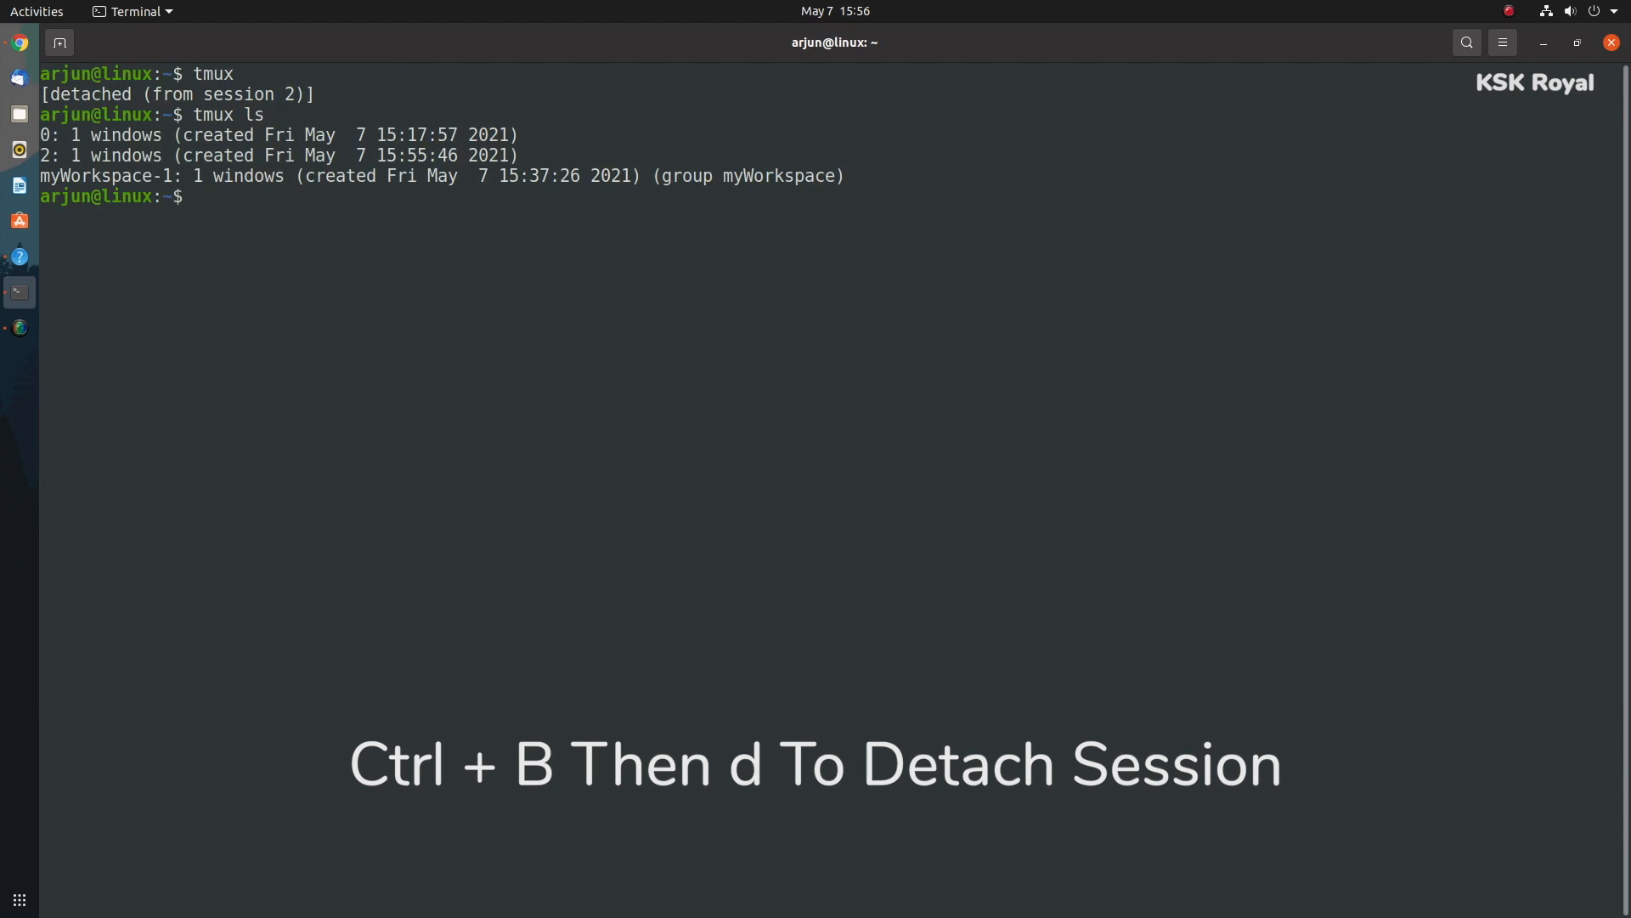
Reattach to tmux session 2, then run tmux attach for the myWorkspace session.
text(tmux)
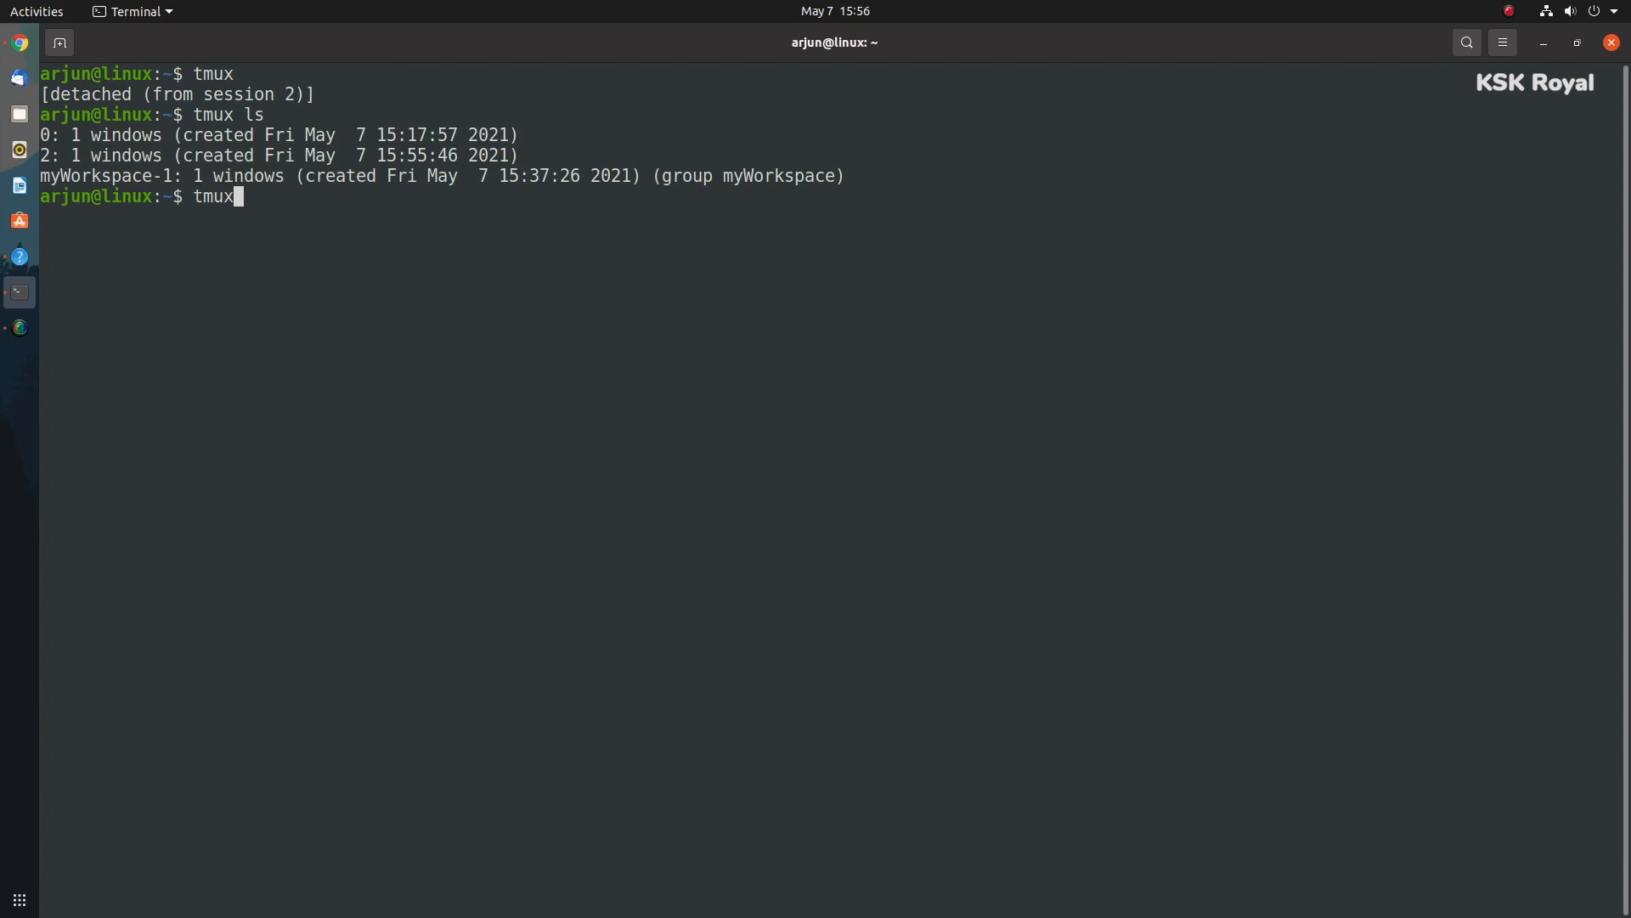
text(attach -t)
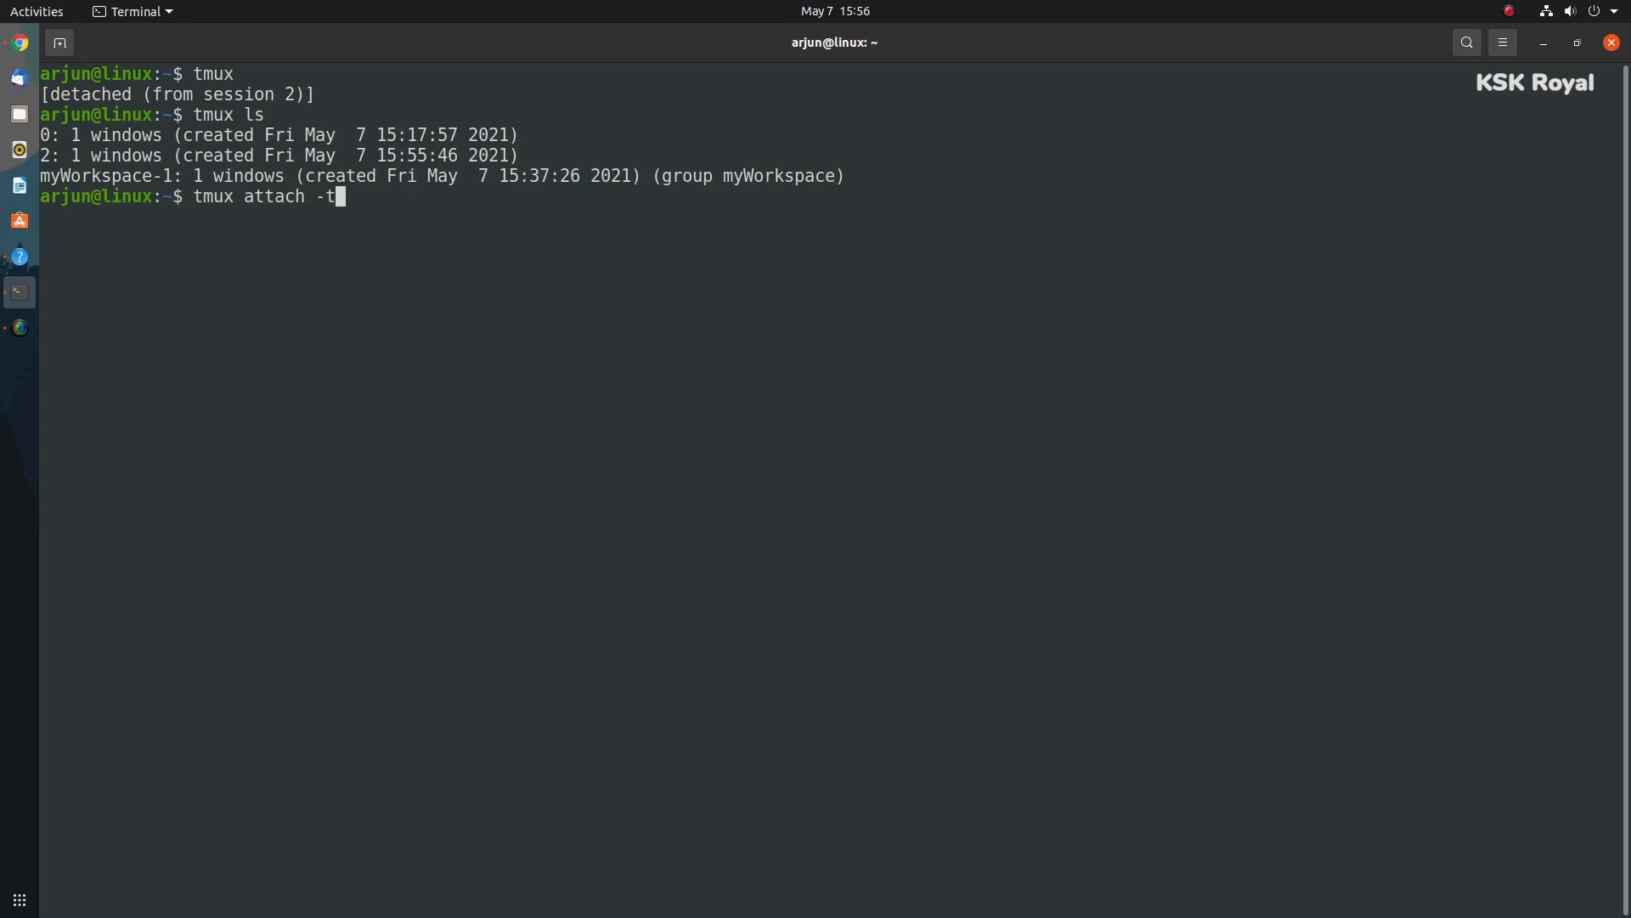
key(Return)
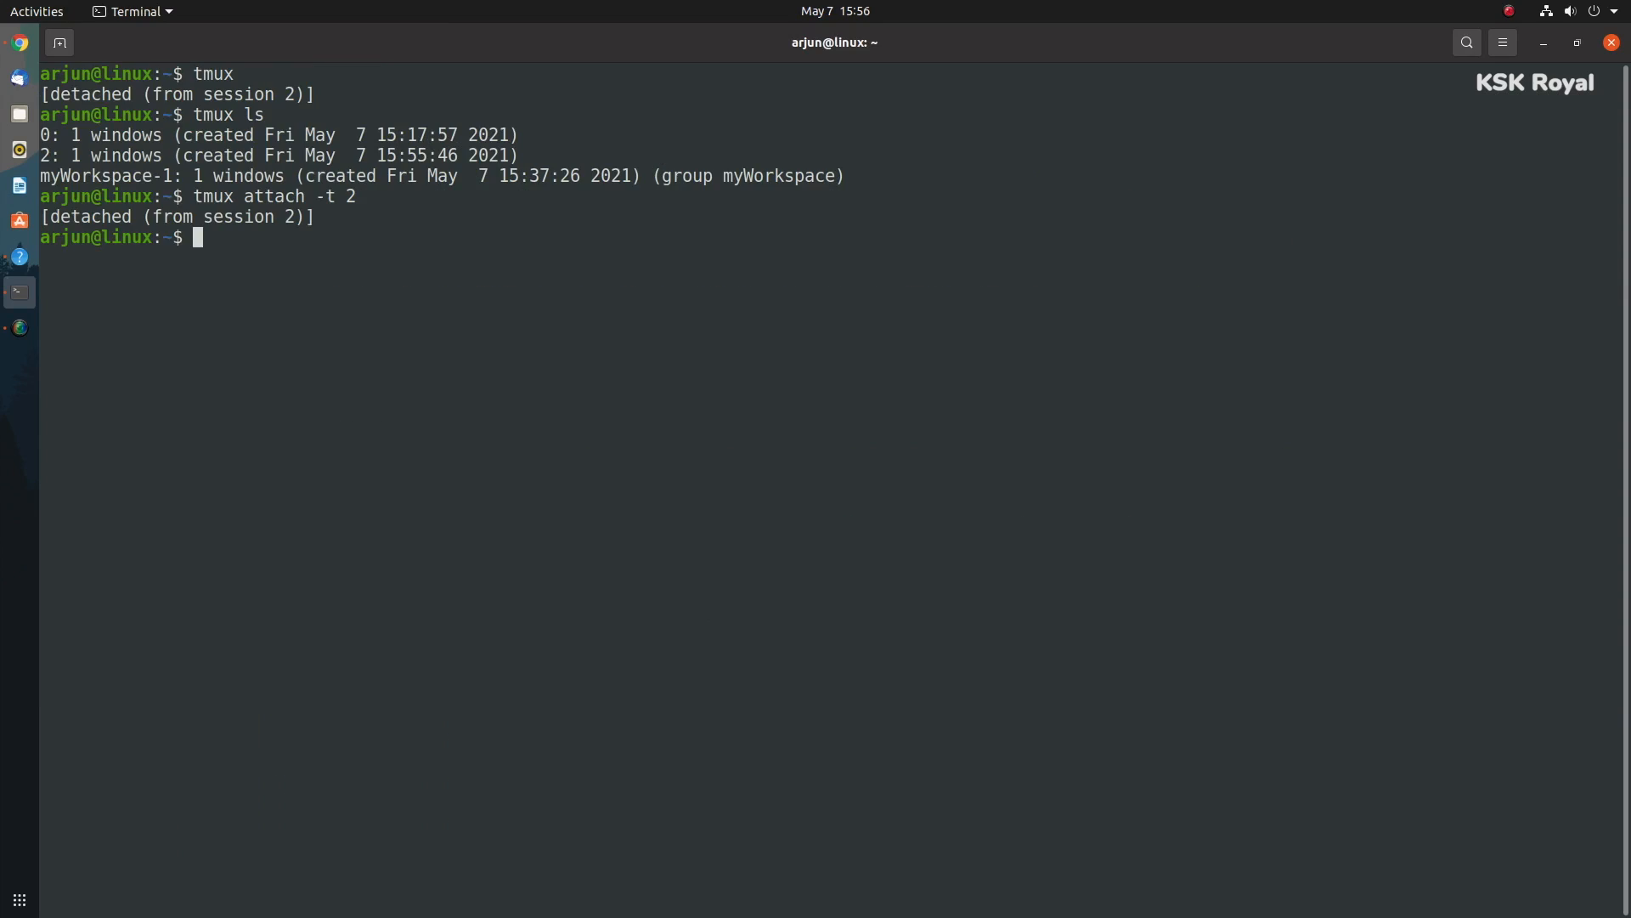
text(tmux attach -t myWorksp)
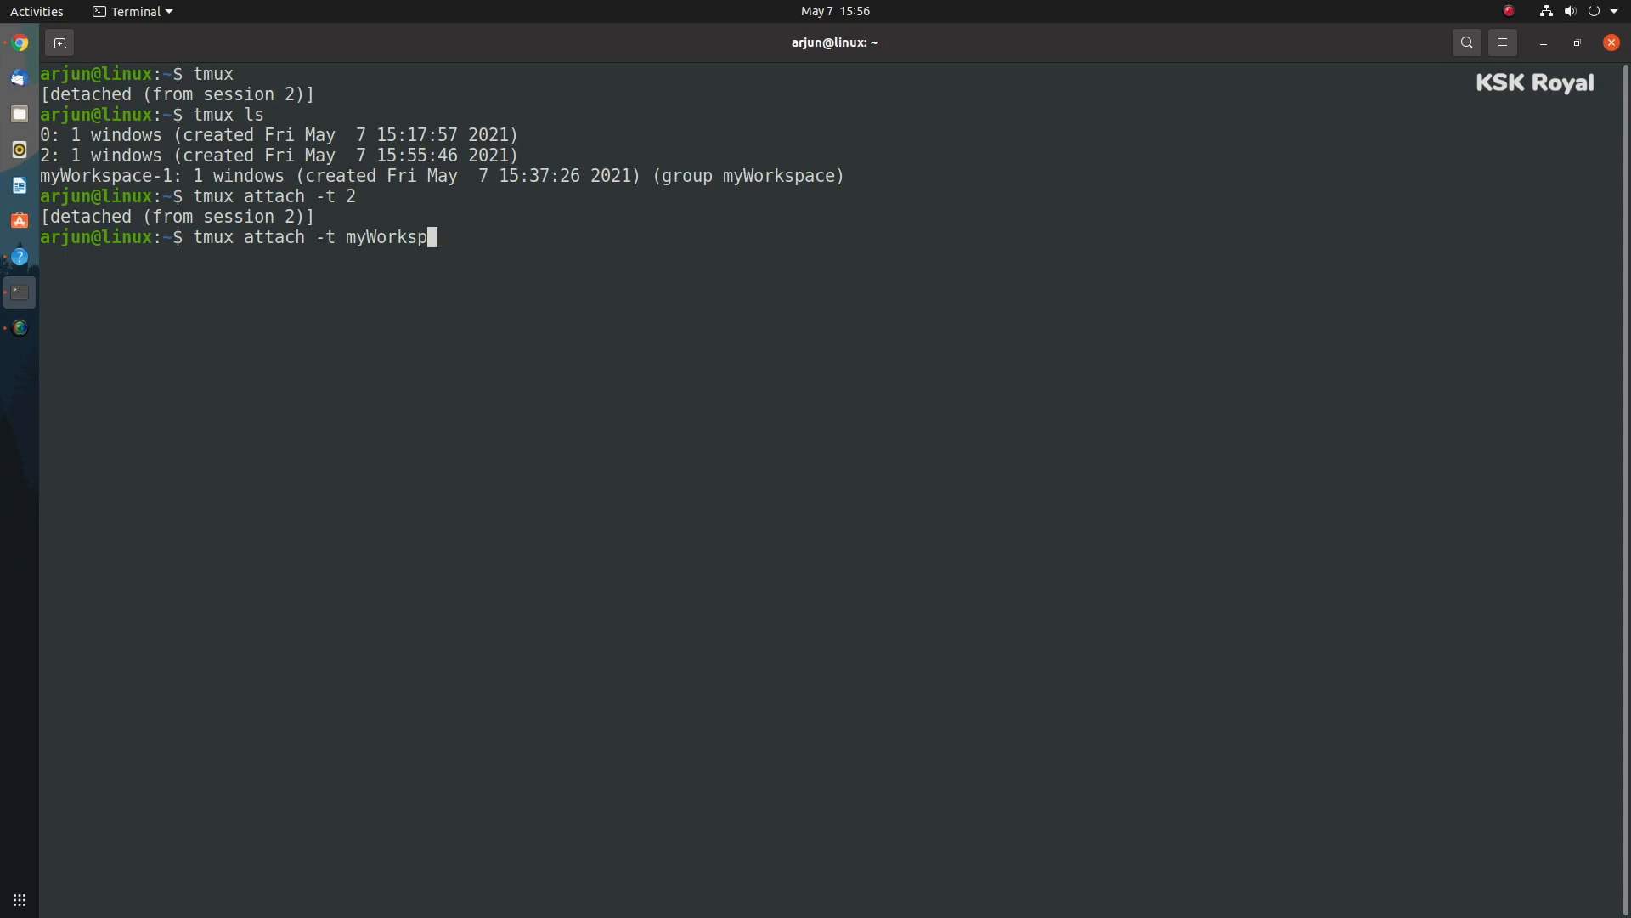
key(Return)
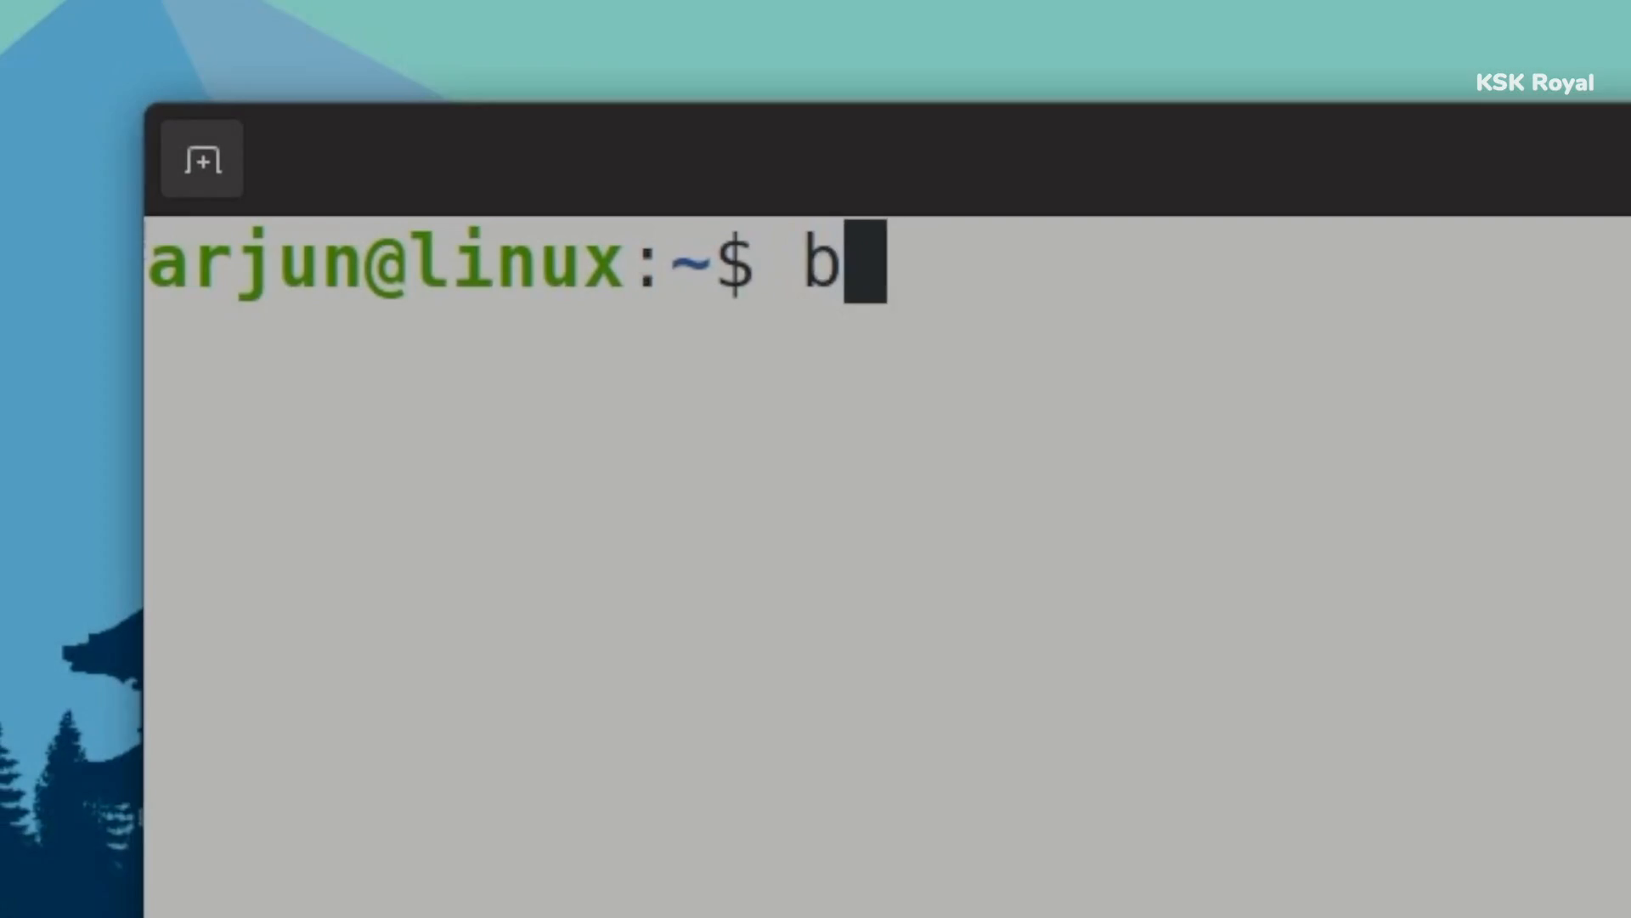
Launch bpython and import os, time, tkinter and random.
text(python)
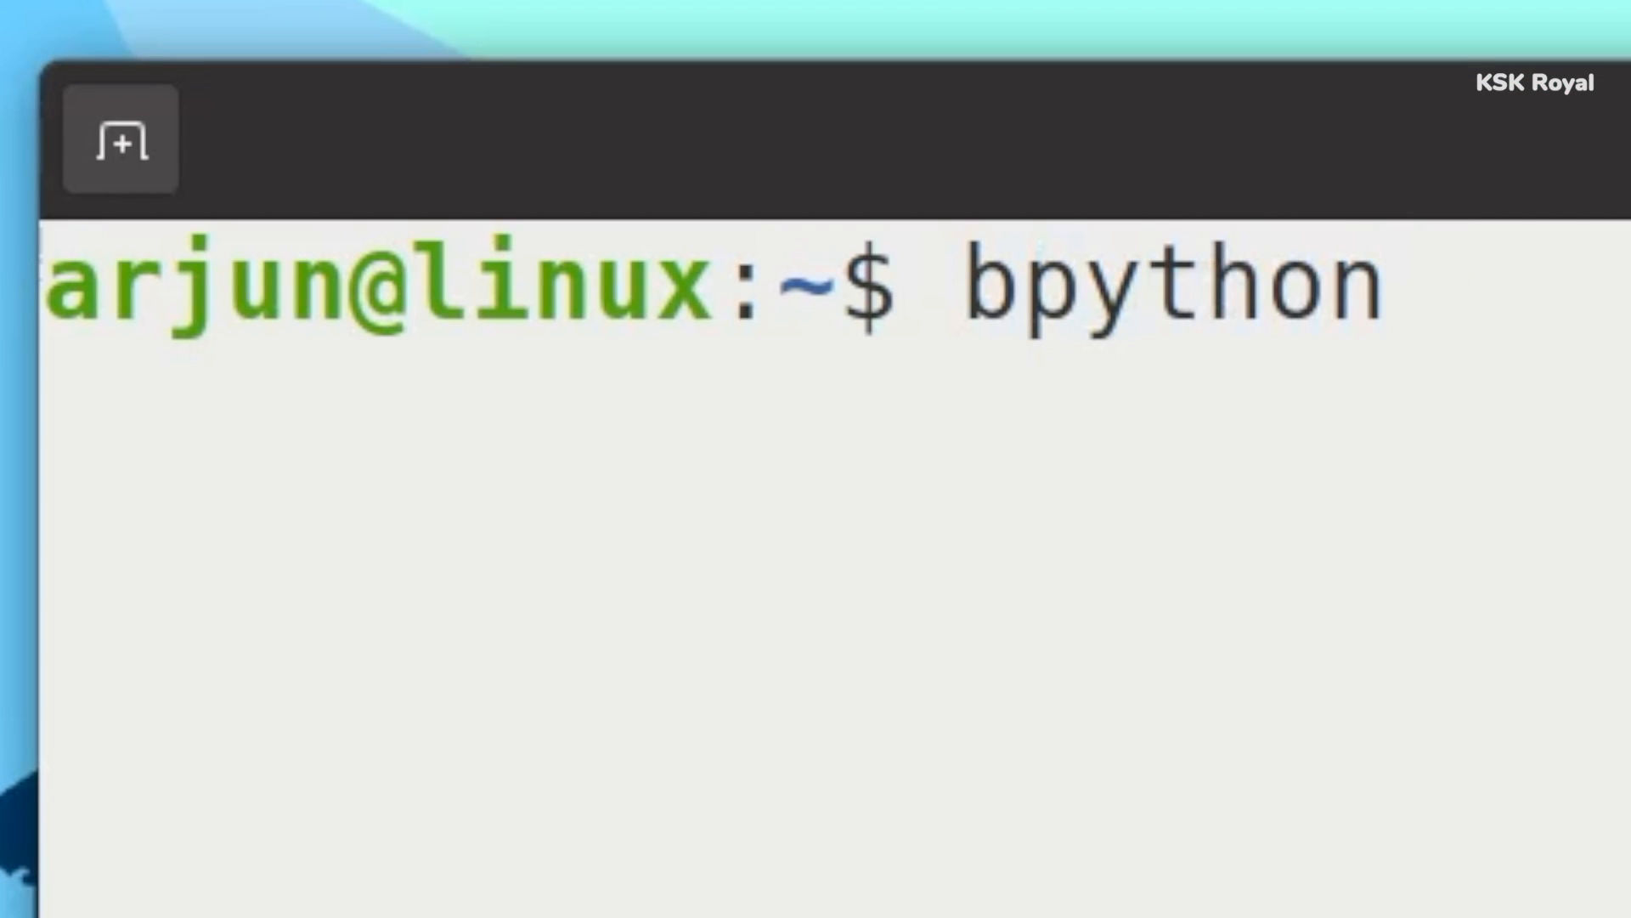
key(Return)
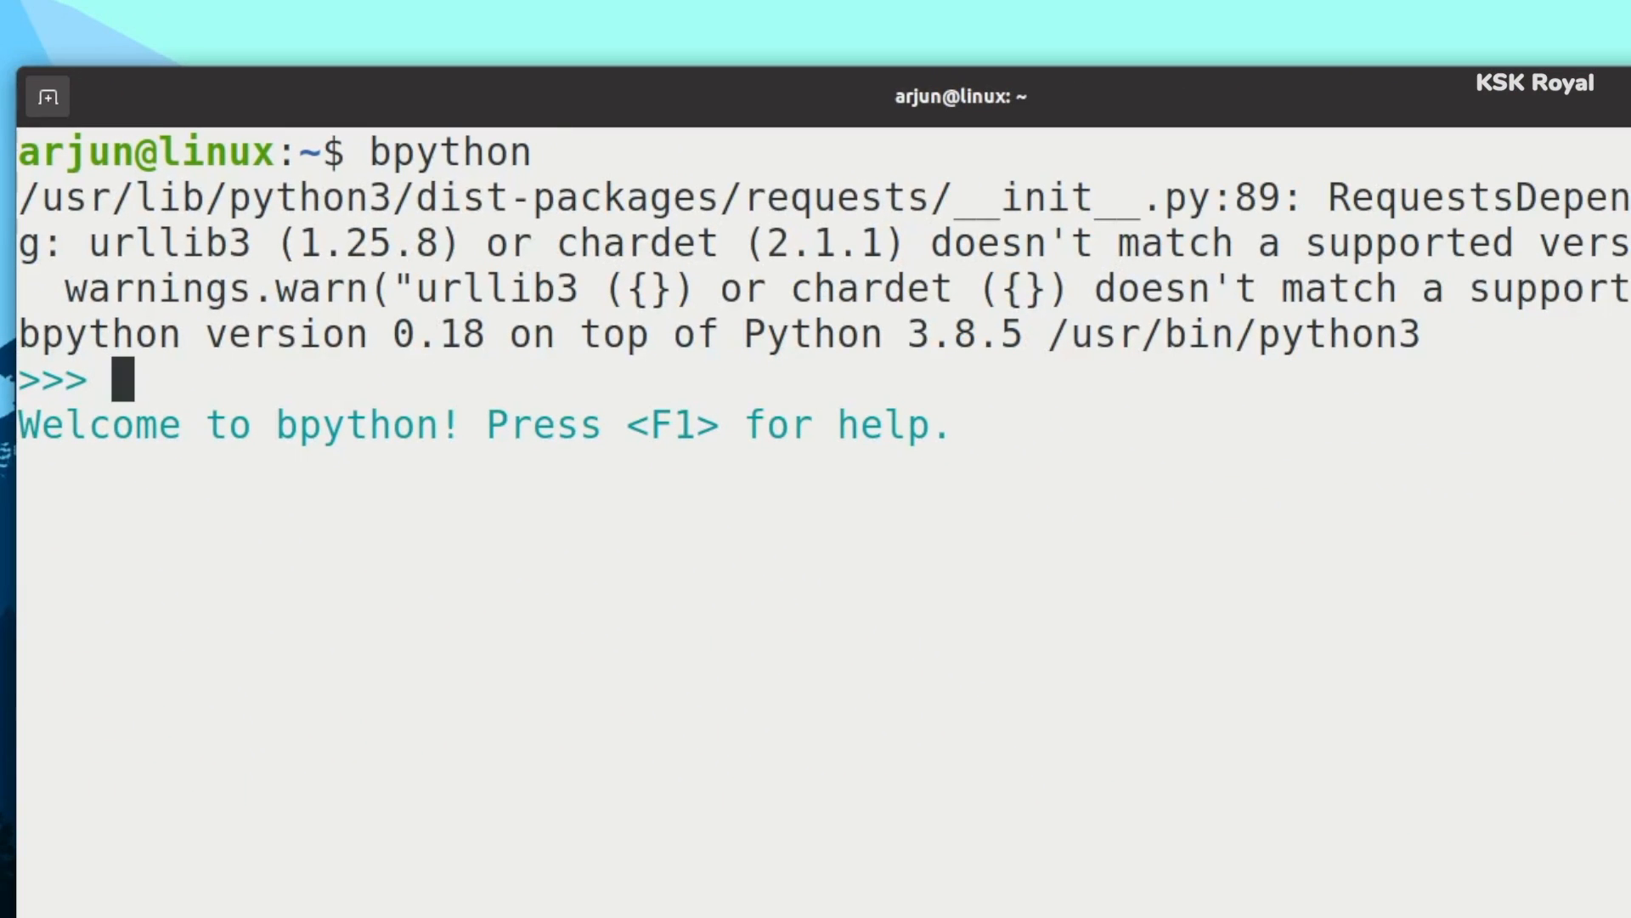
text(import os)
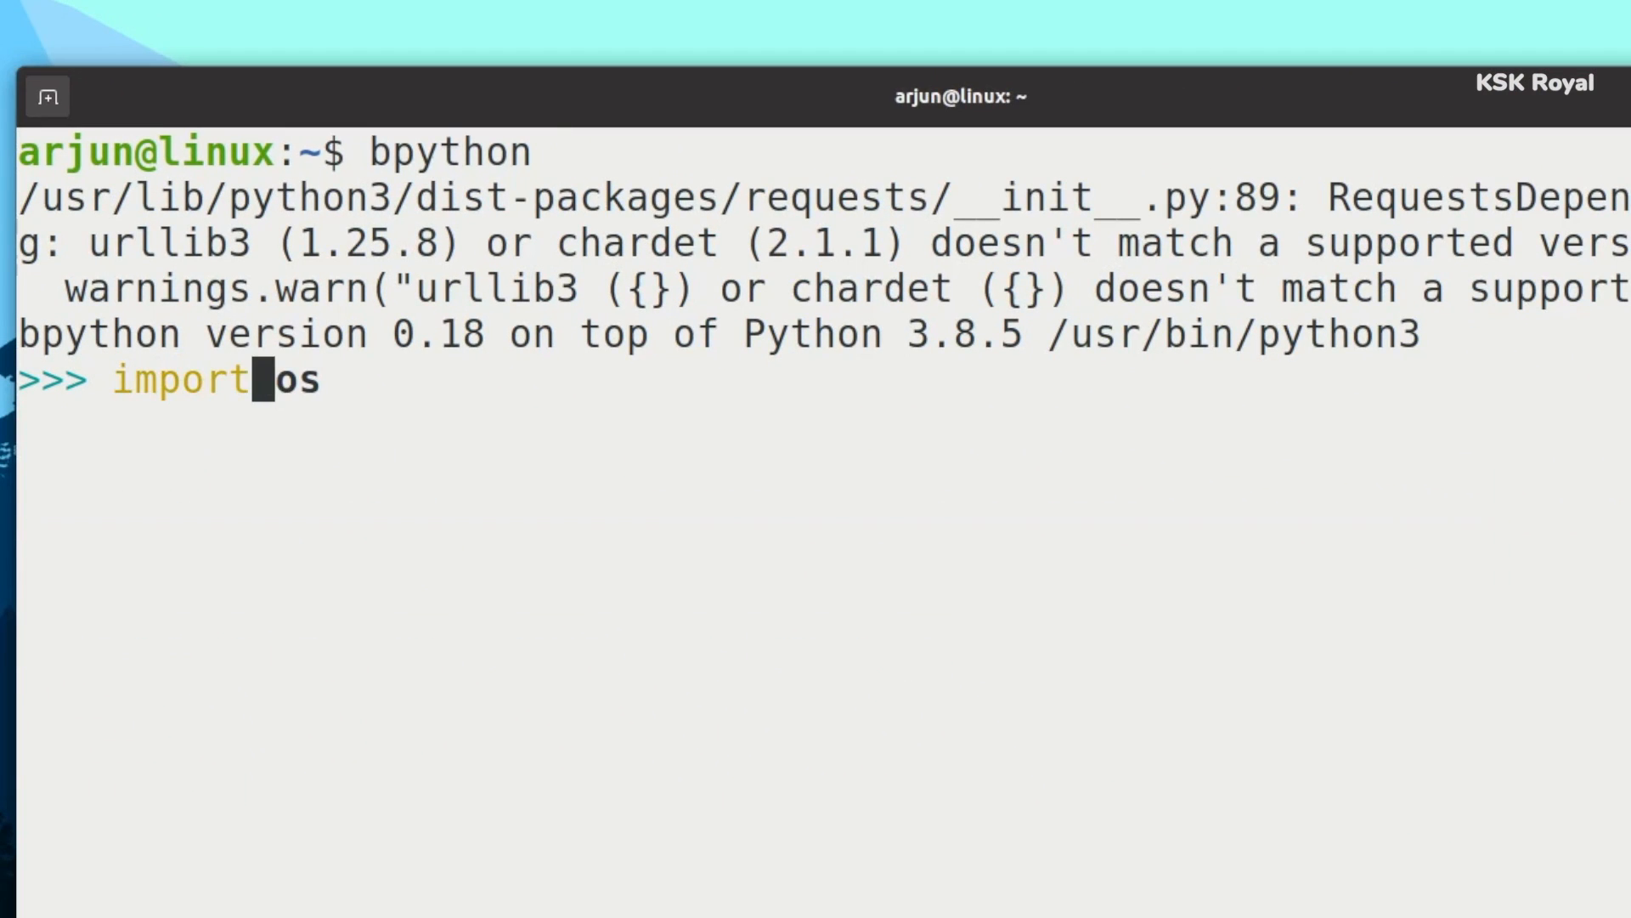
text(time)
text(import)
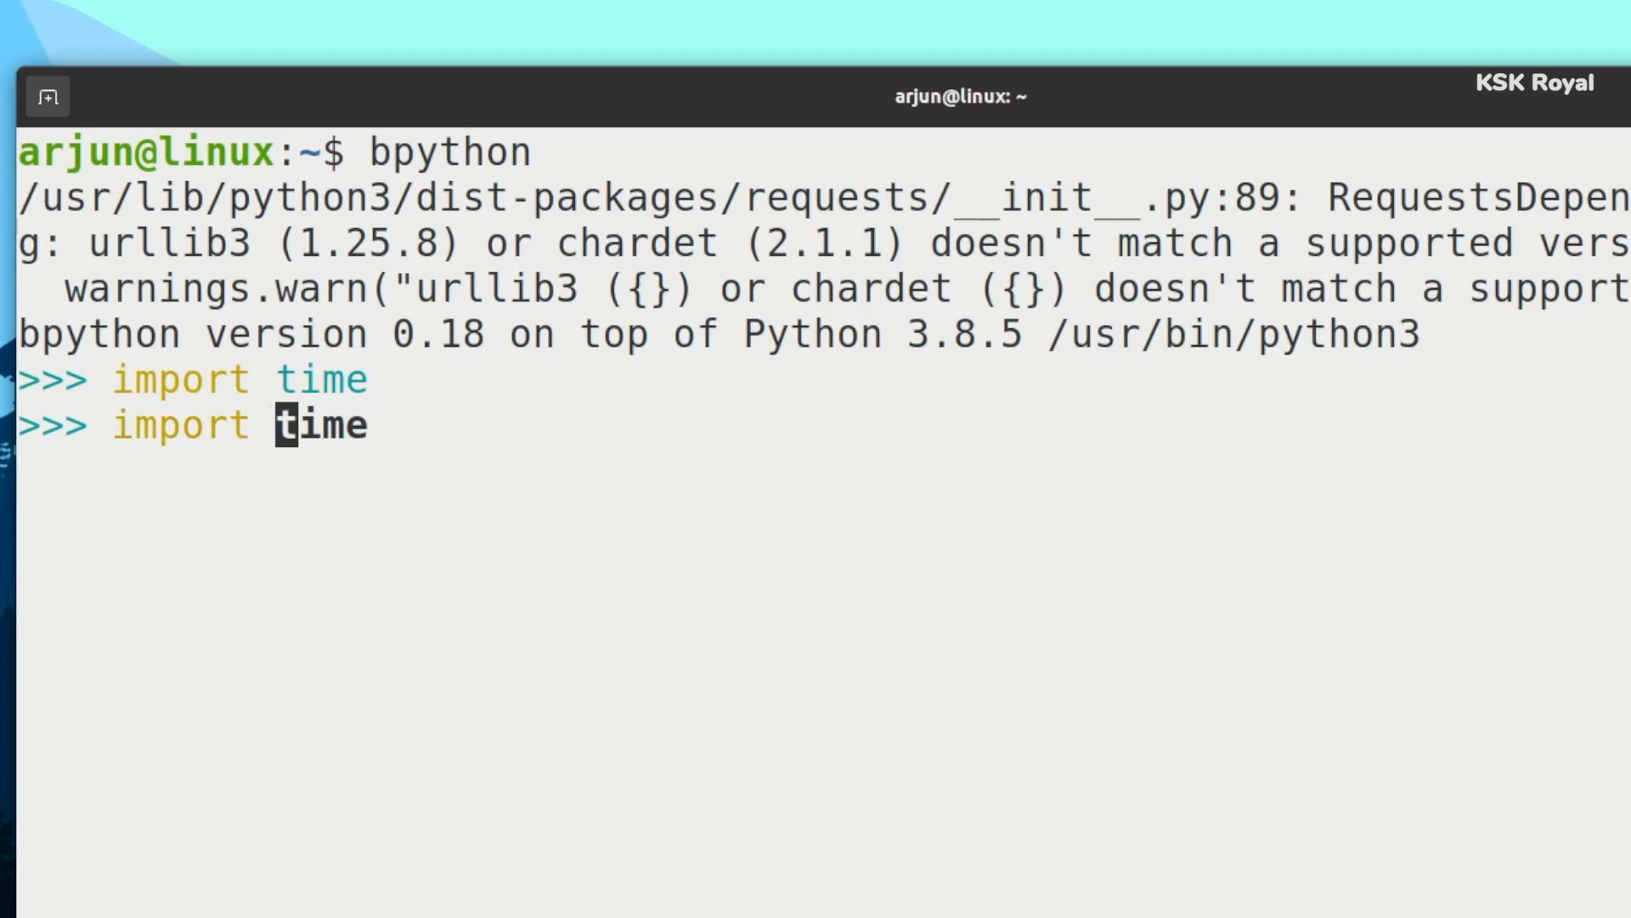
text(lk)
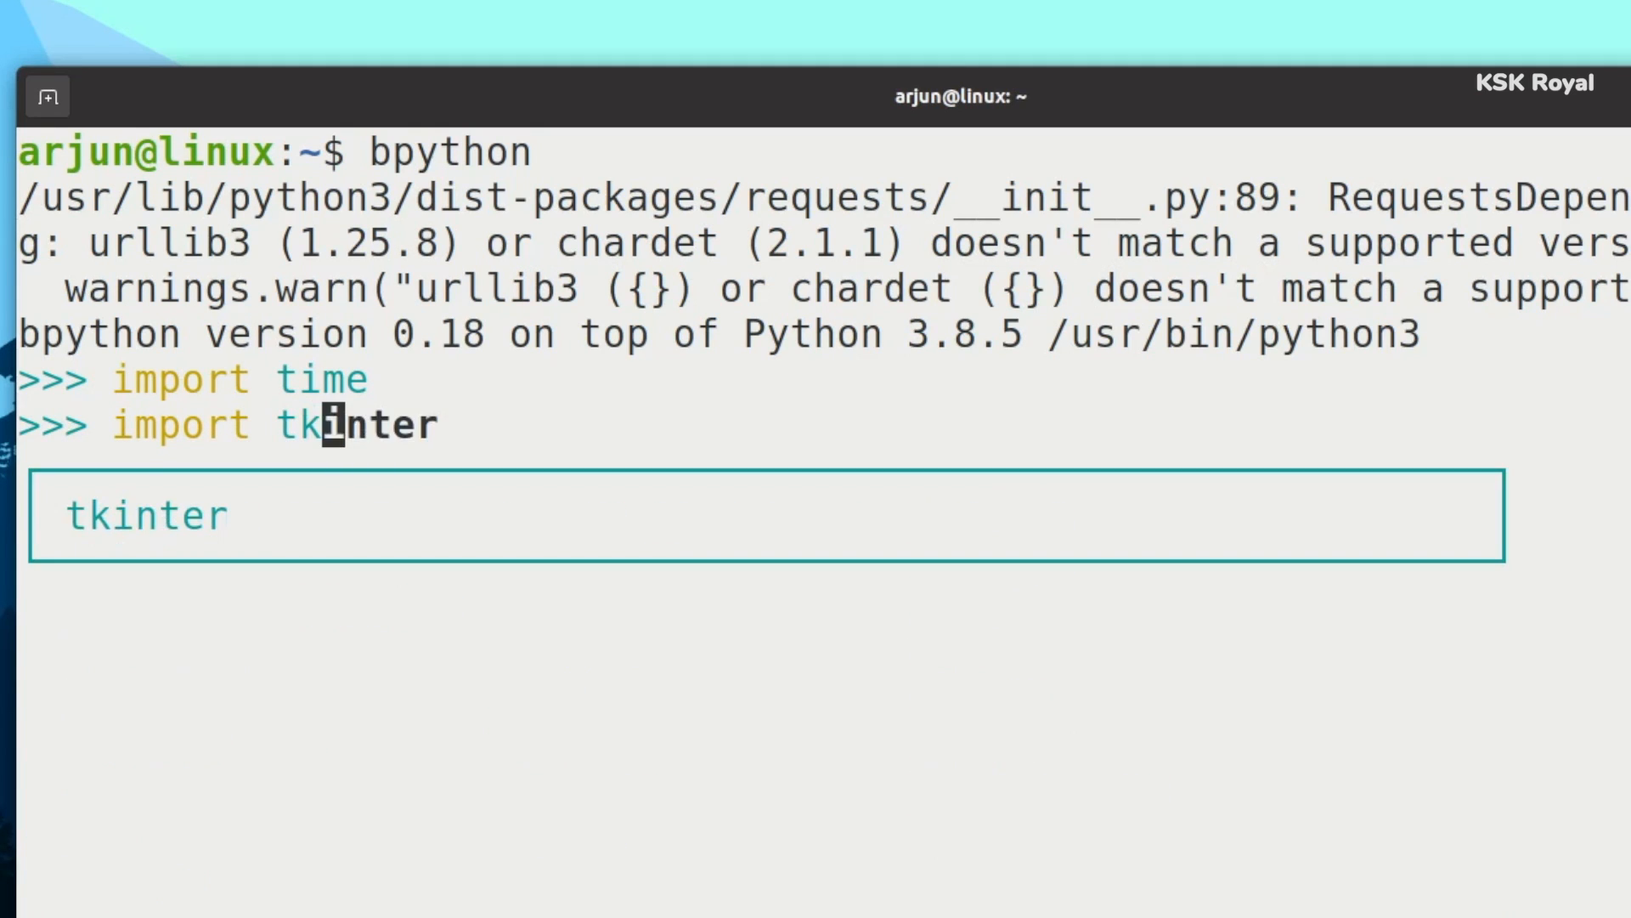
key(Return)
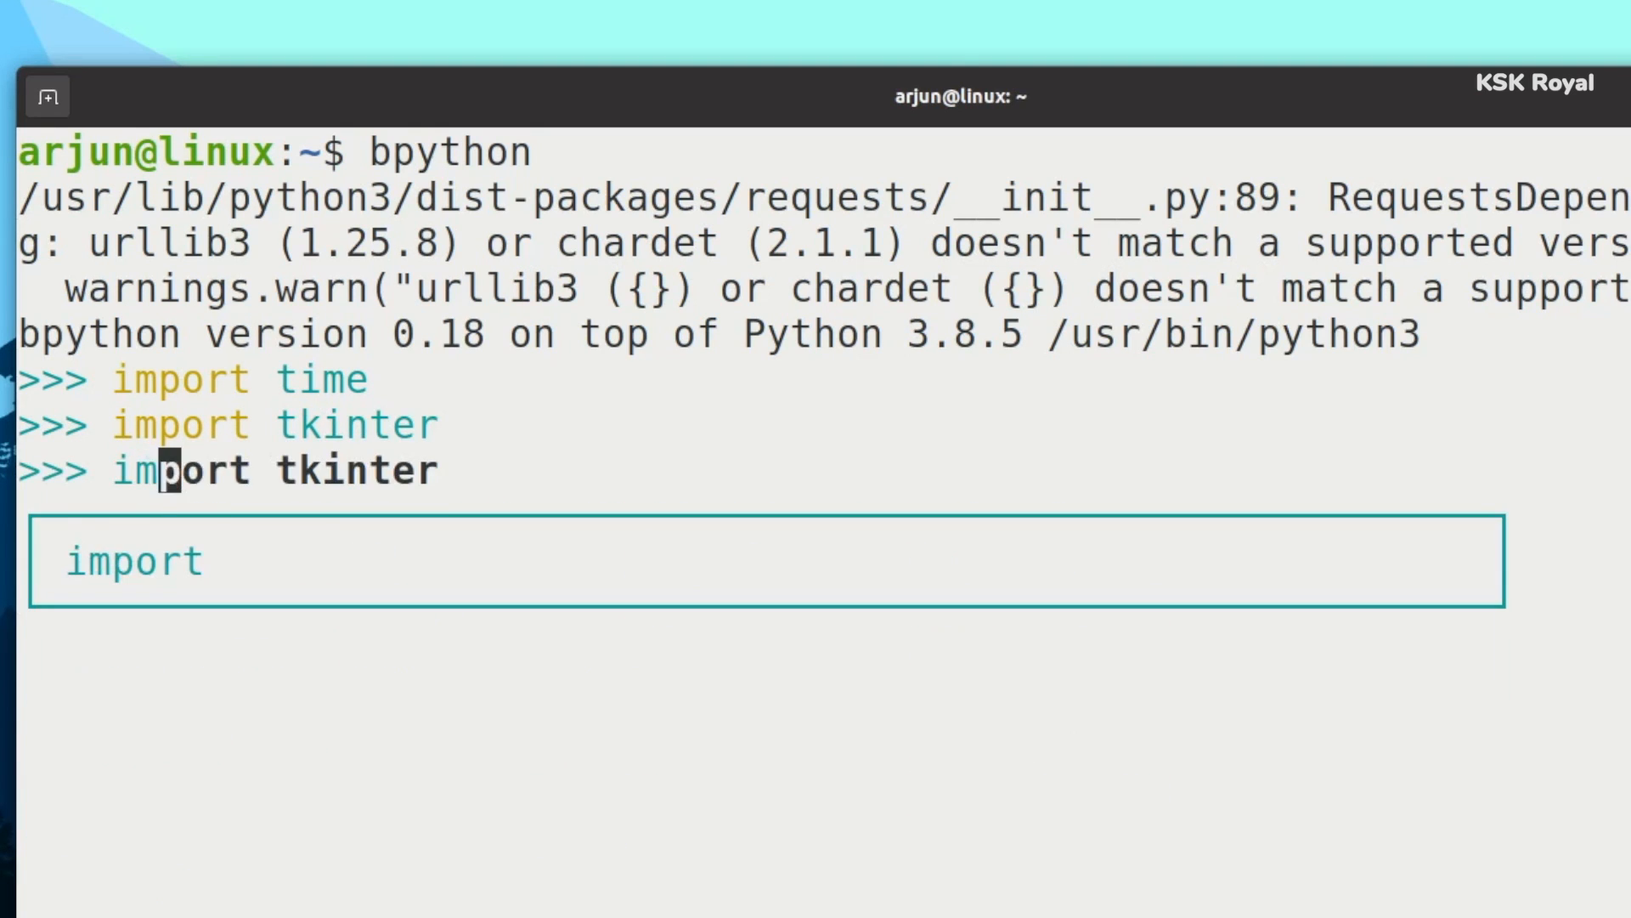
text(random)
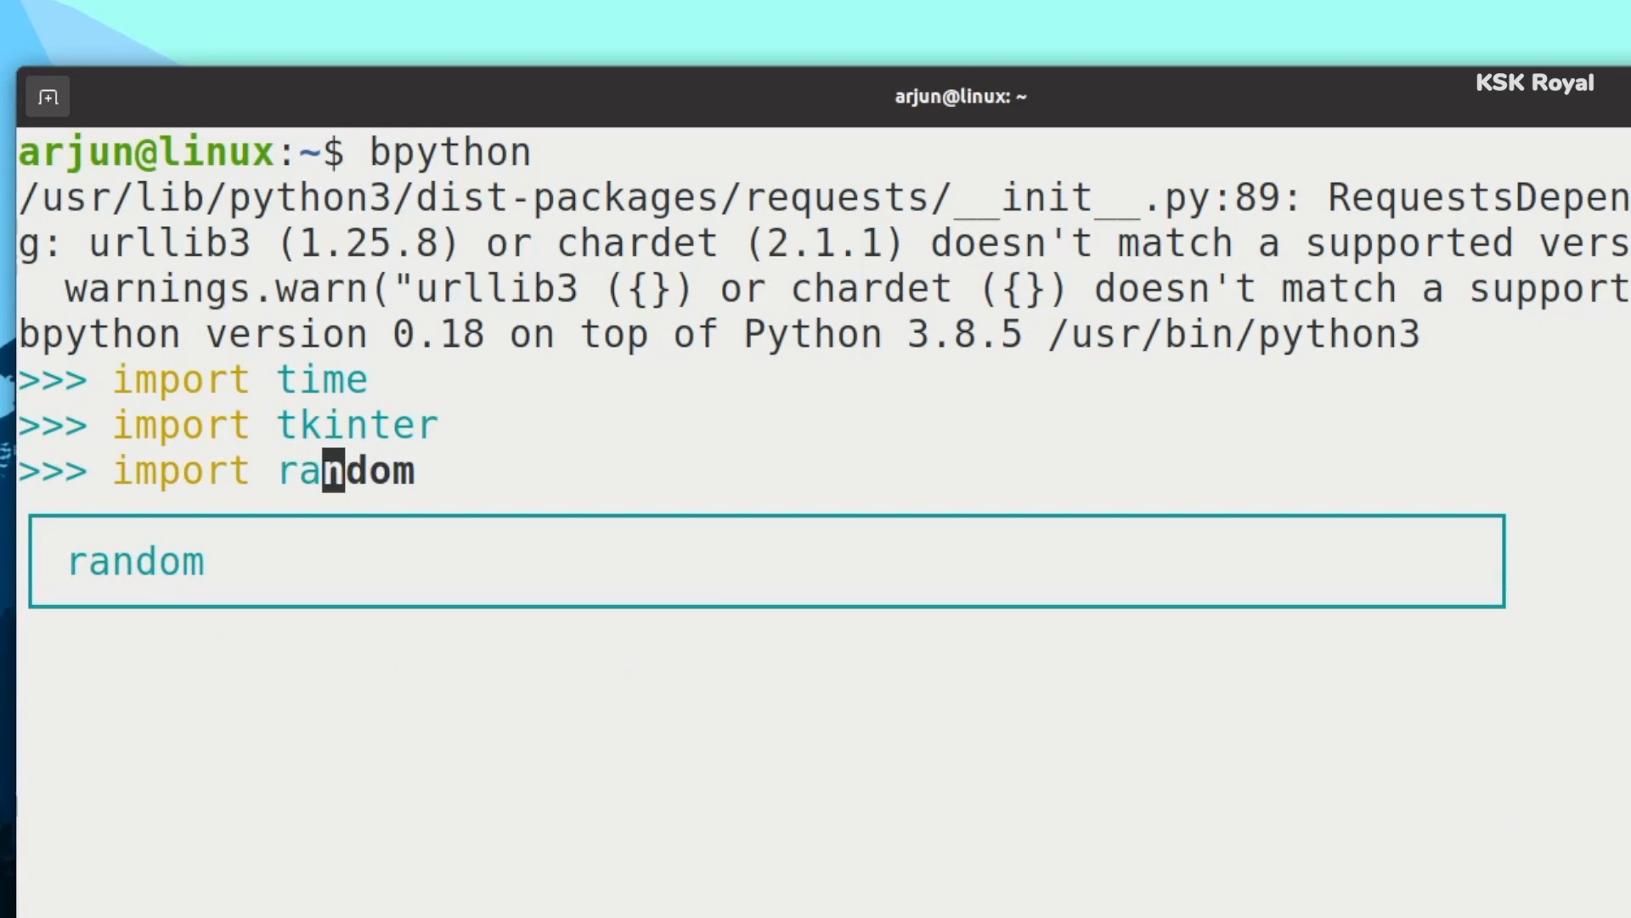
key(Return)
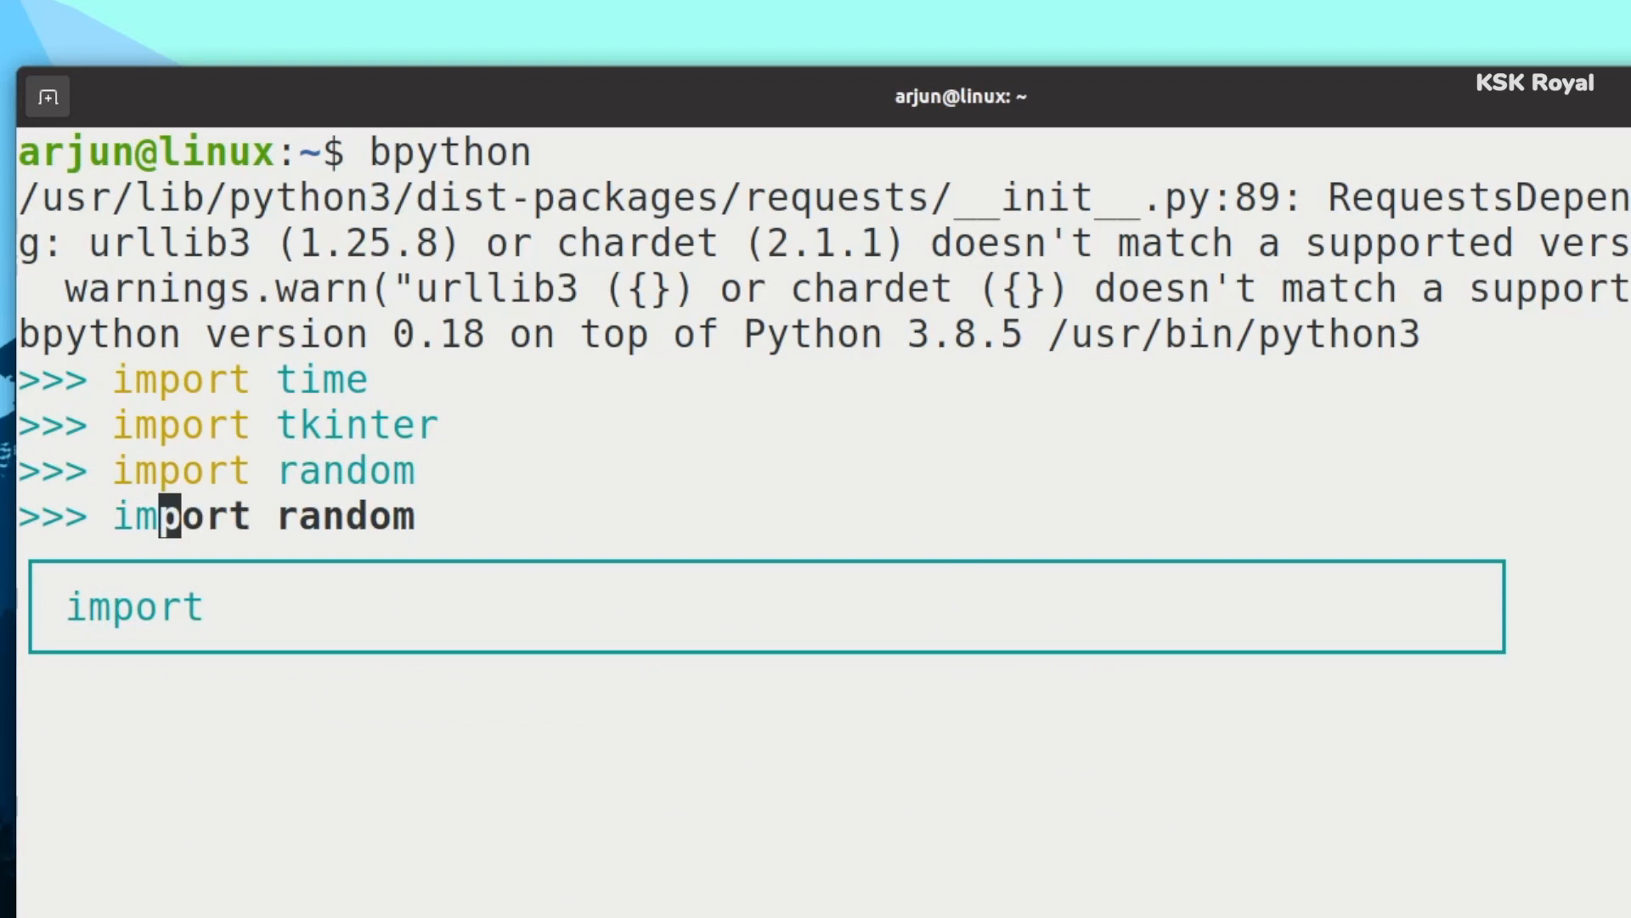
text(os)
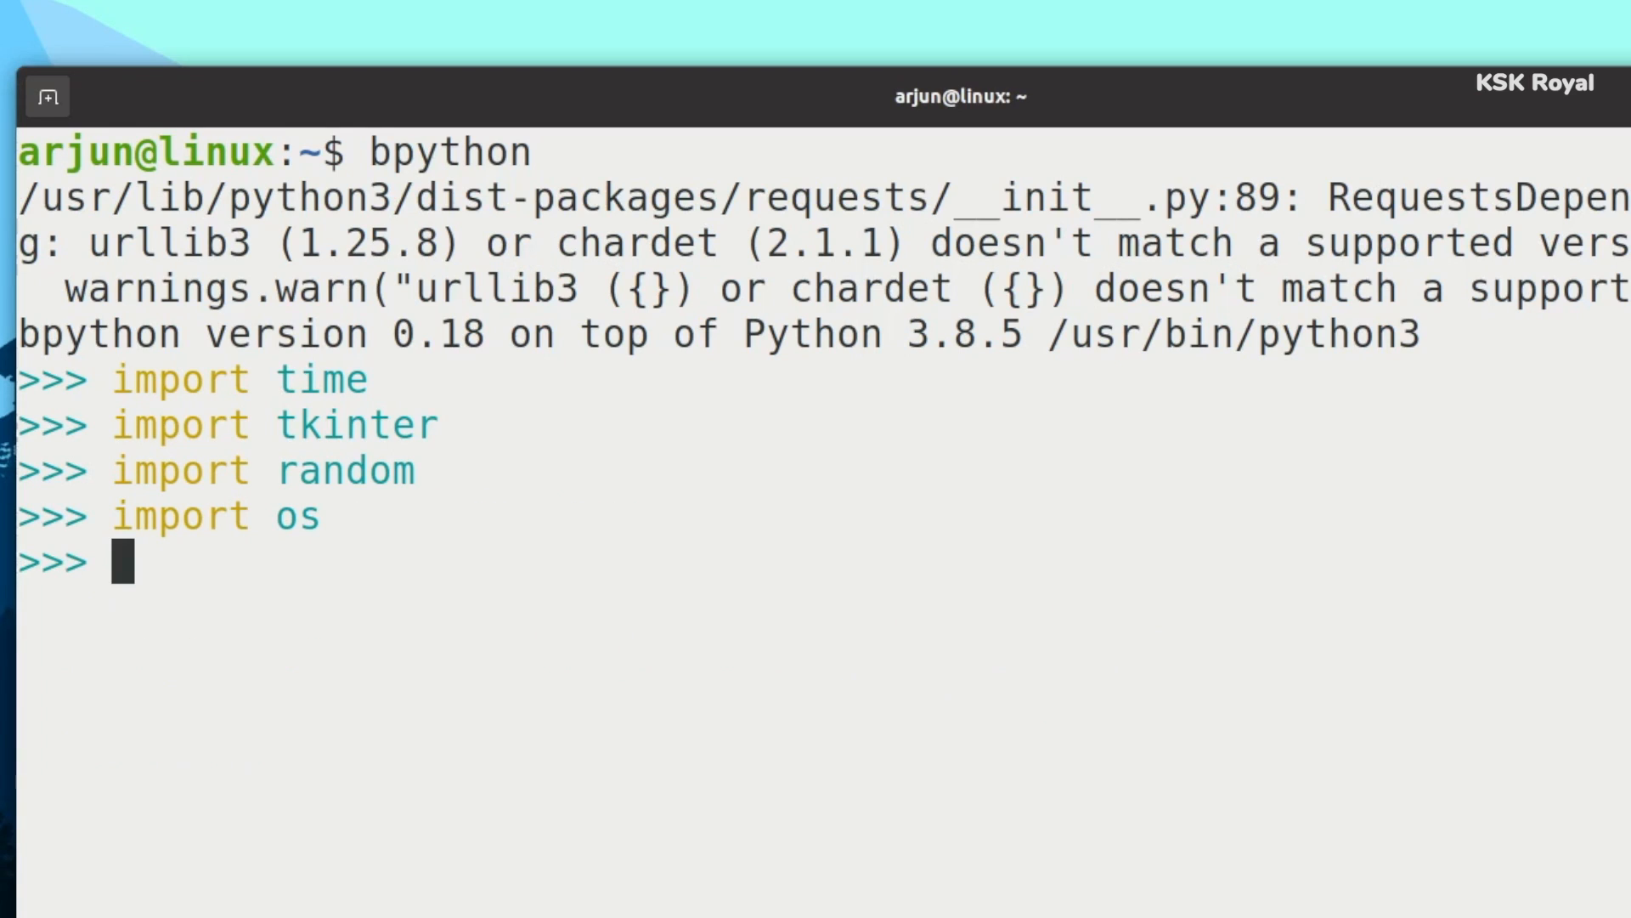
Create the Tk root window with root = tkinter.Tk().
text(button)
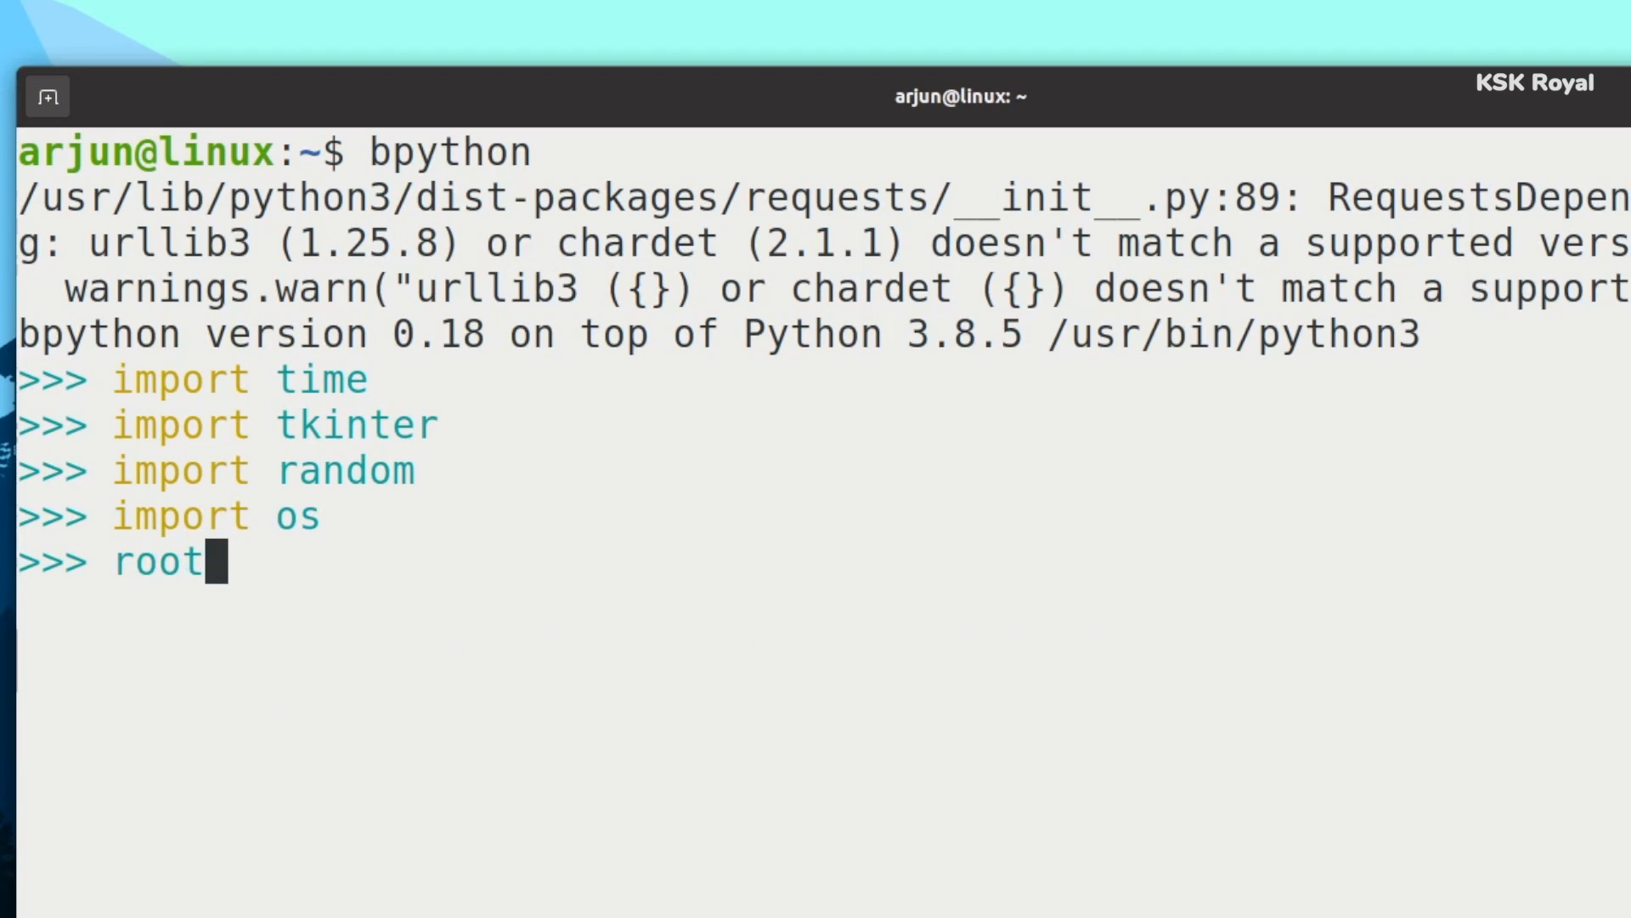
text(= tk)
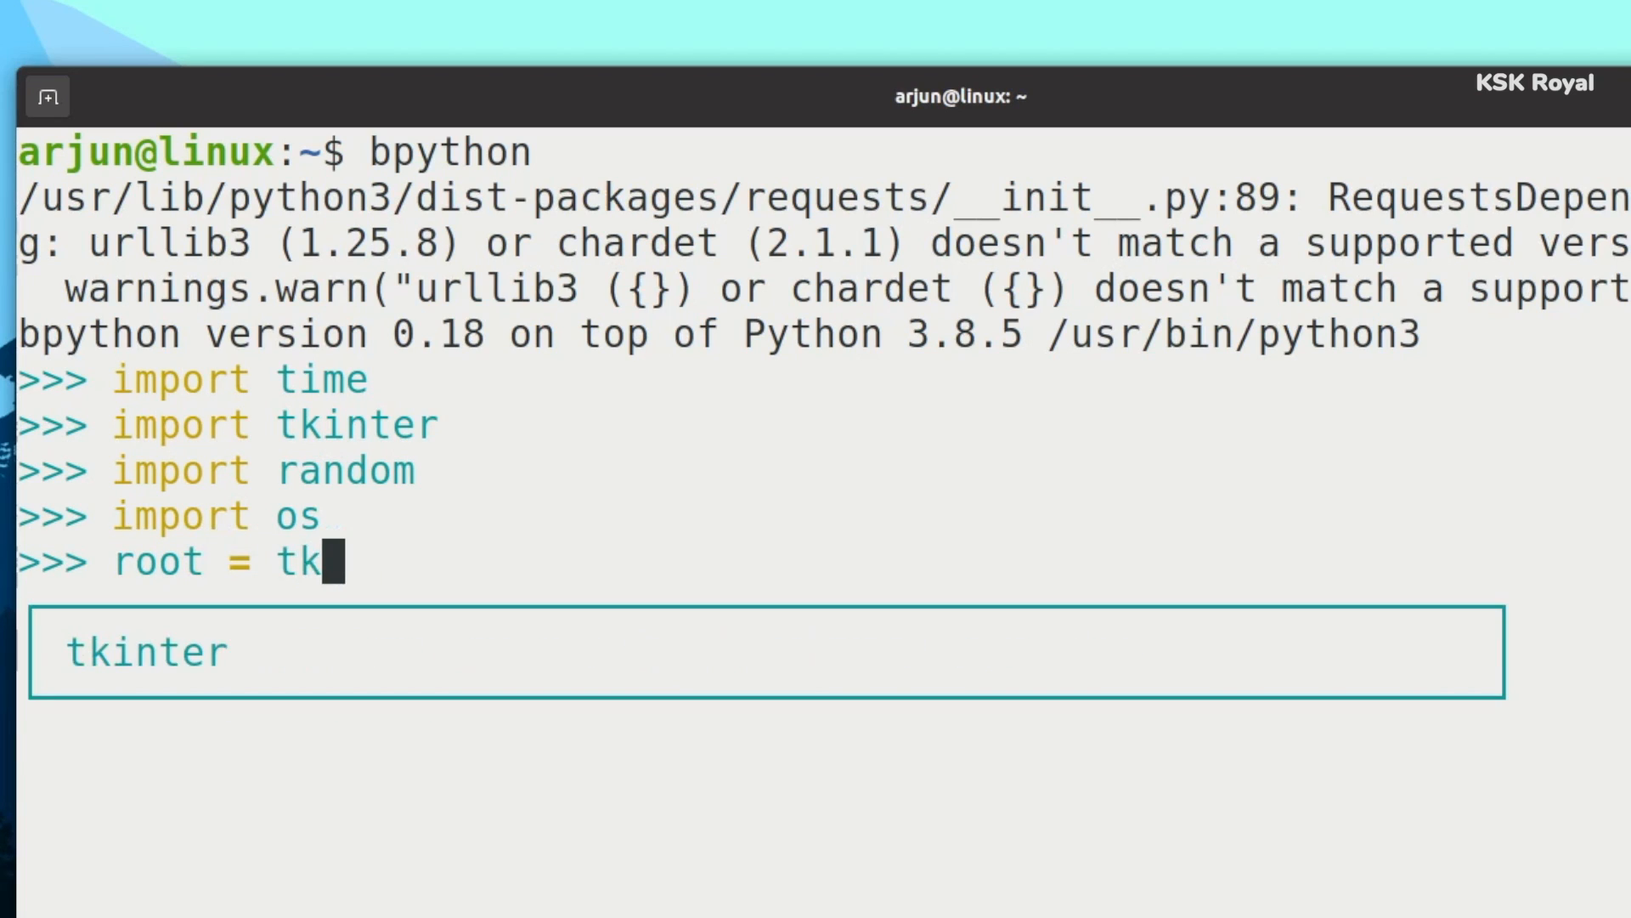
text(inter.Tk)
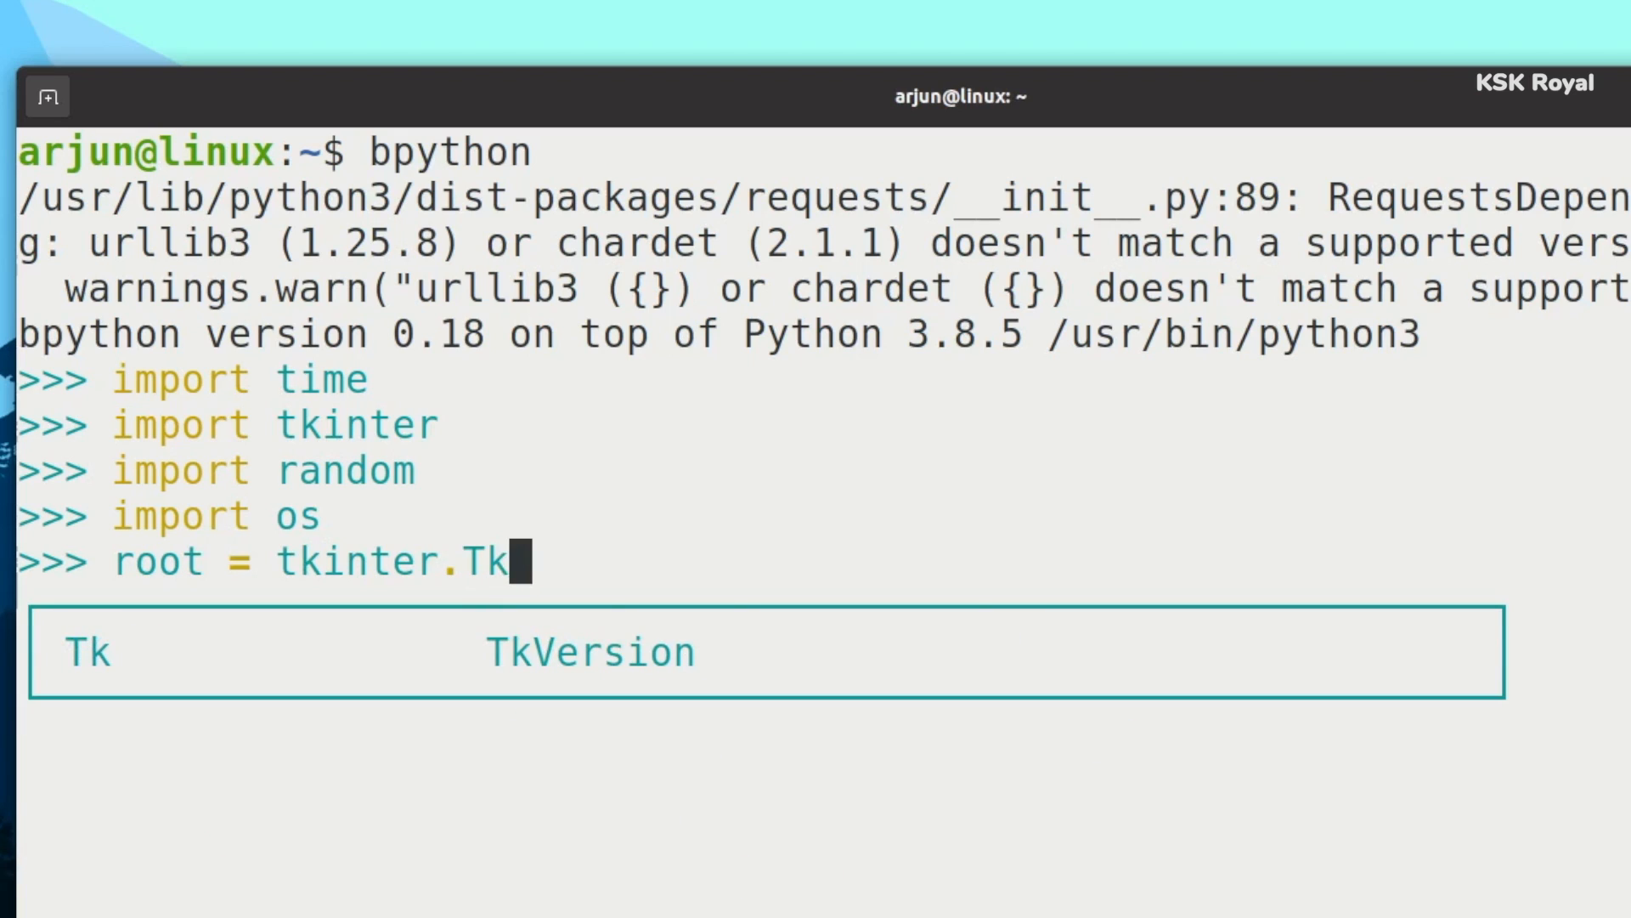
text(())
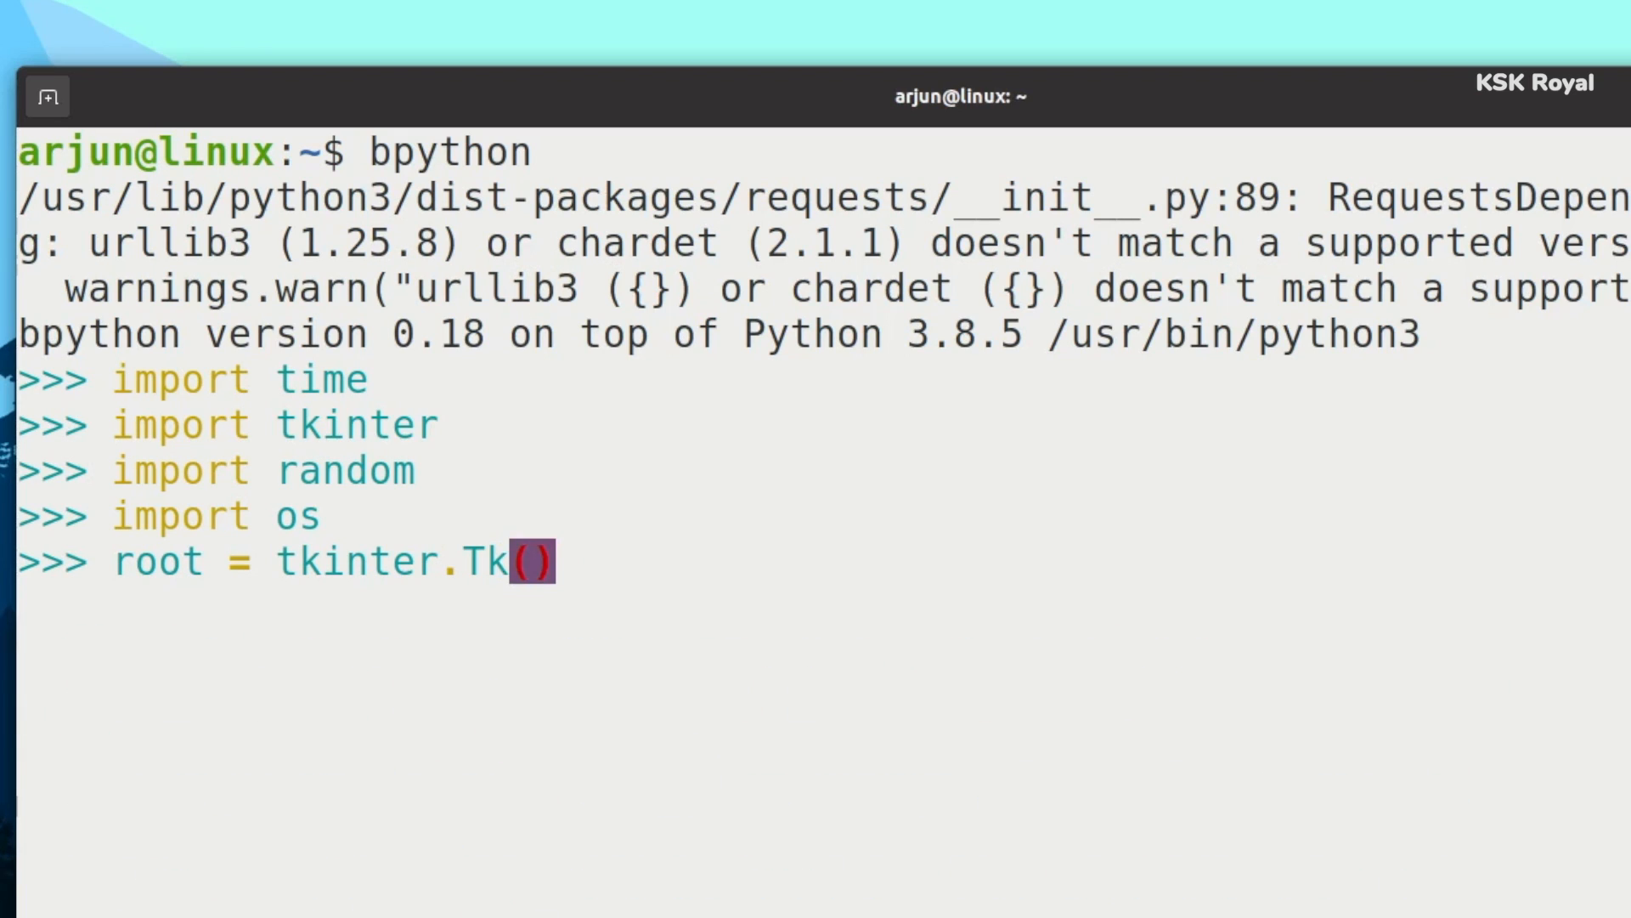
key(Return)
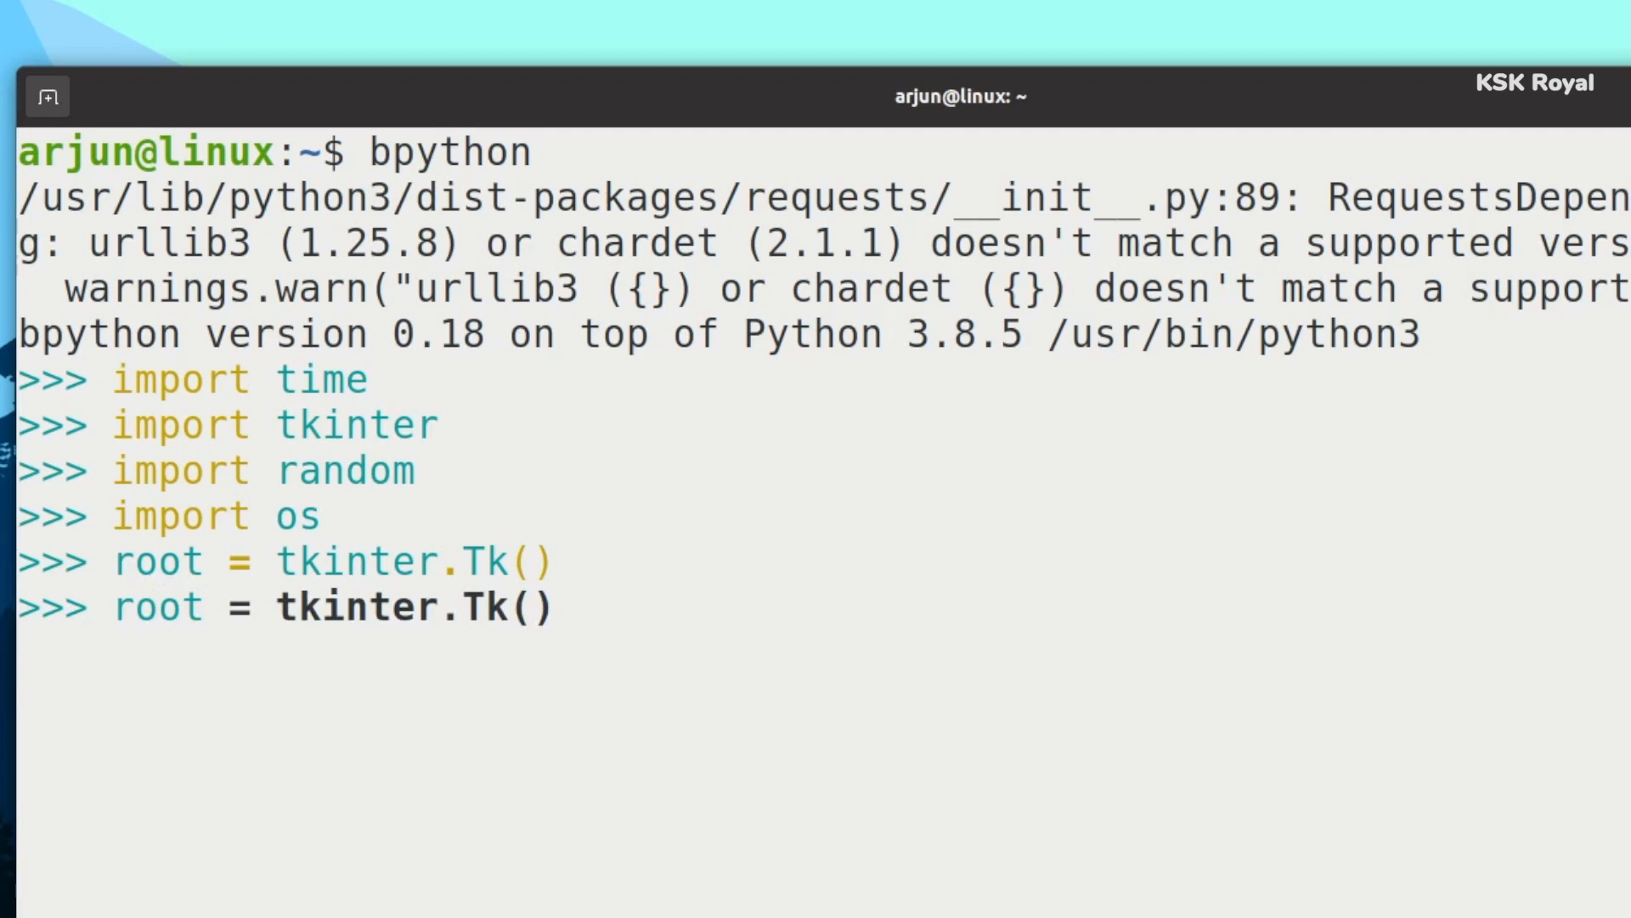
key(Return)
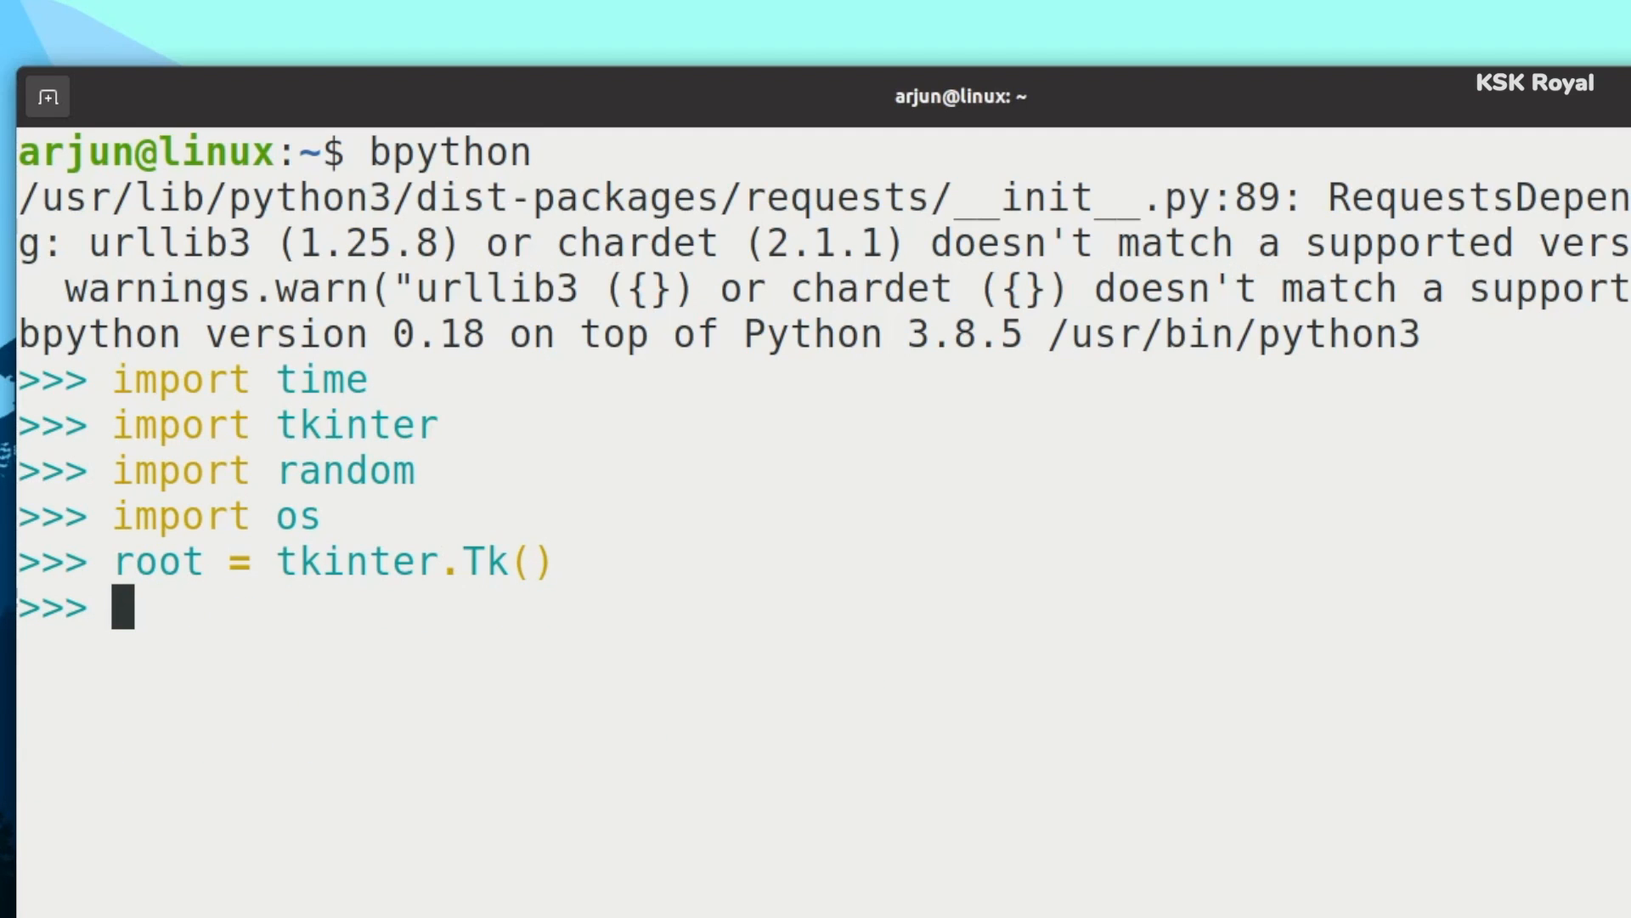
Type button = tkinter.Button(text="Submit" using autocomplete.
text(button =)
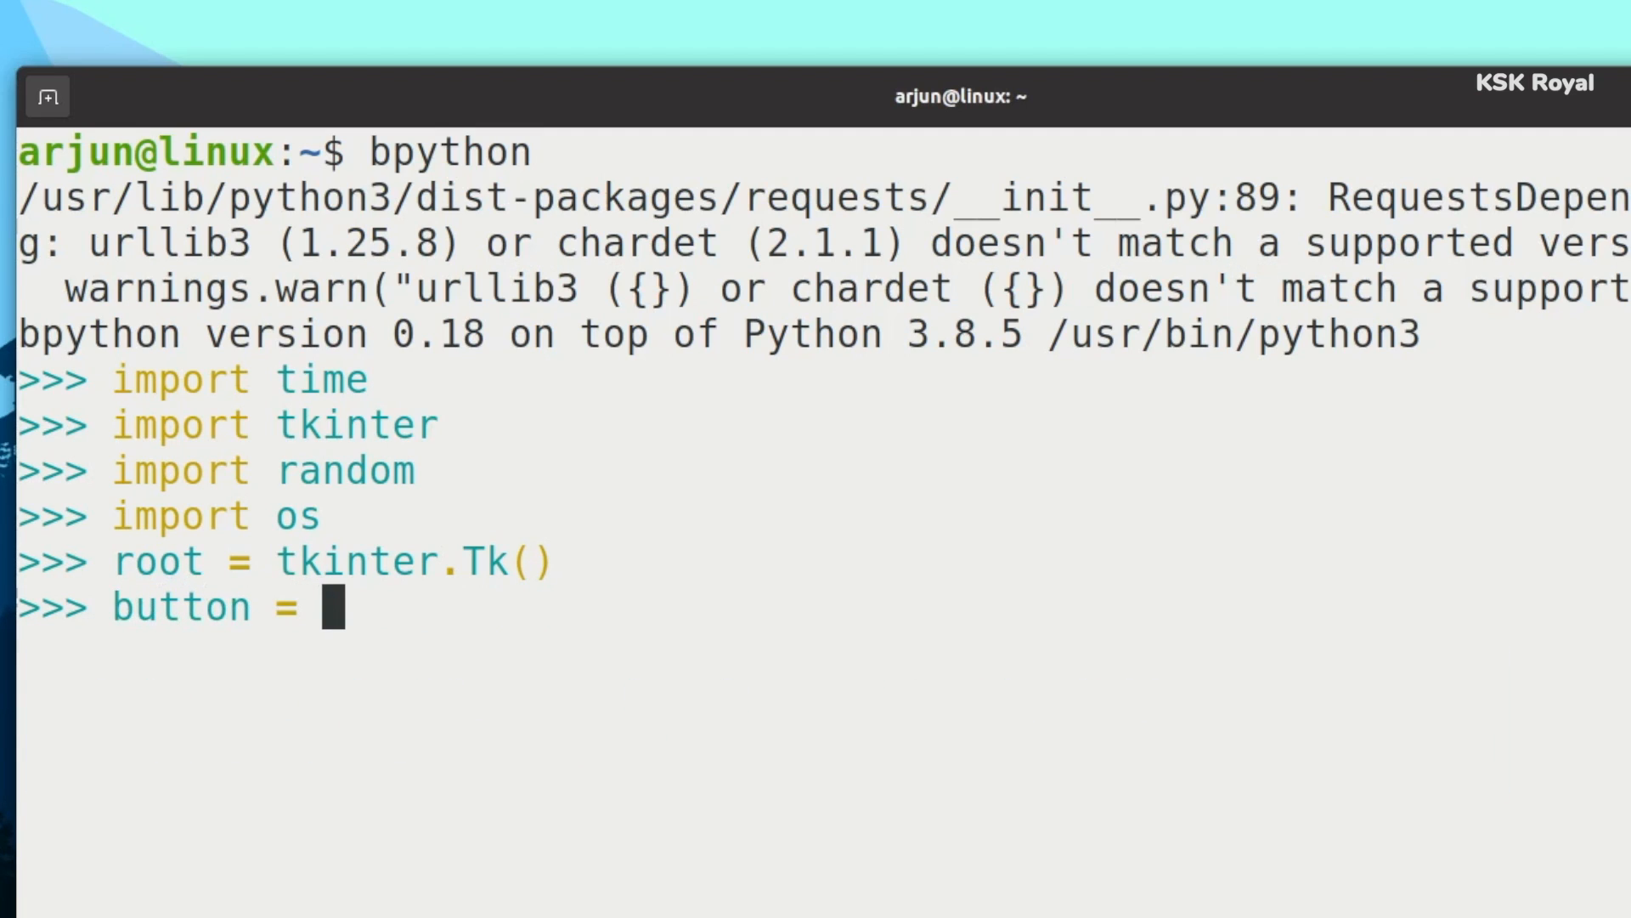
text(tkinter.)
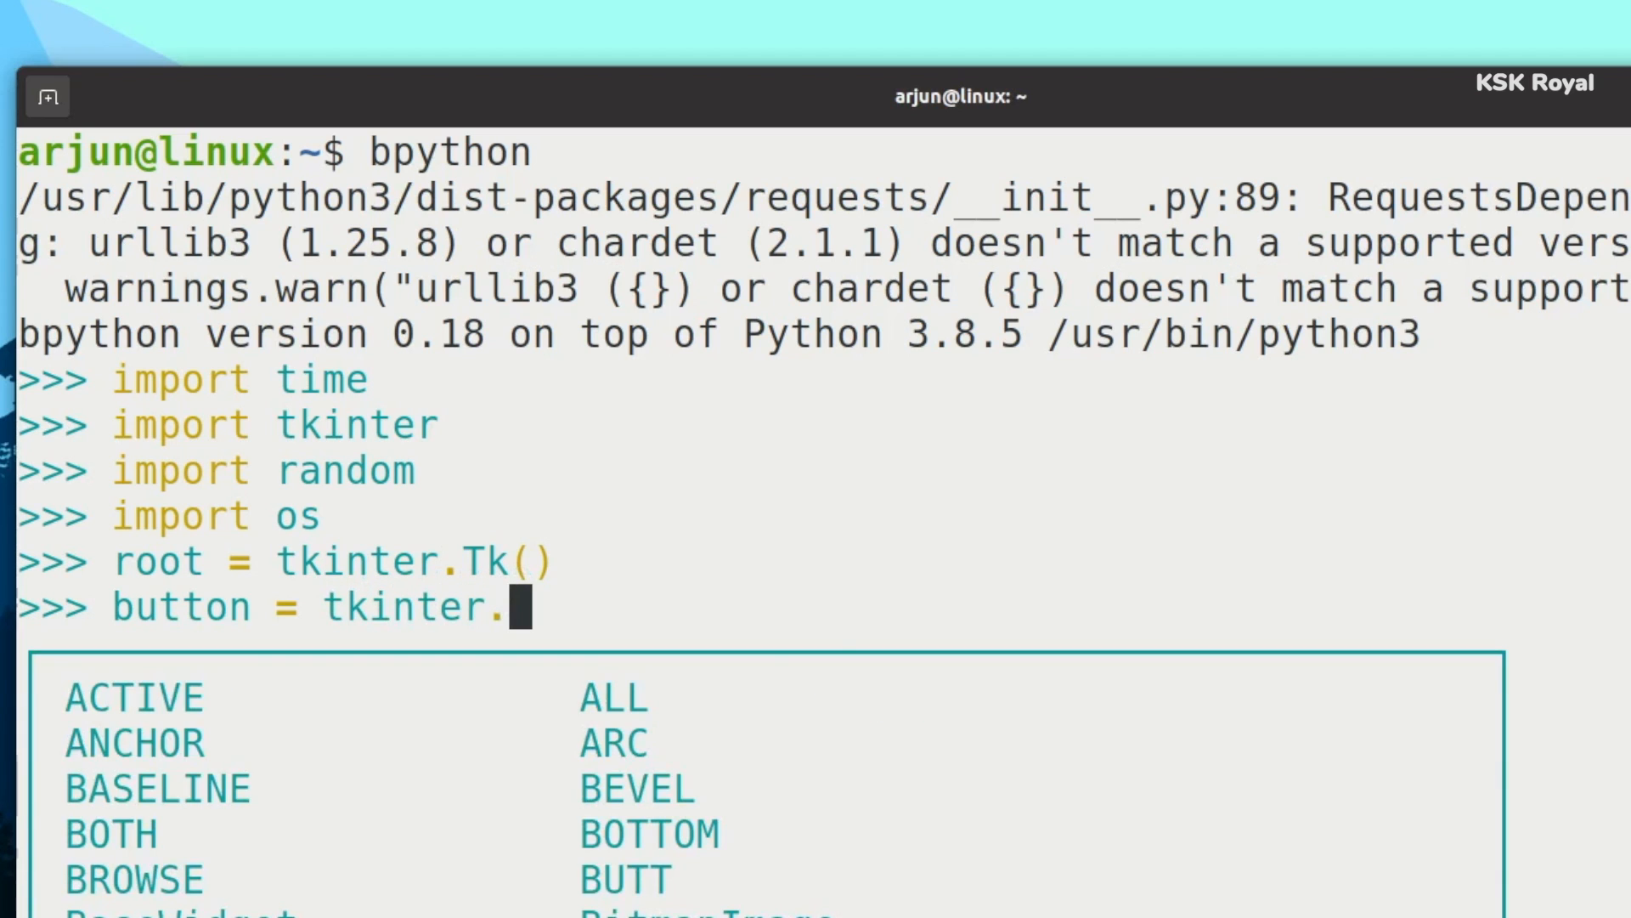
text(Button)
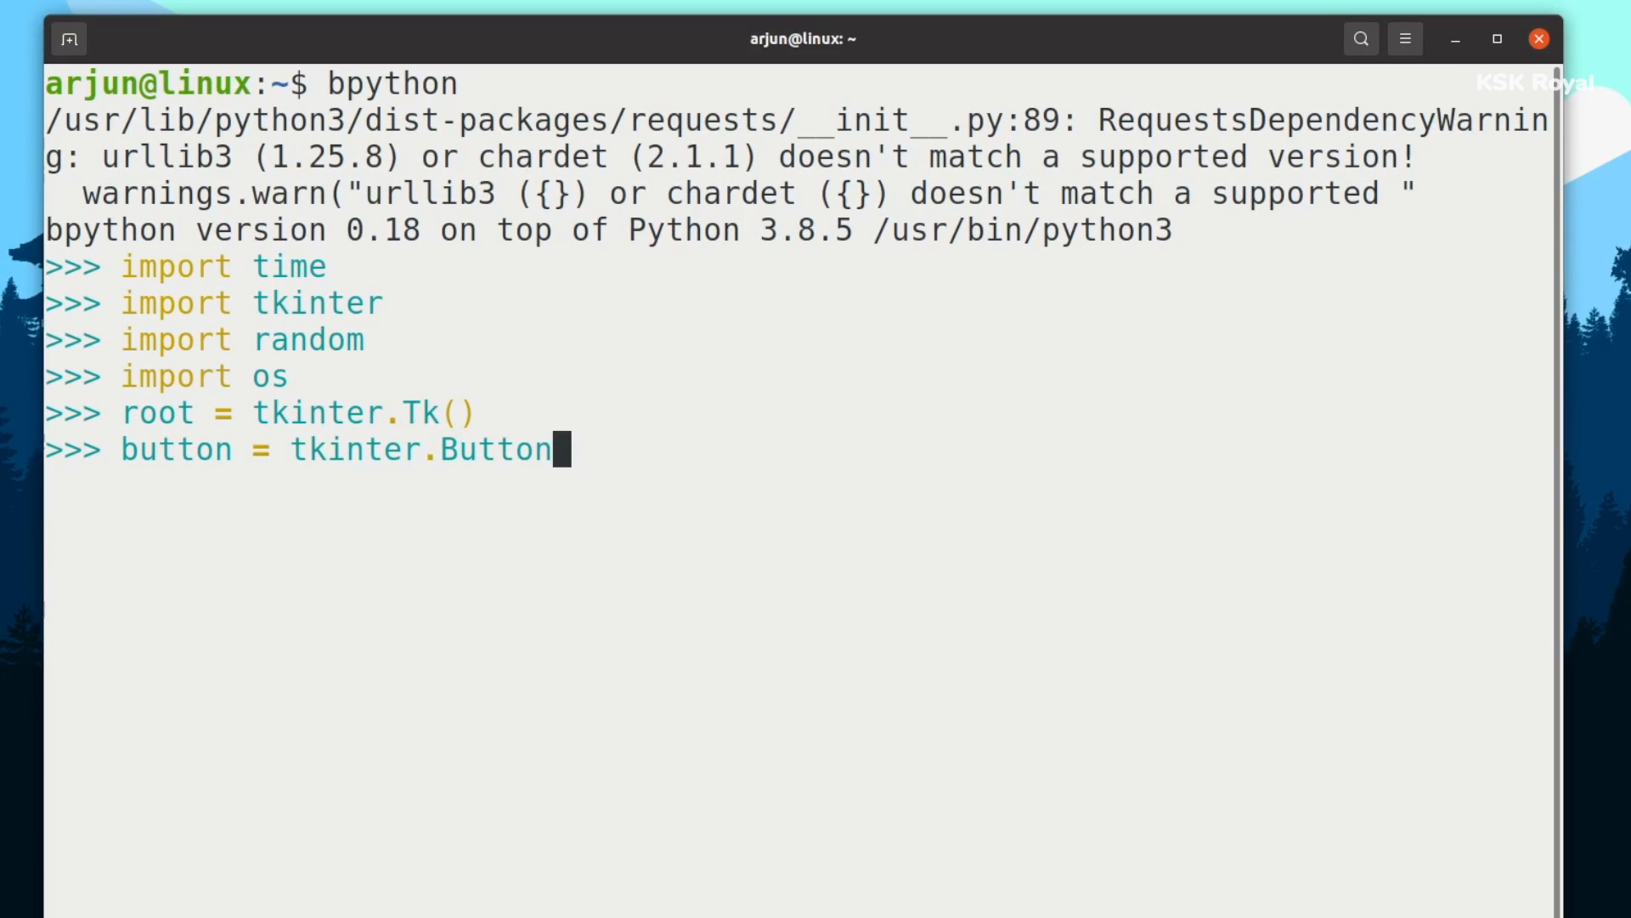
text((te)
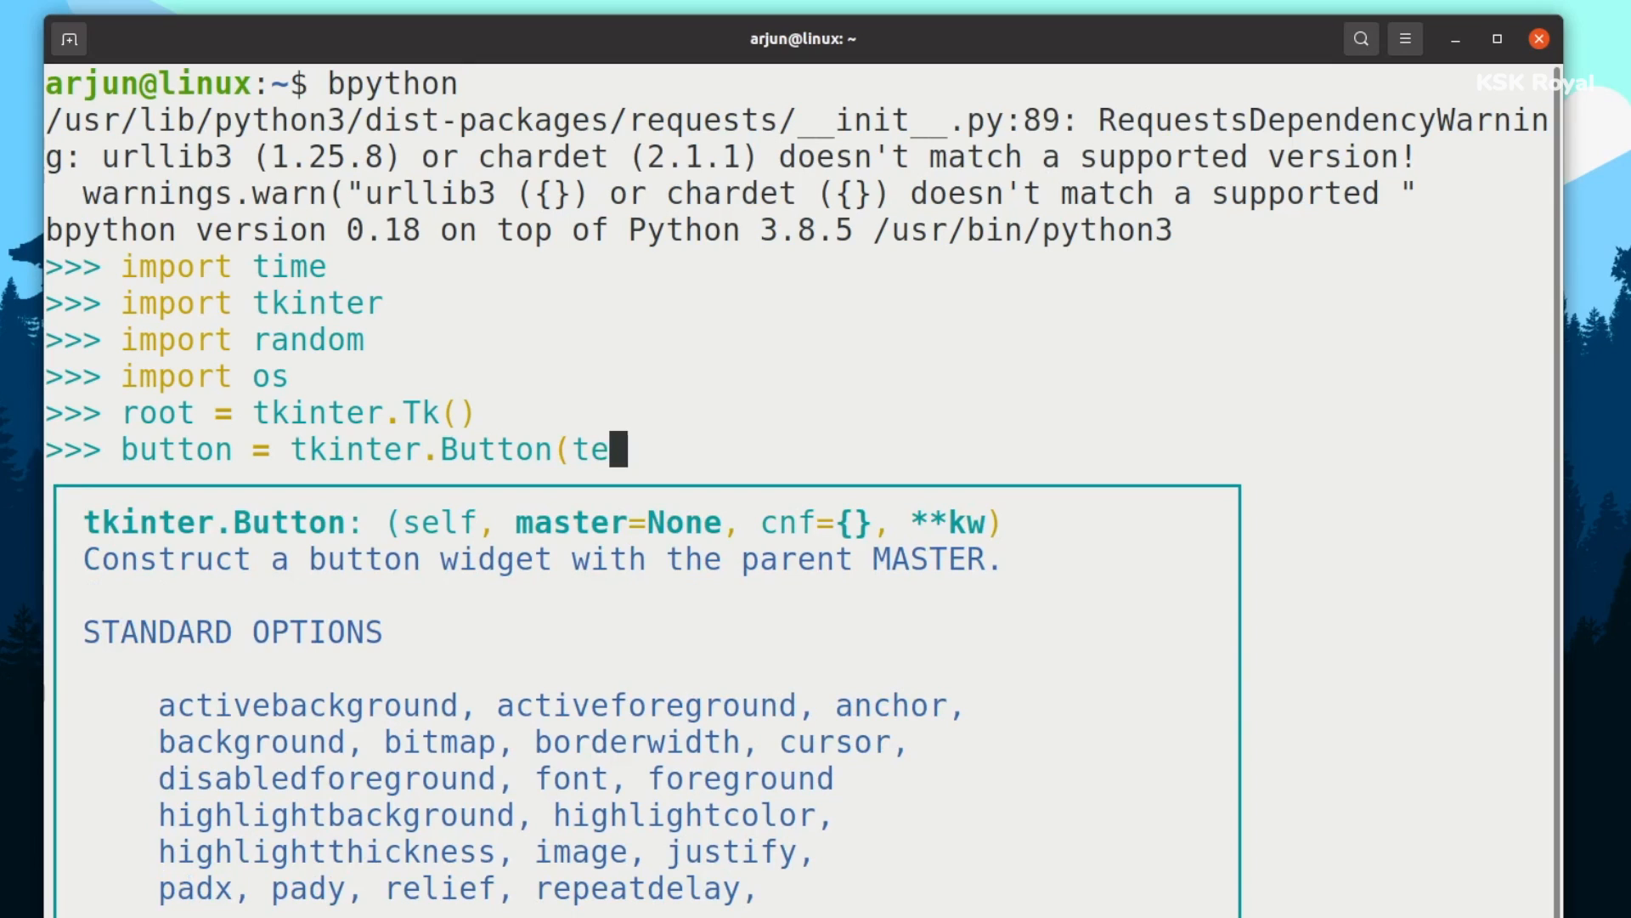
text(xt-)
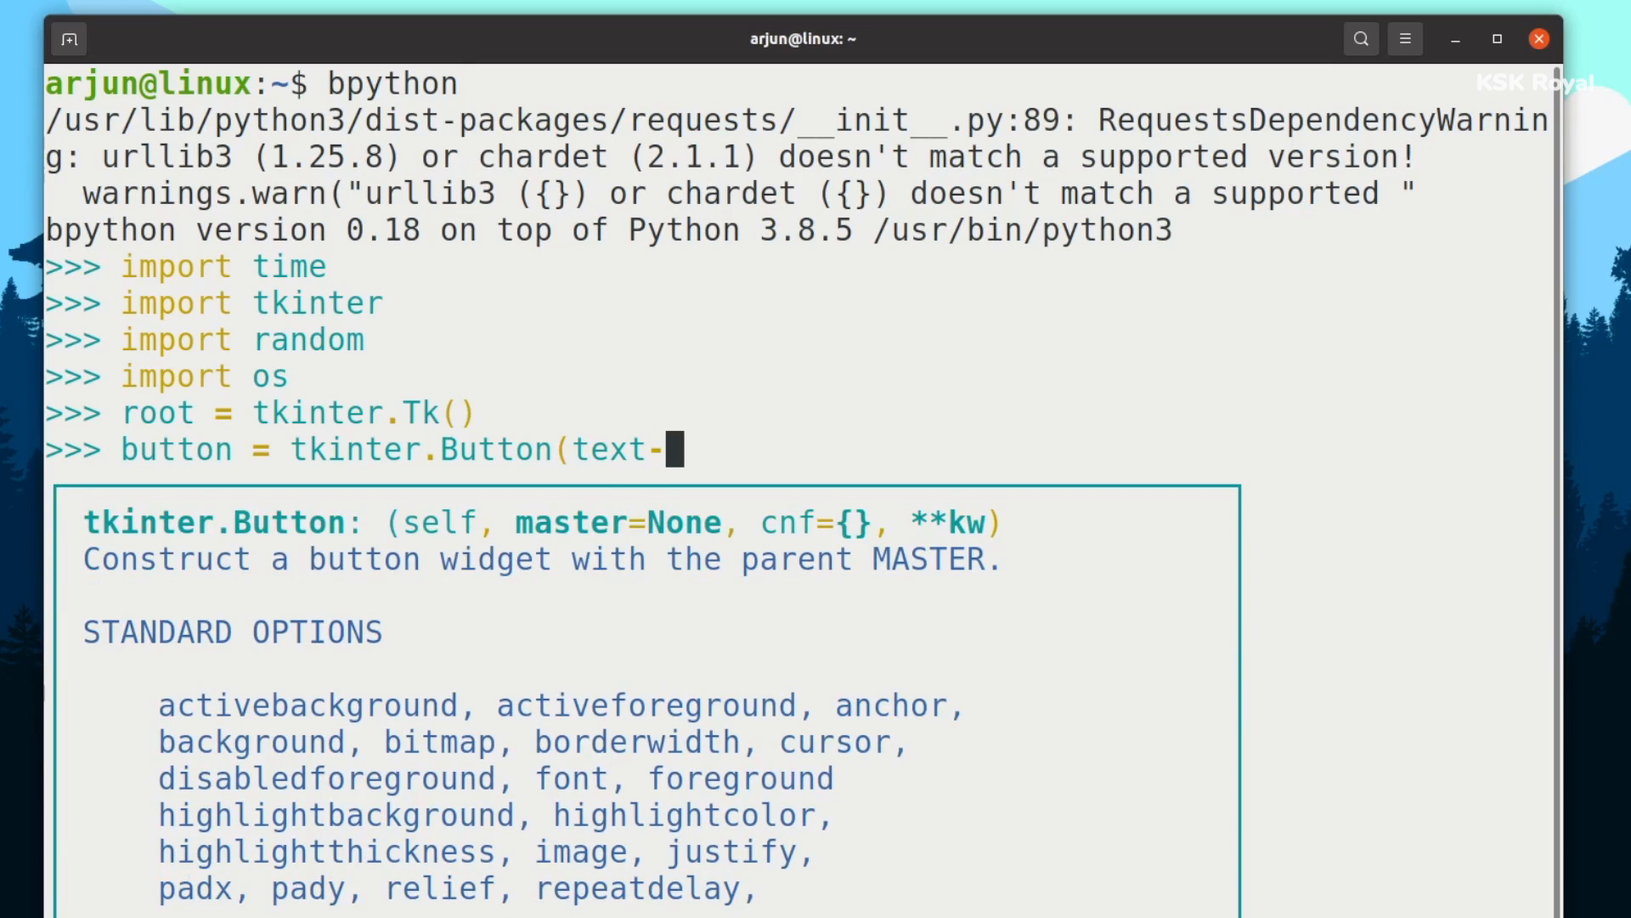
text(=")
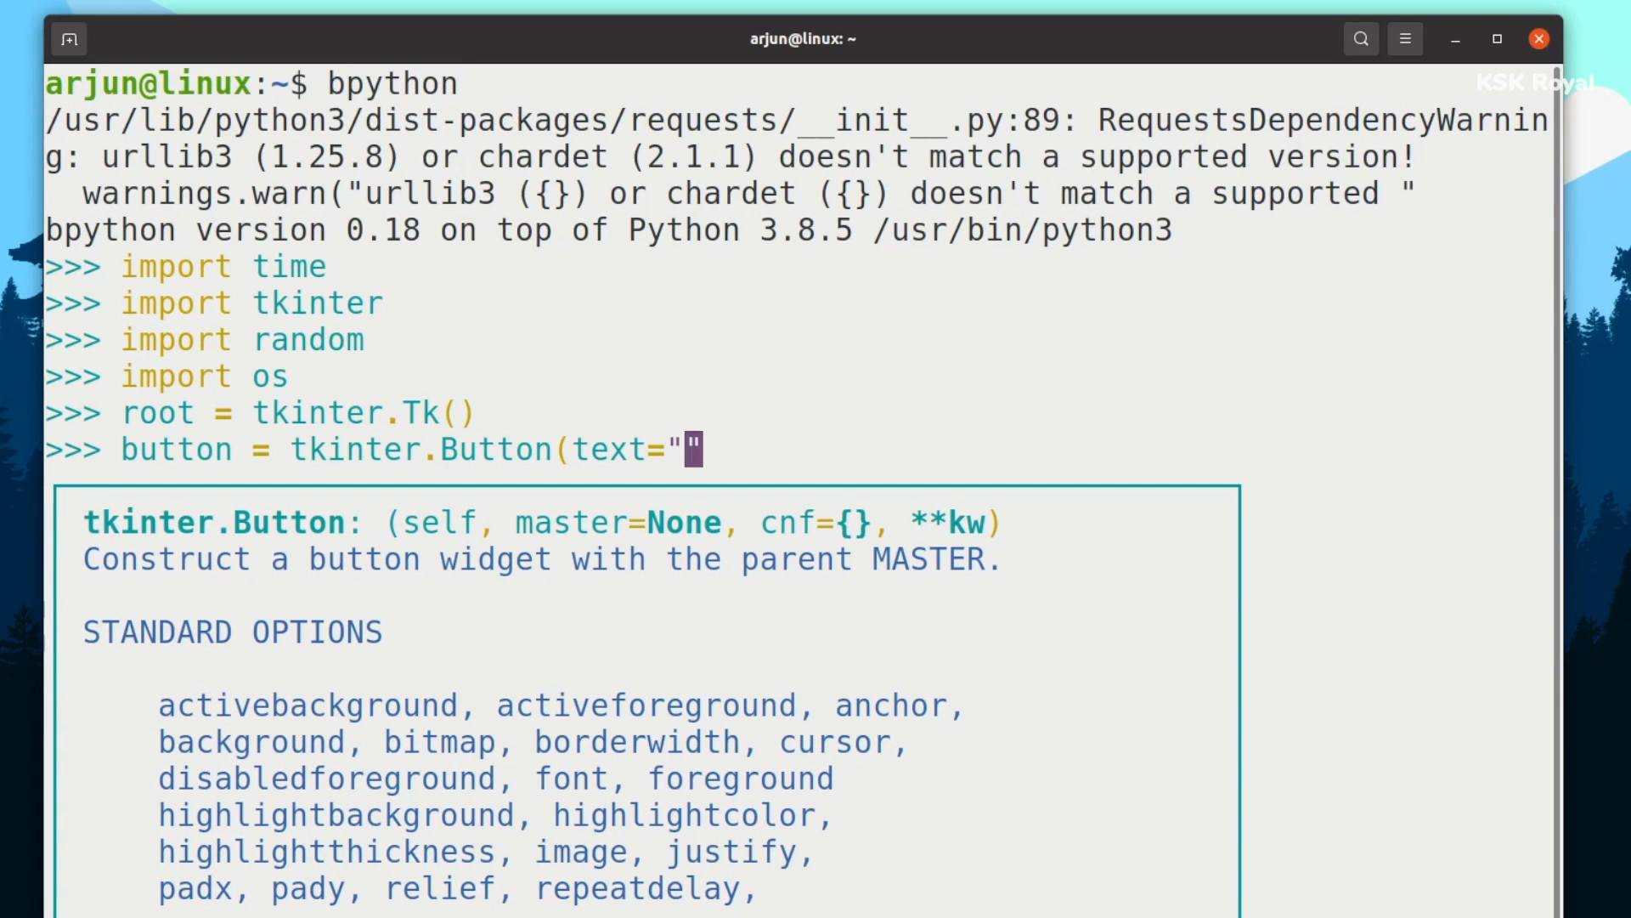
text(Submit)
text(root.geometry)
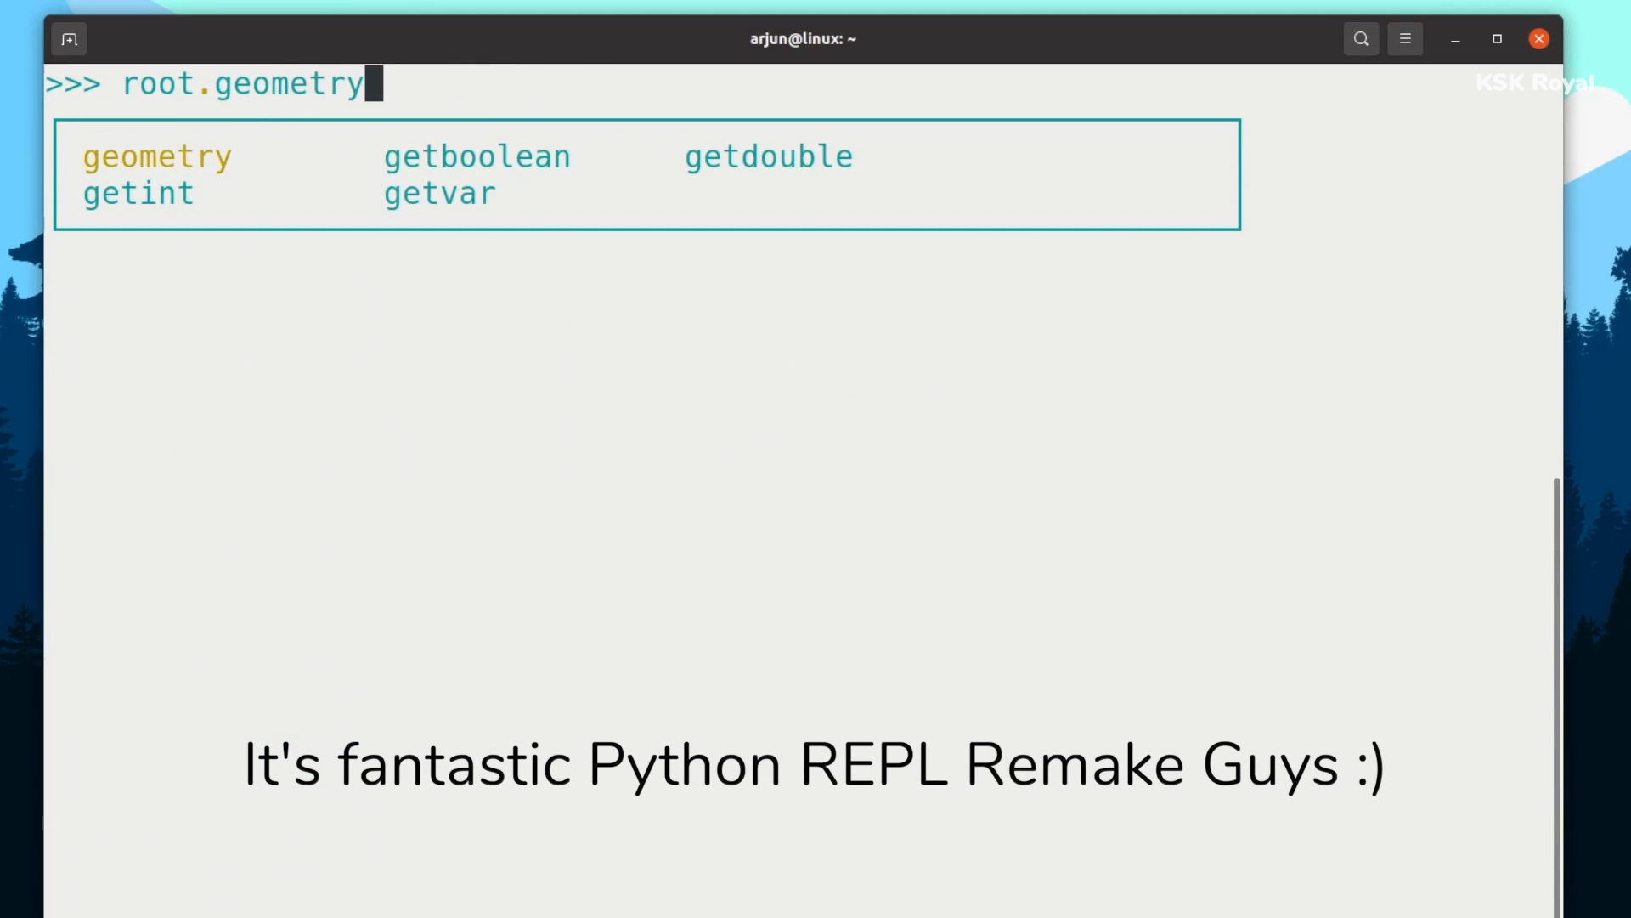
Begin root.geometry( with a size string starting "5.
text(()
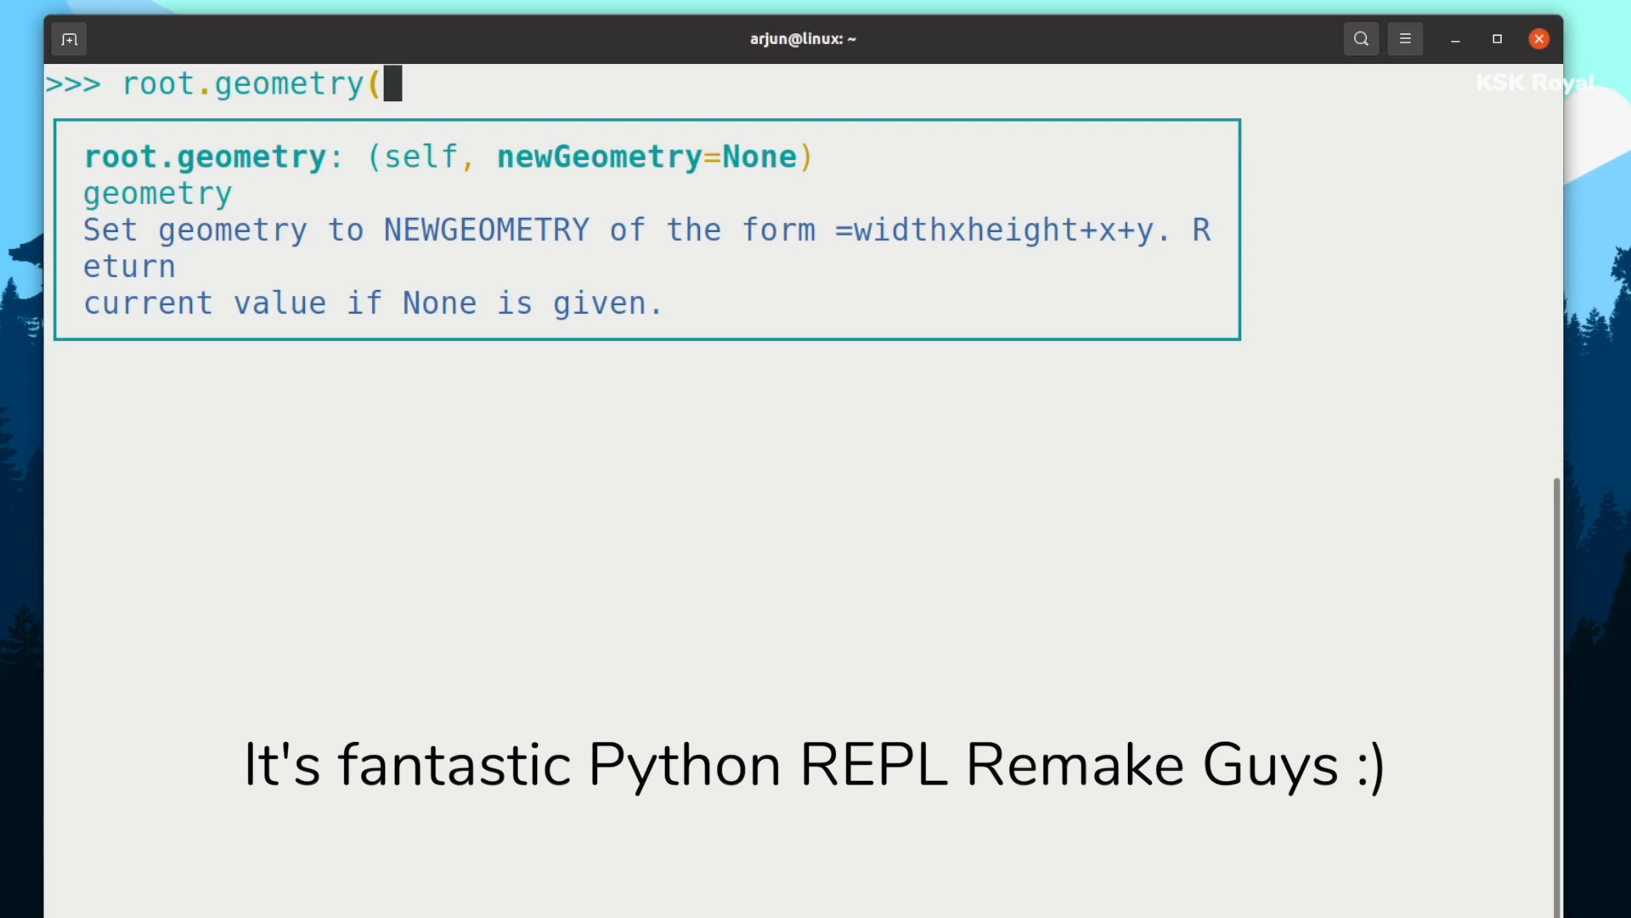
text("5)
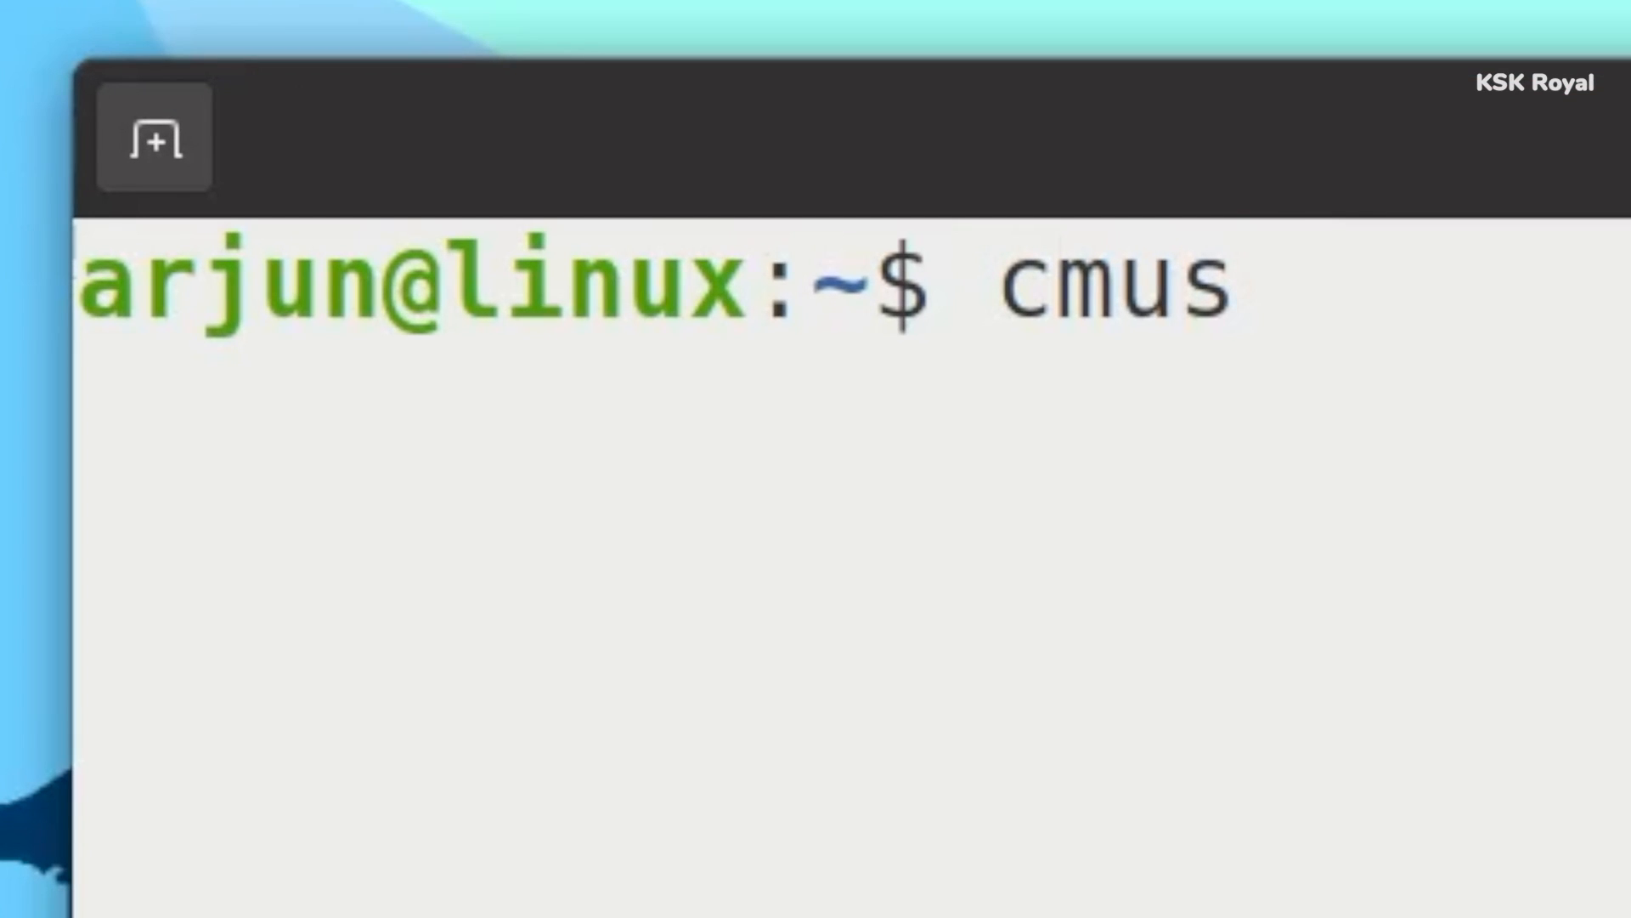
Launch cmus and browse its queue, filters, keybinding settings and file browser views.
key(Return)
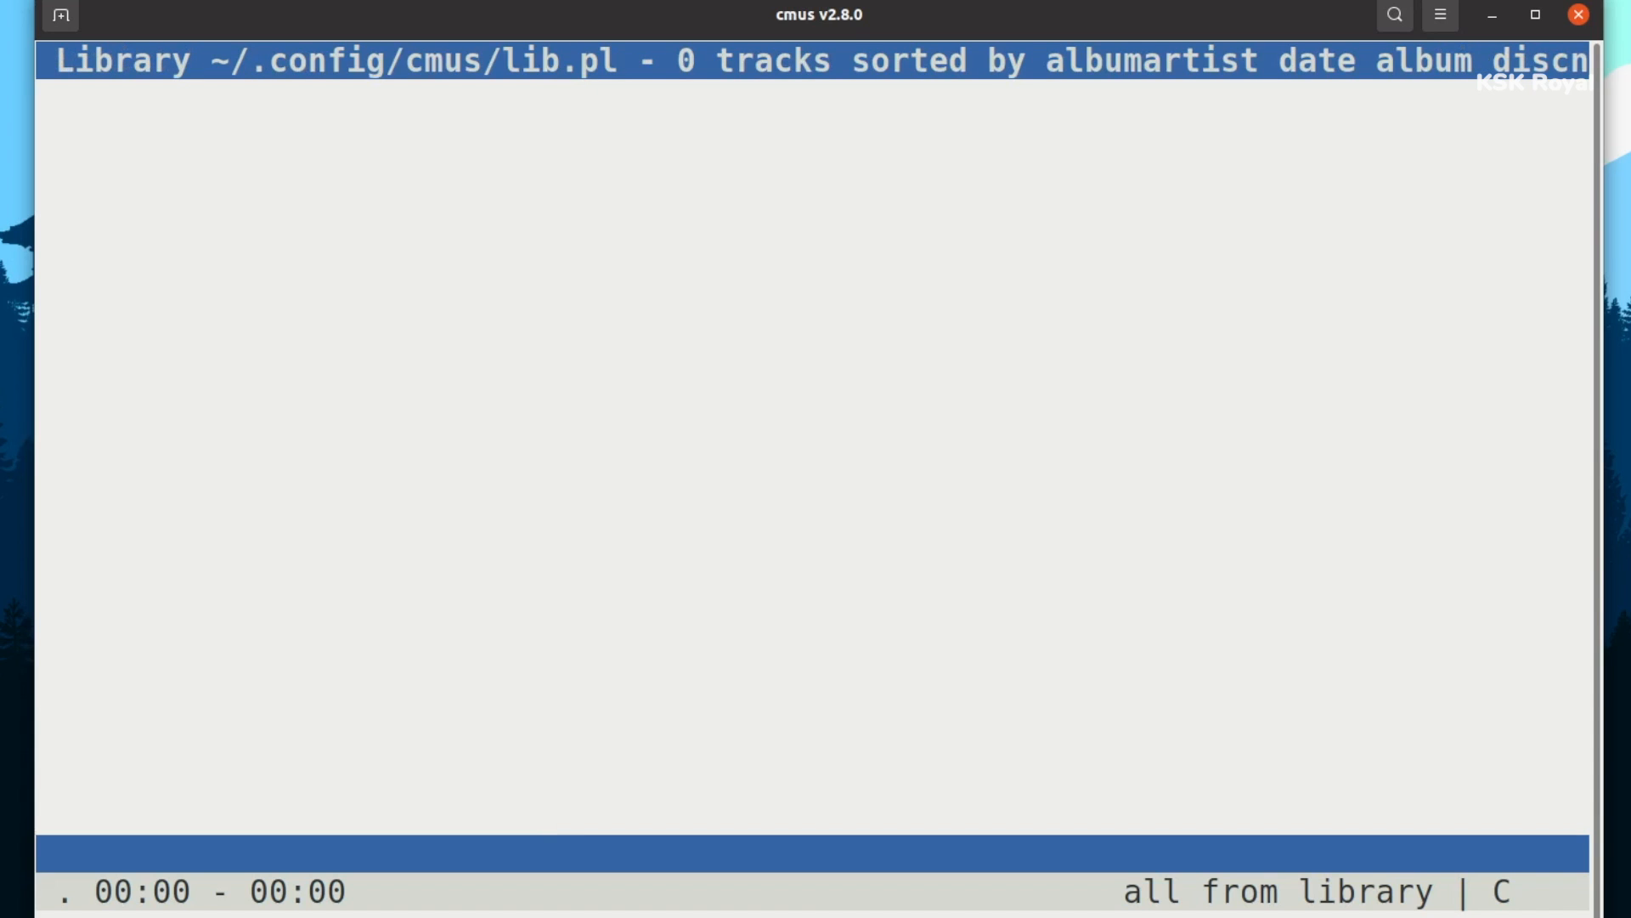
key(3)
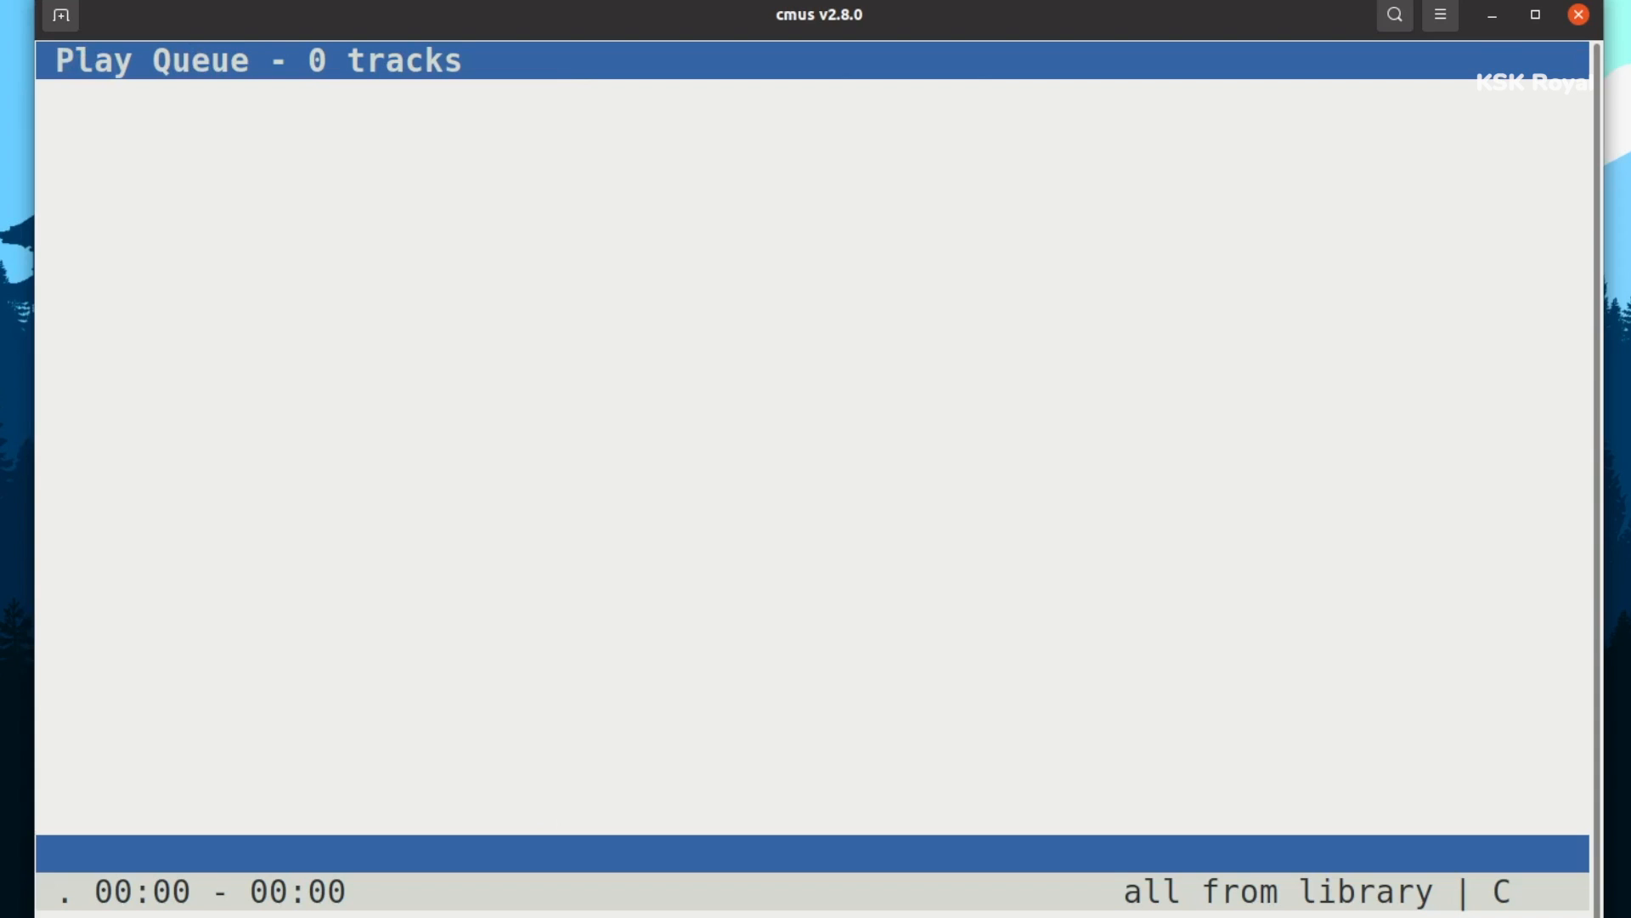
key(5)
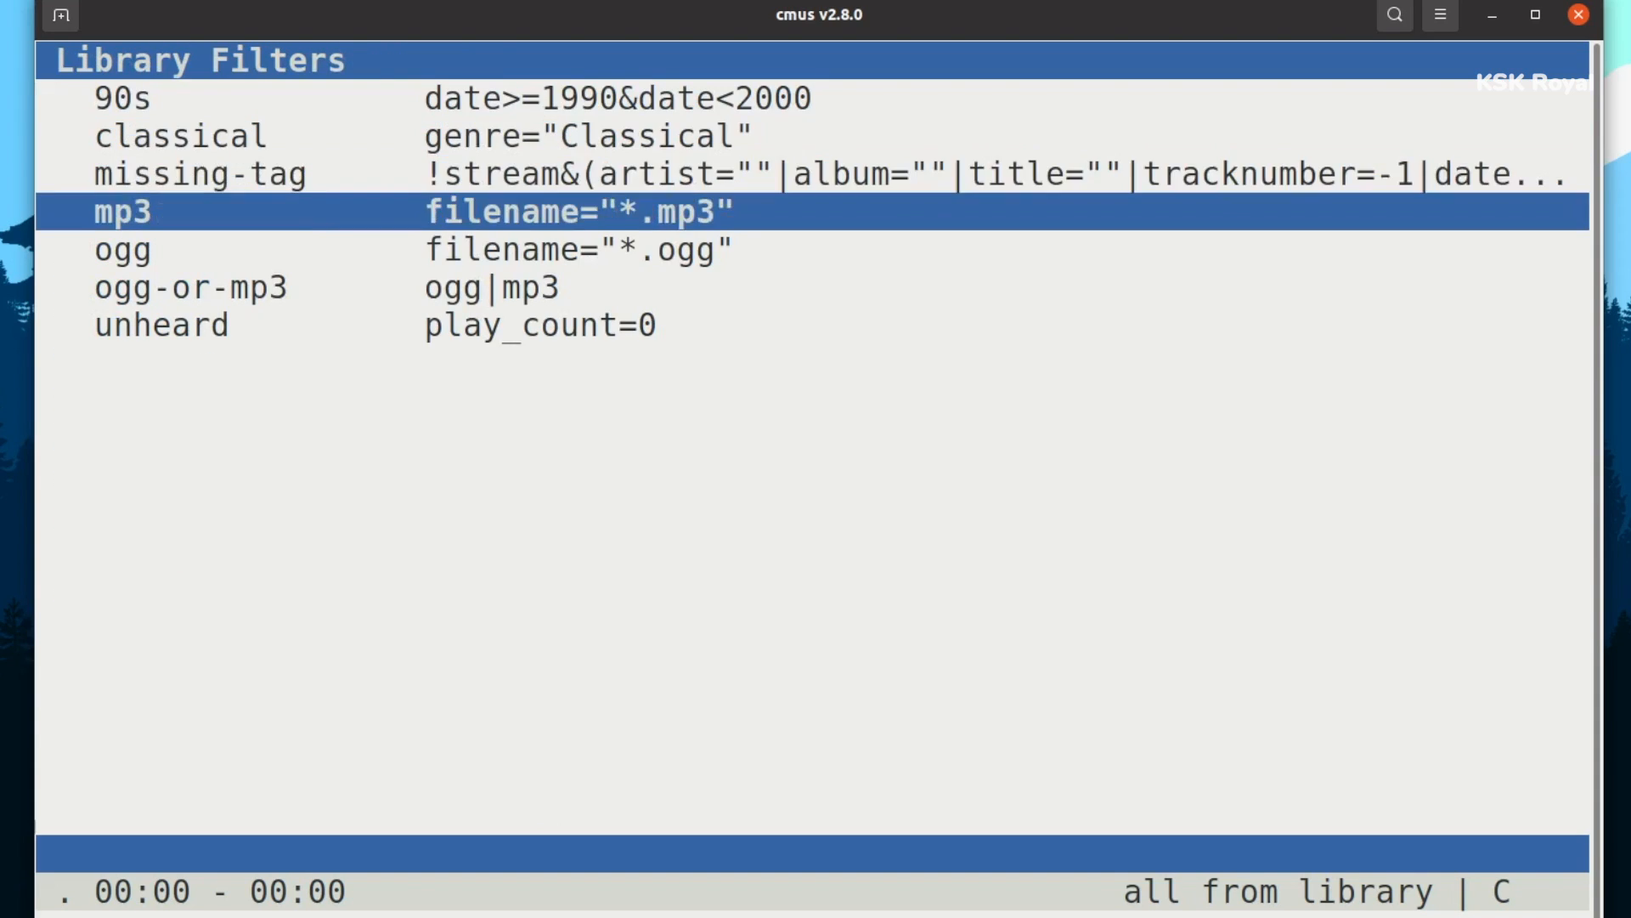
key(7)
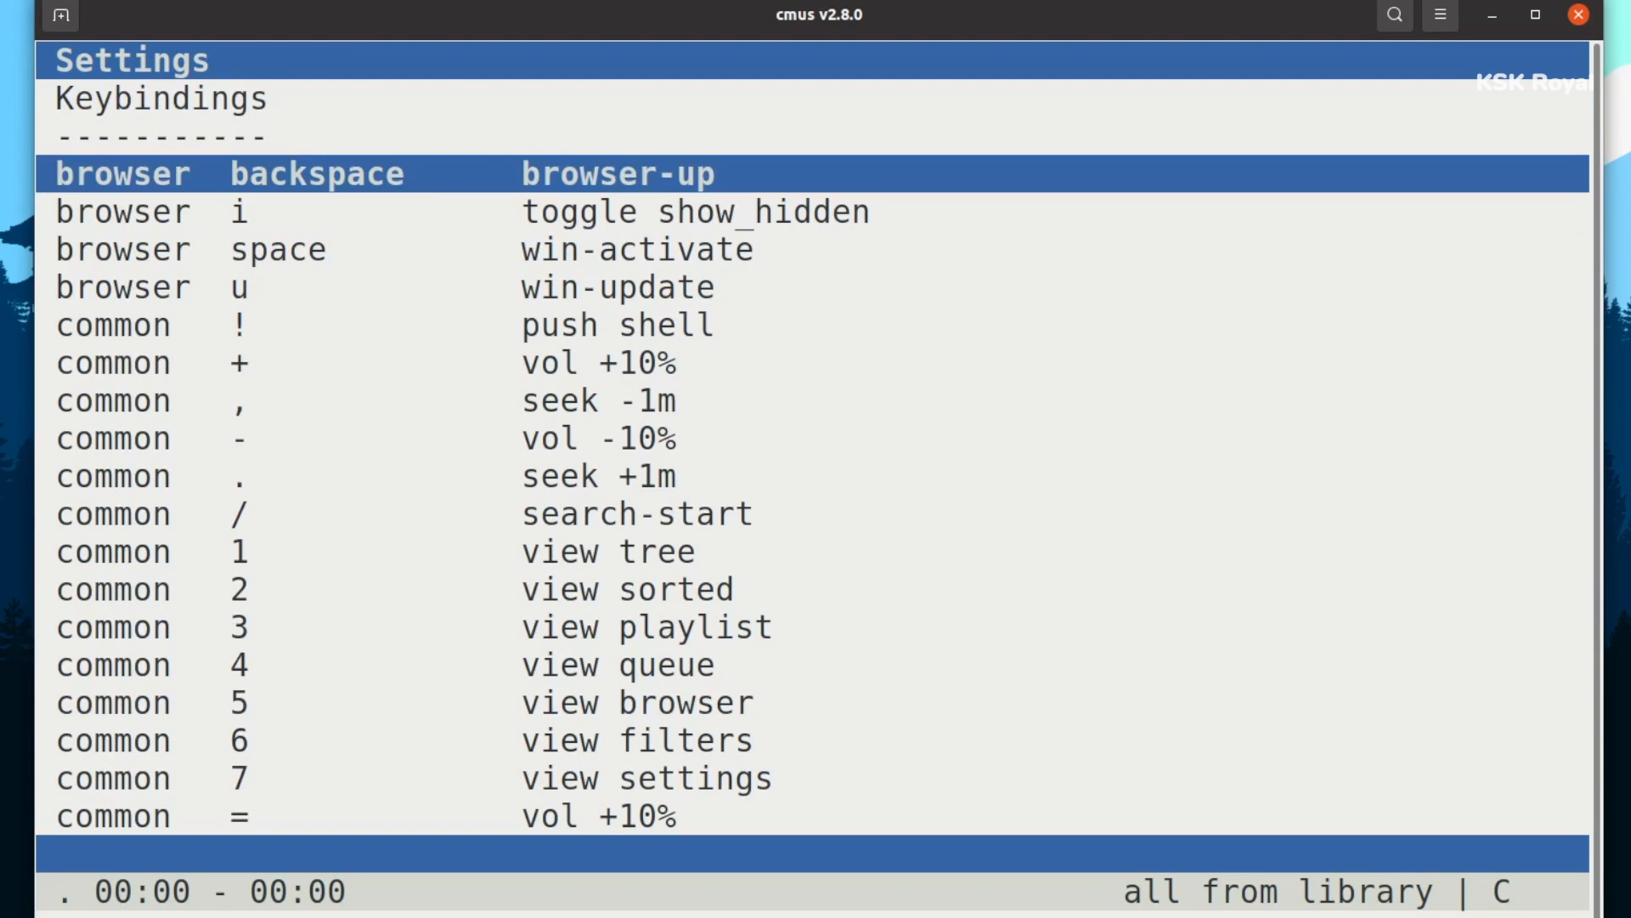
key(Down)
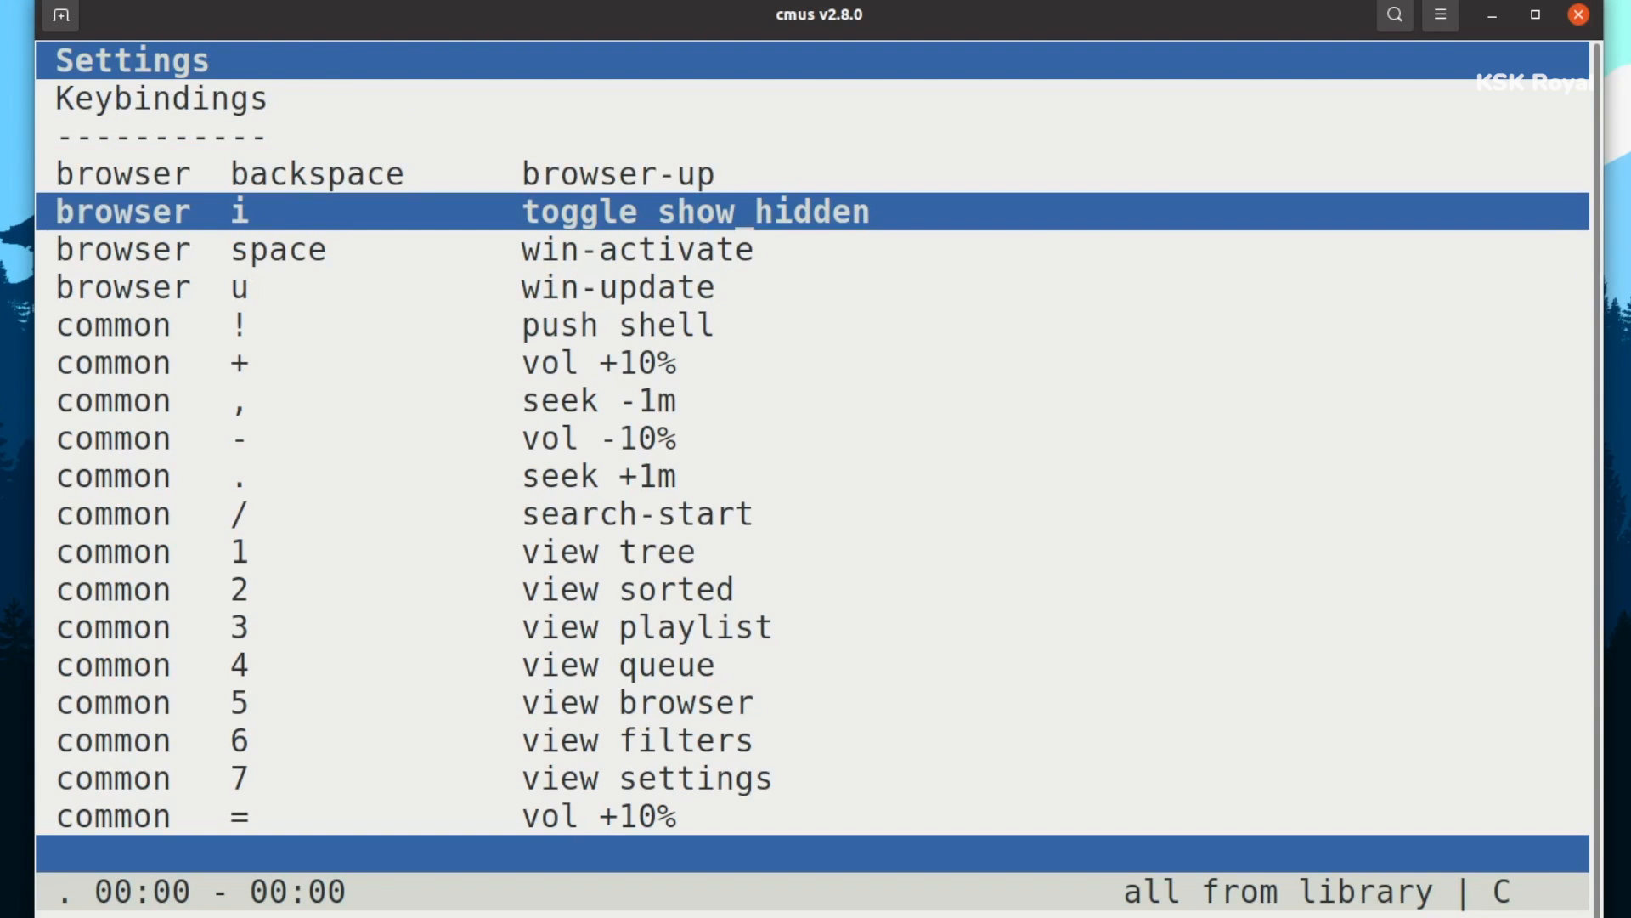
key(5)
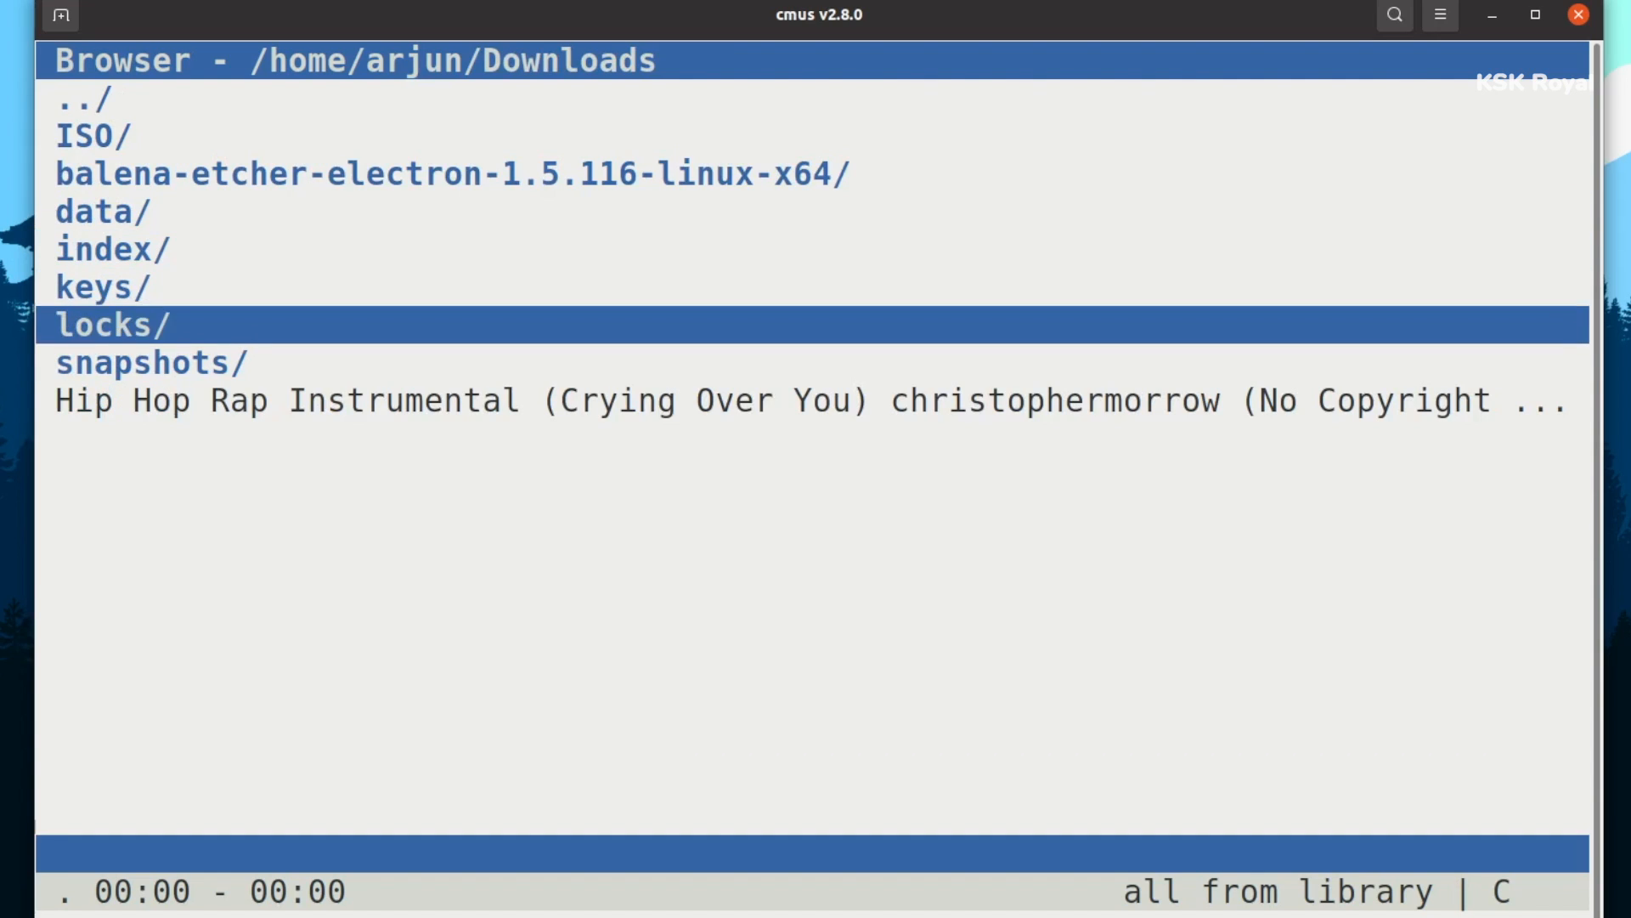
Select the Hip Hop Rap Instrumental mp3 in ~/Downloads and play it.
key(Down)
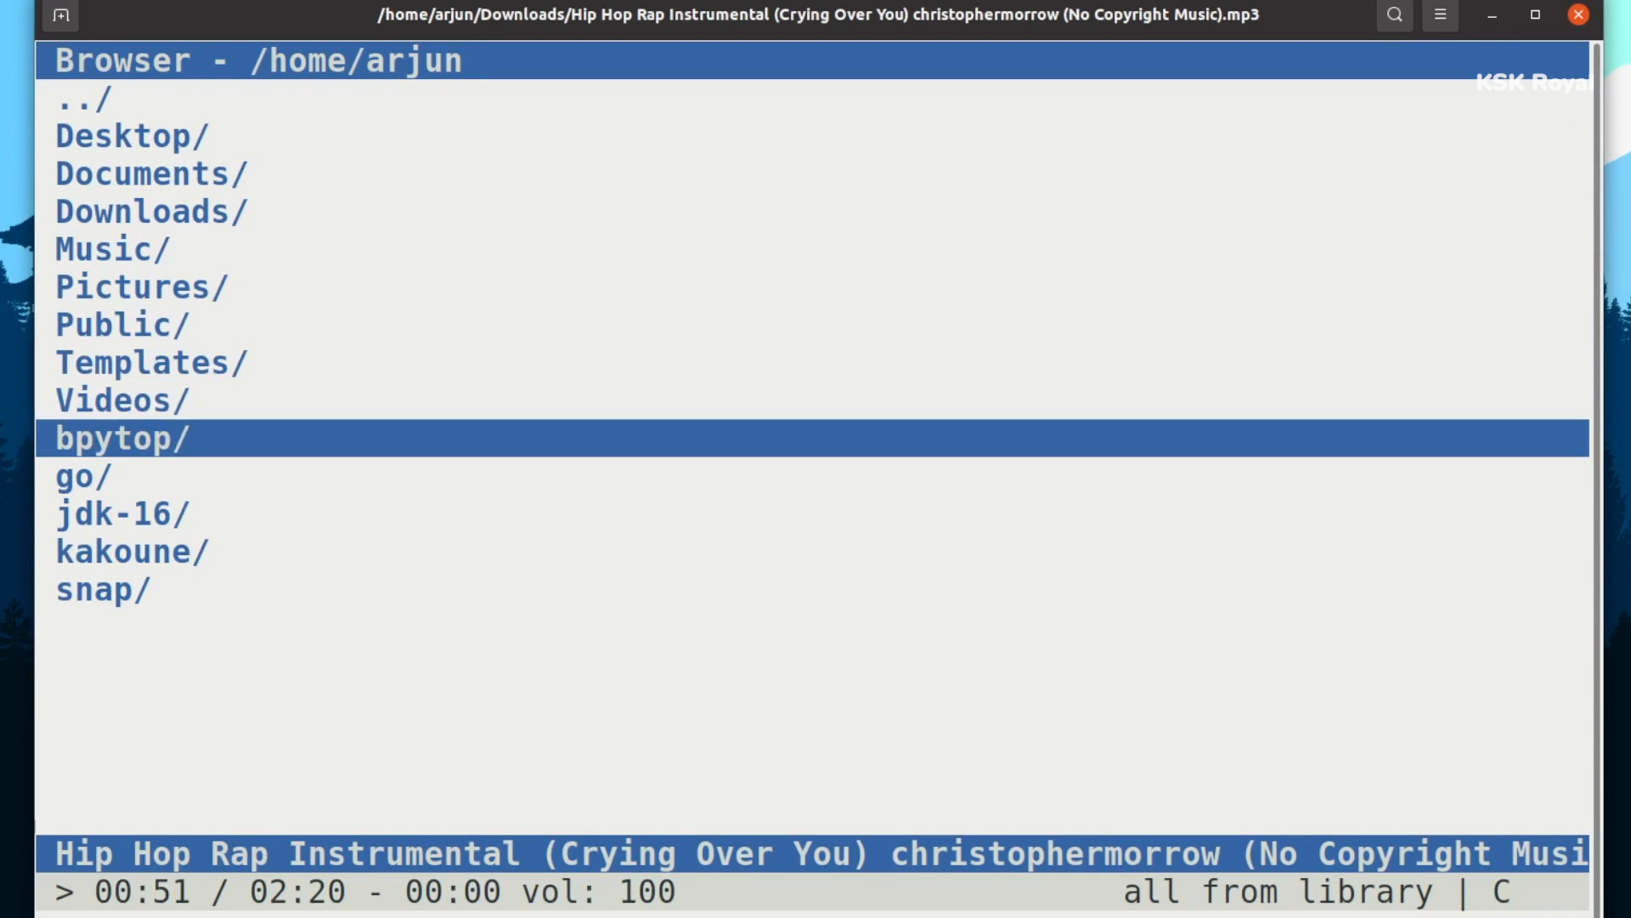
key(up)
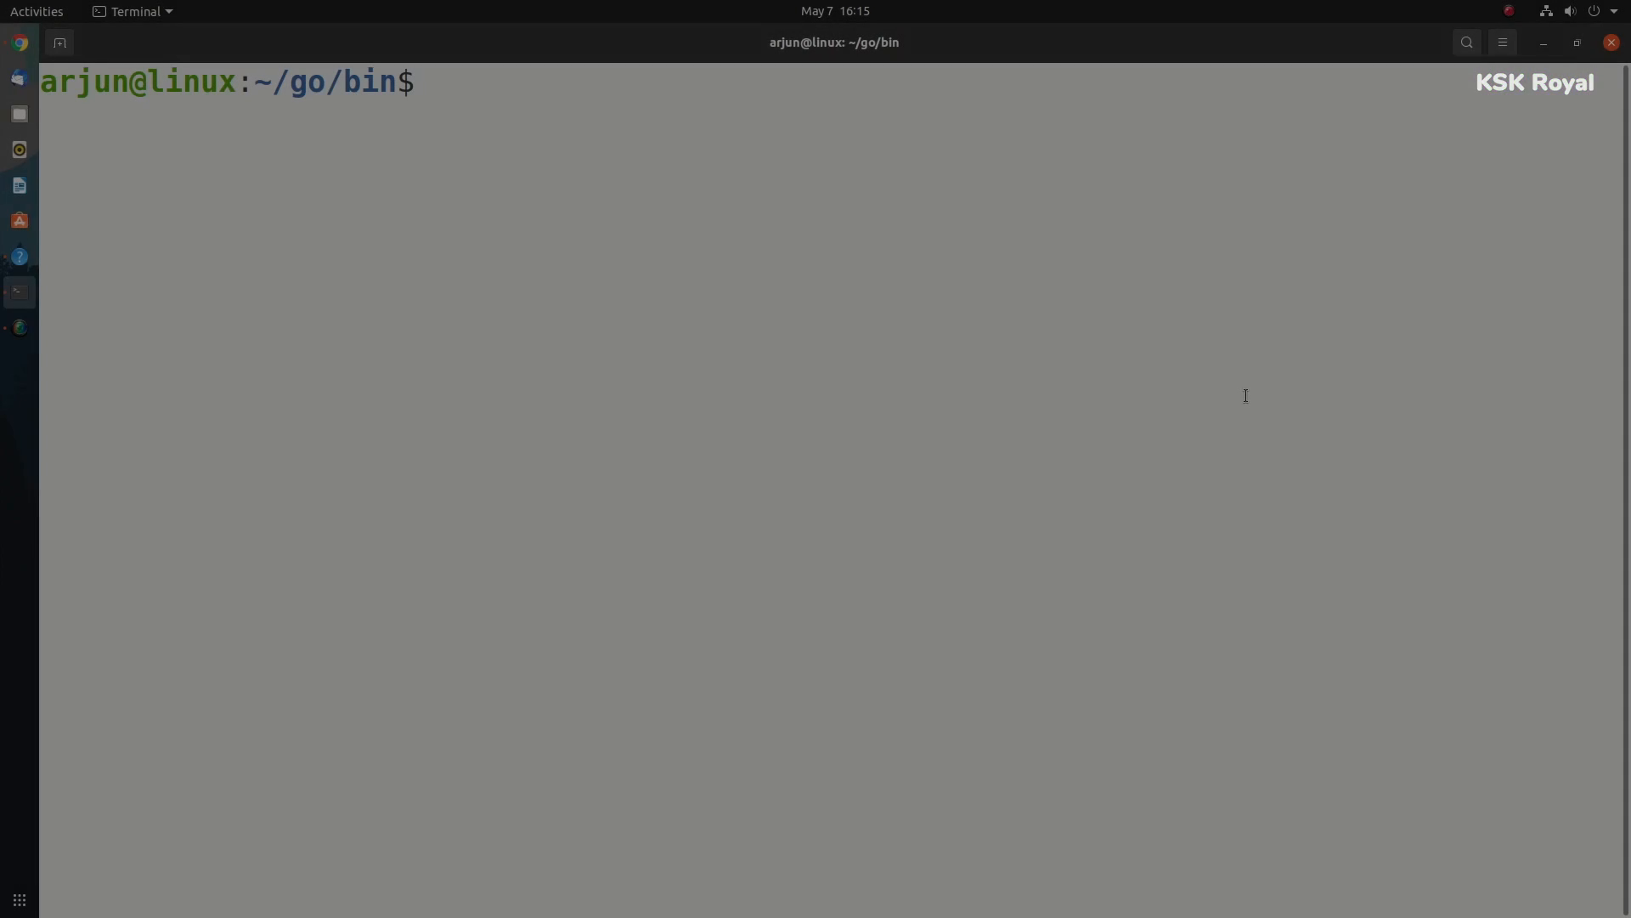
List ~/go/bin and try simplehttp -d ~/Downloads/, which reports command not found.
text(ls)
text(simplehttp)
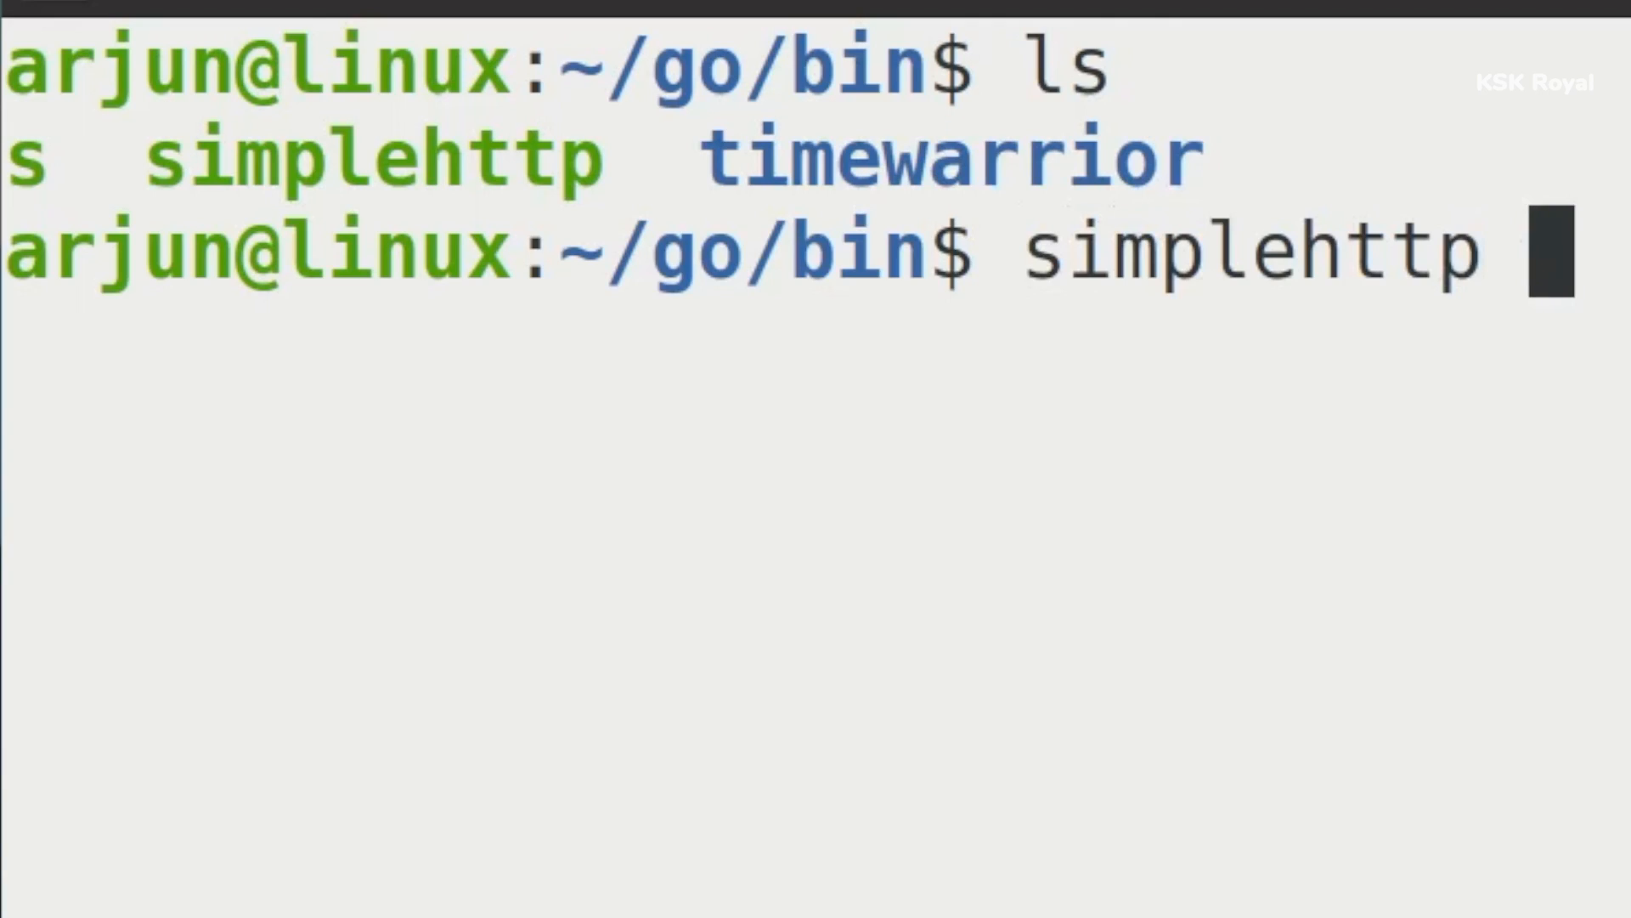
text(-d)
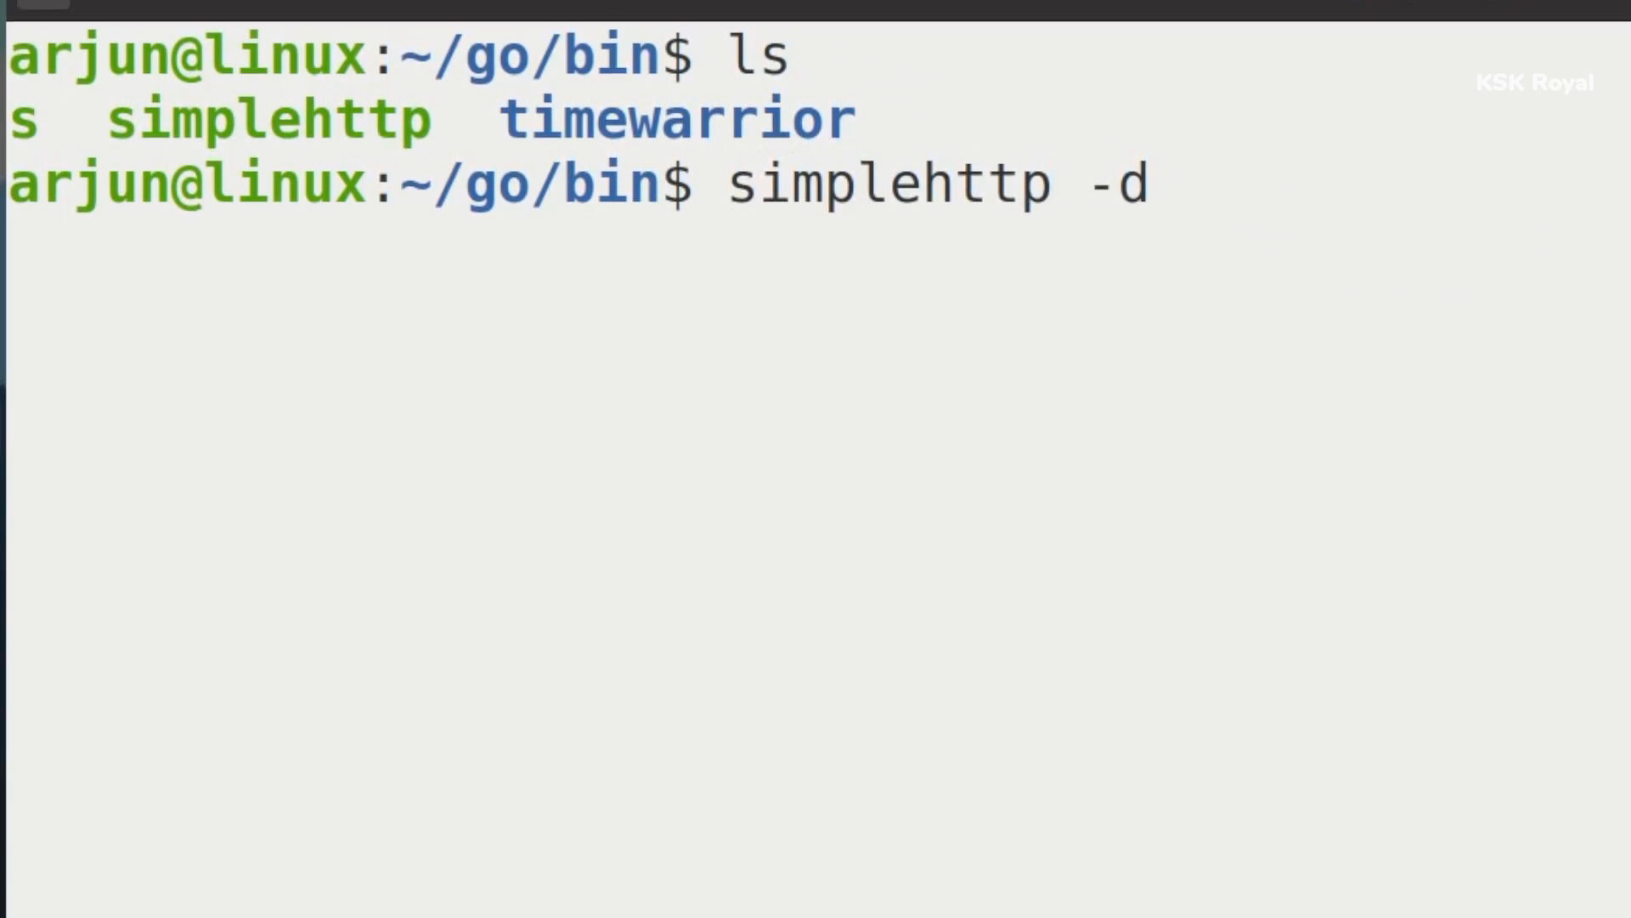
text(~/Downloads/)
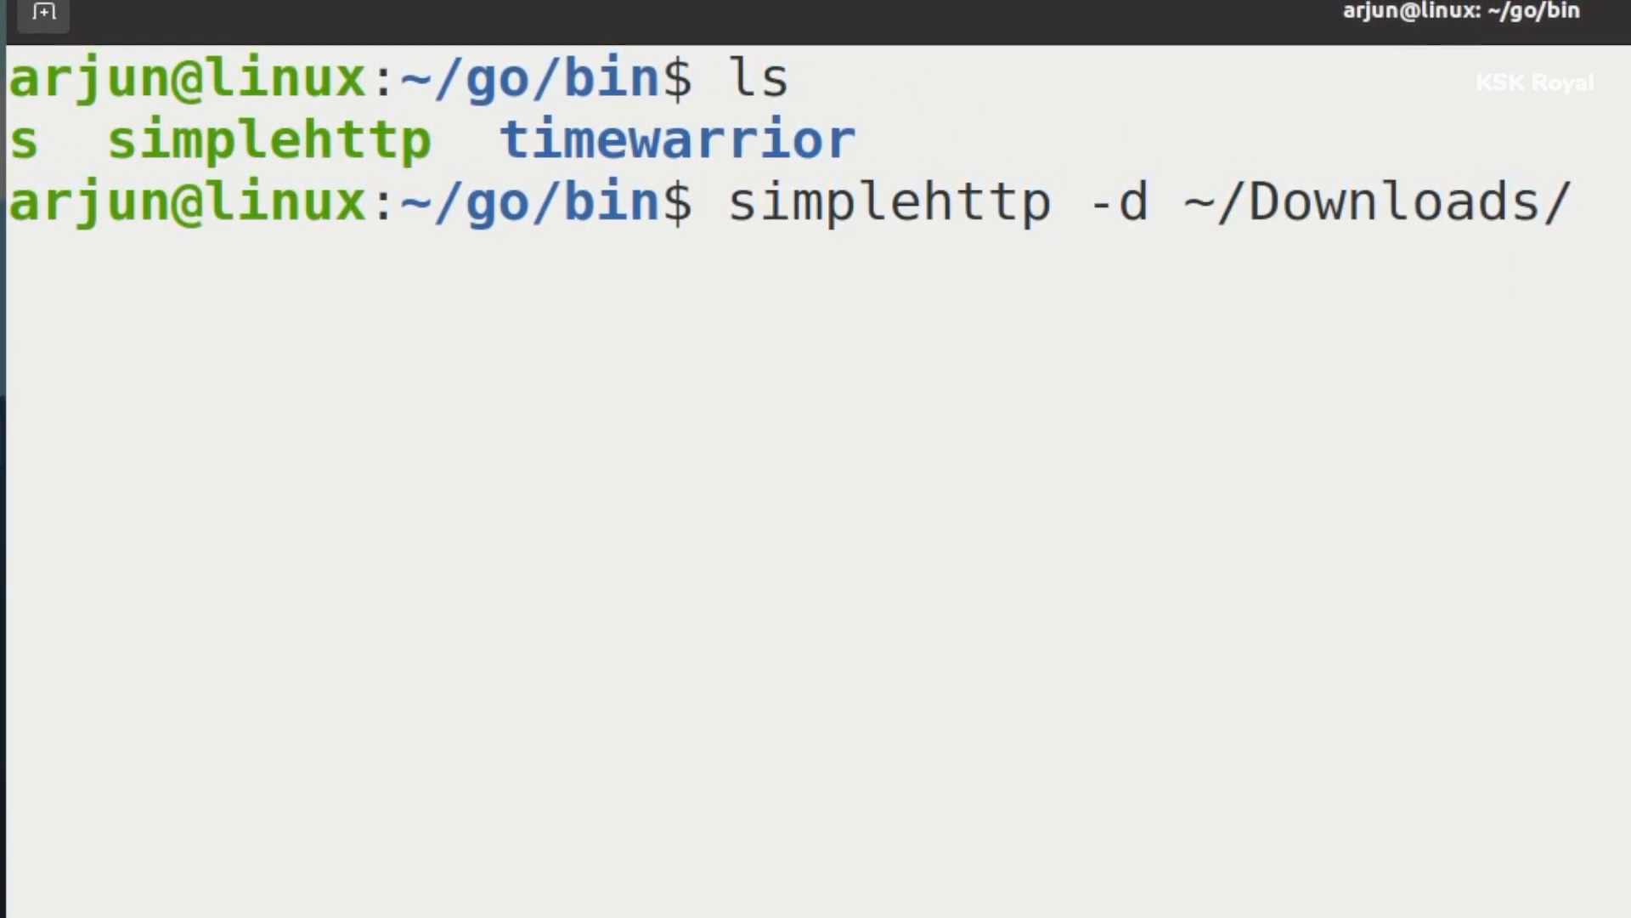
key(Return)
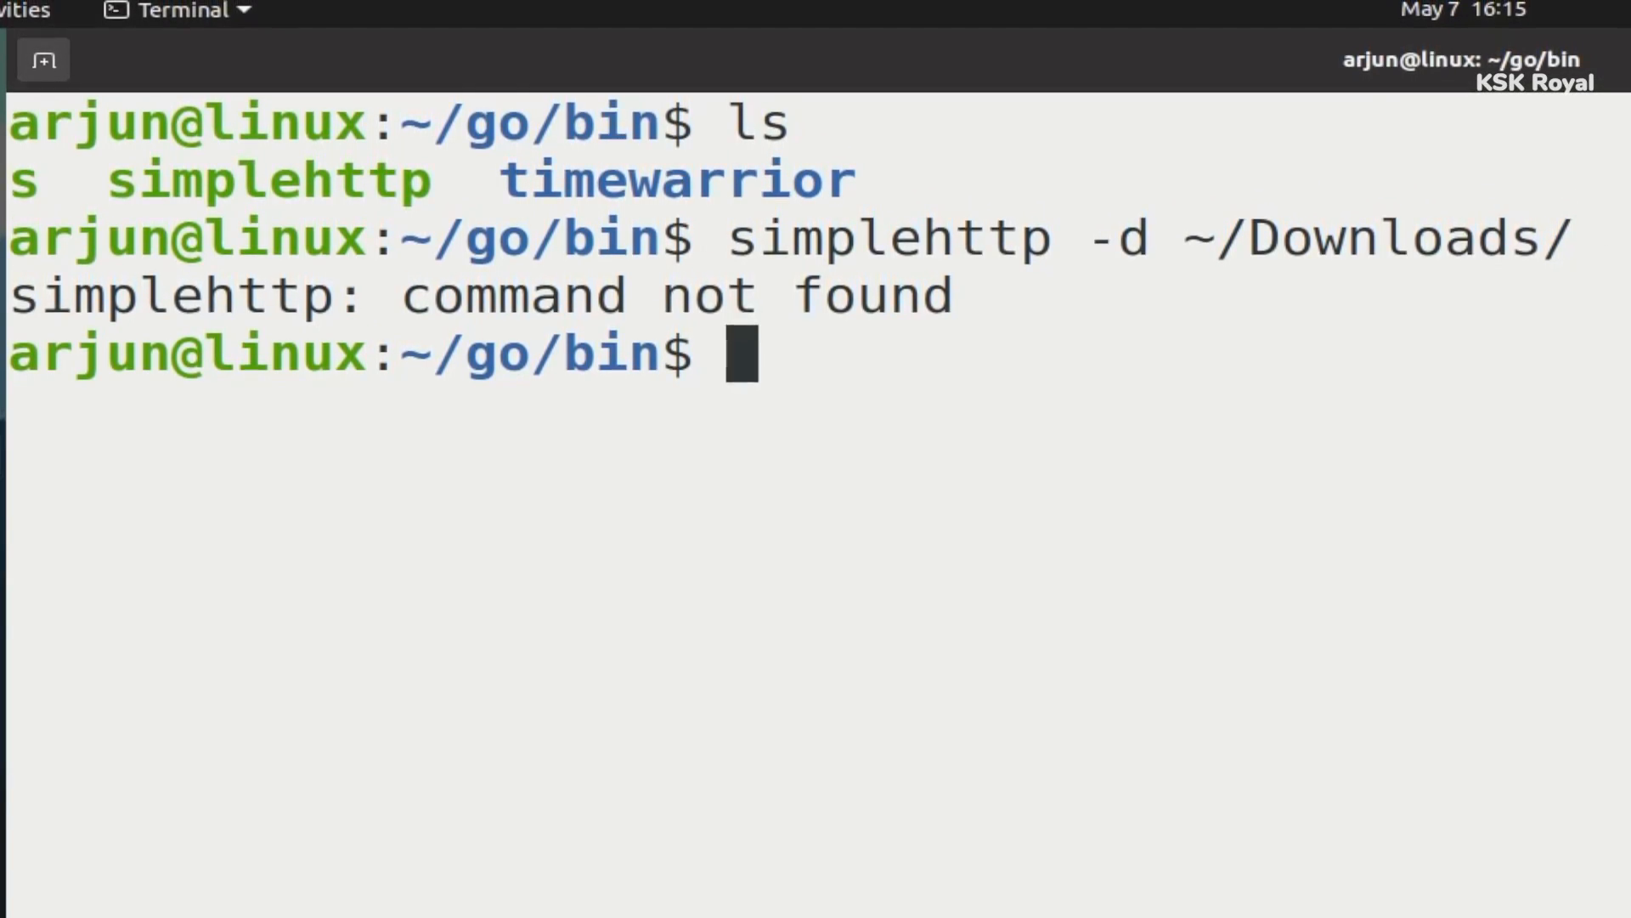
Serve the Downloads folder with ./simplehttp -d ~/Downloads/.
text(./simplehttp -d)
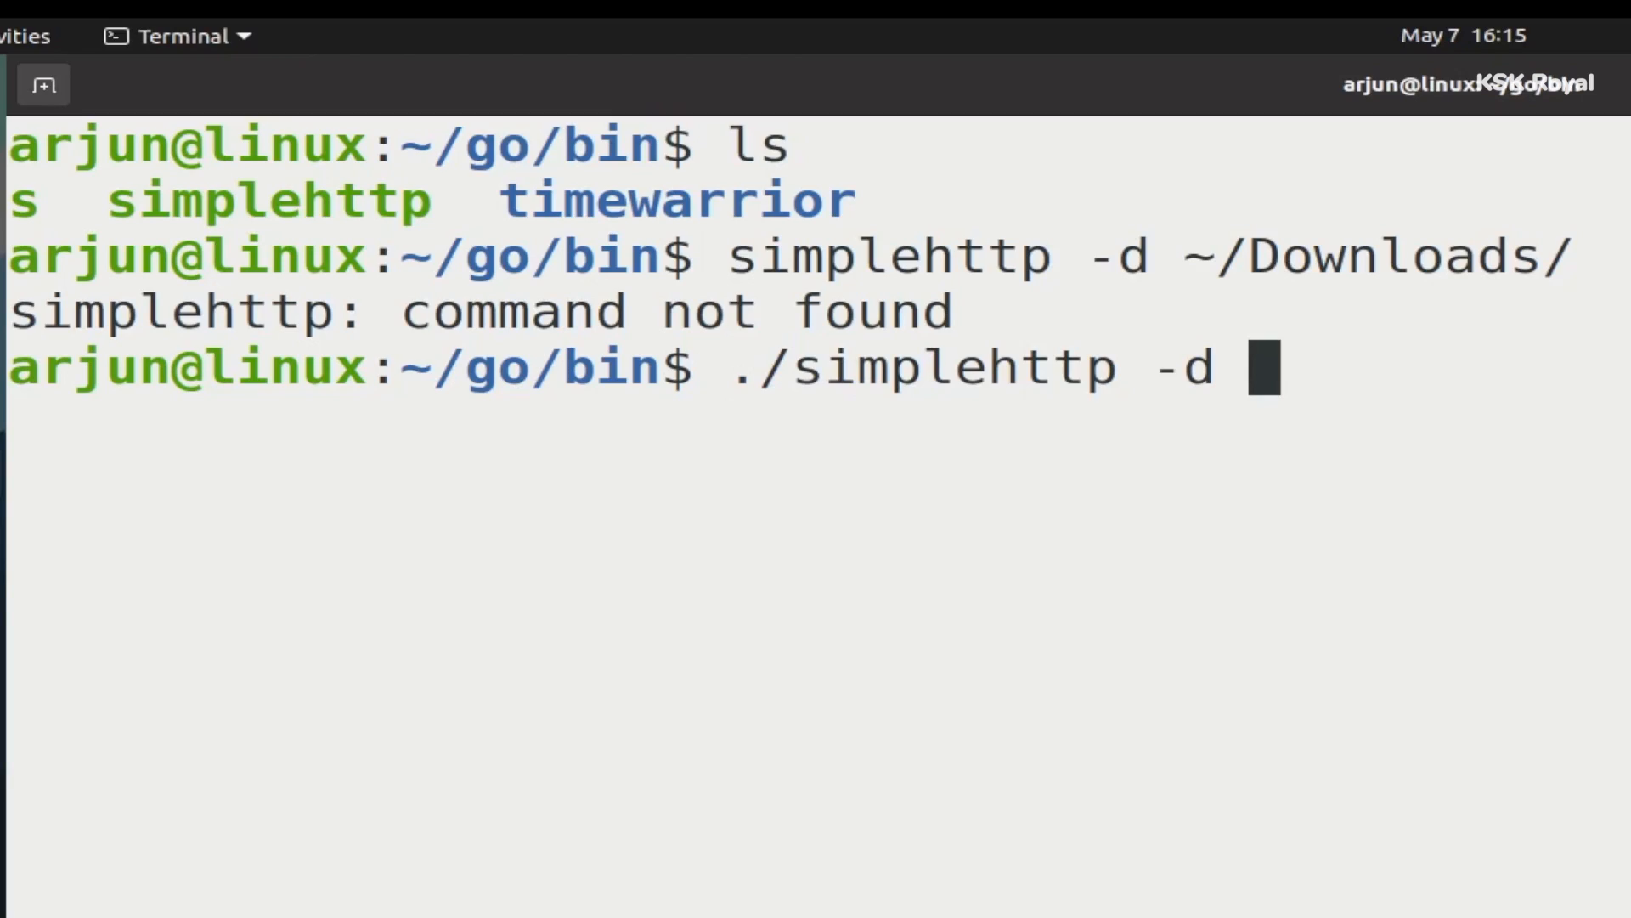
text(~/Do)
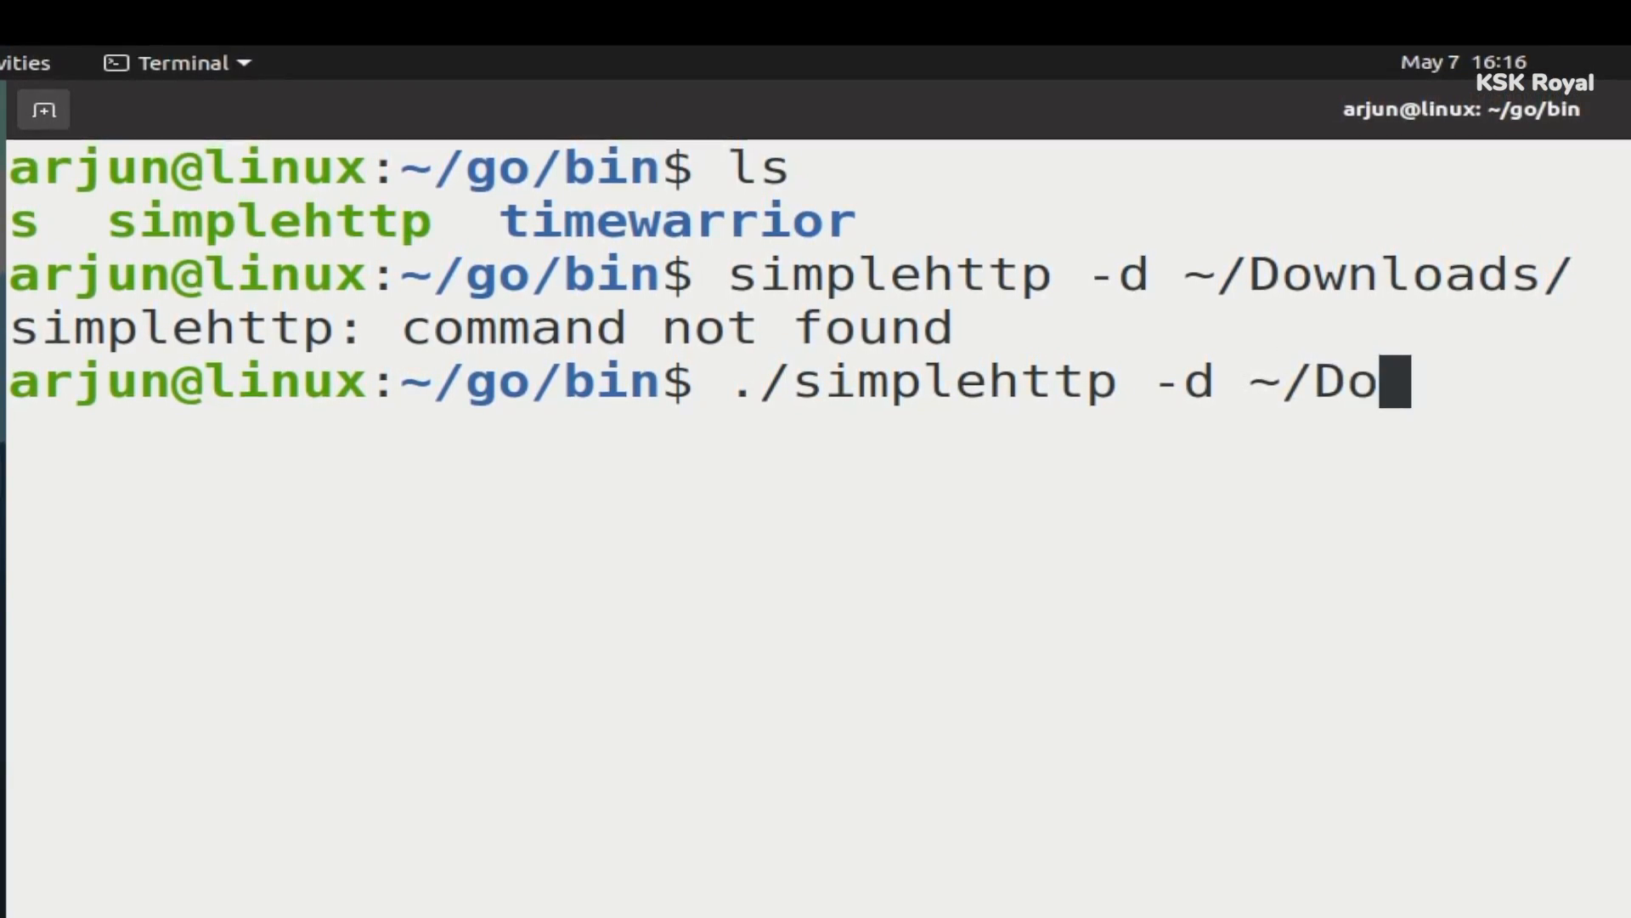
key(Return)
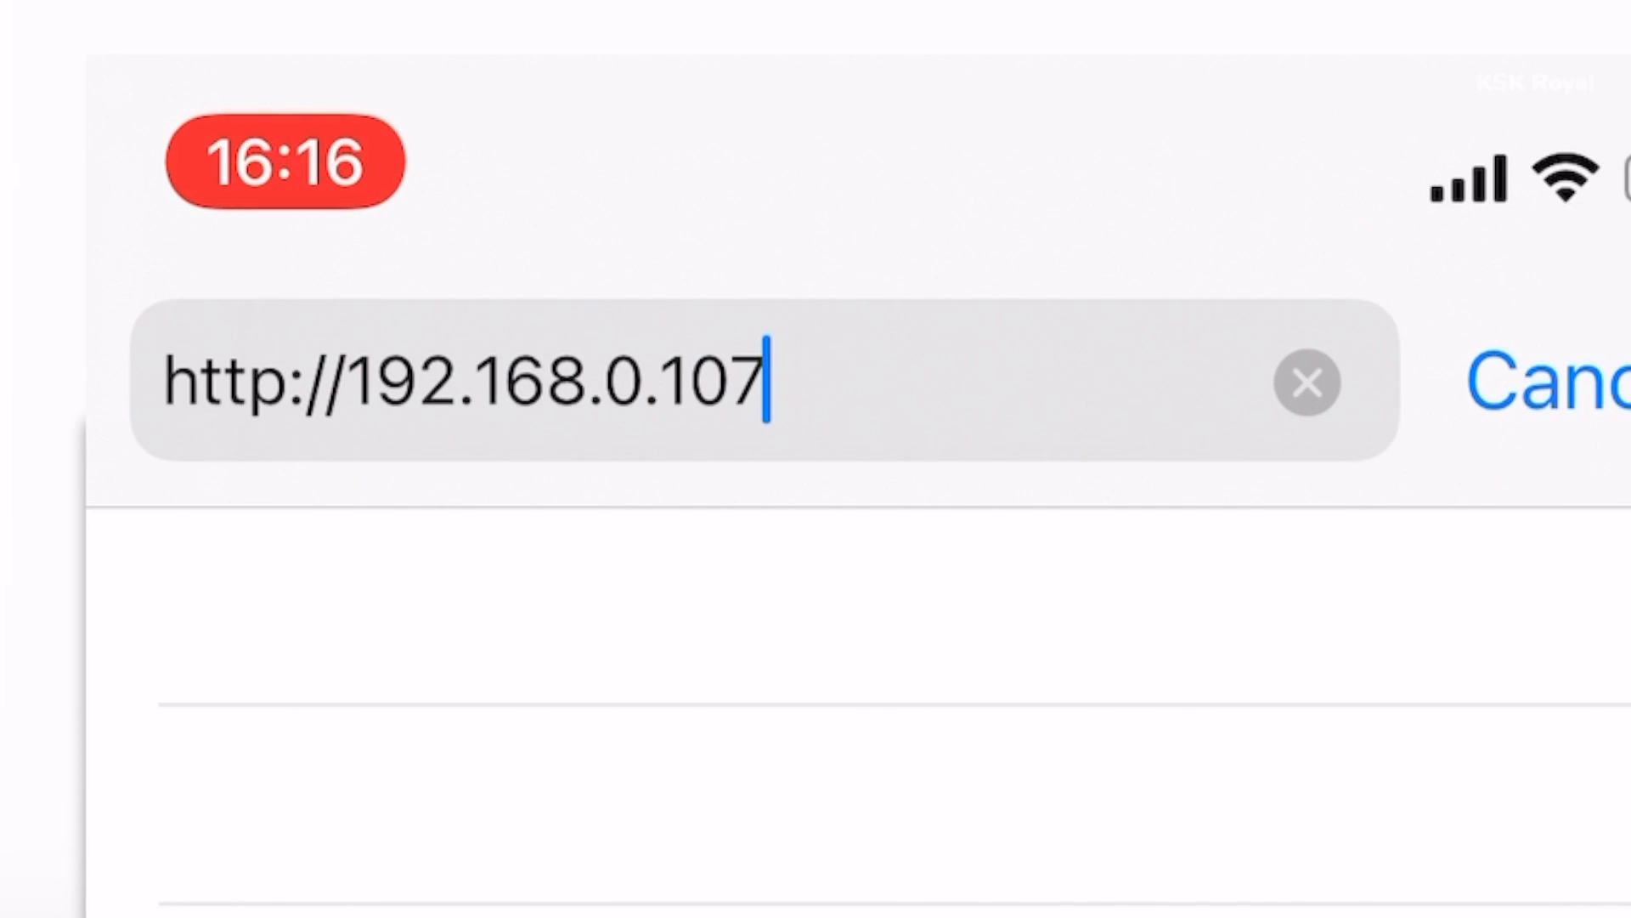
text(8:)
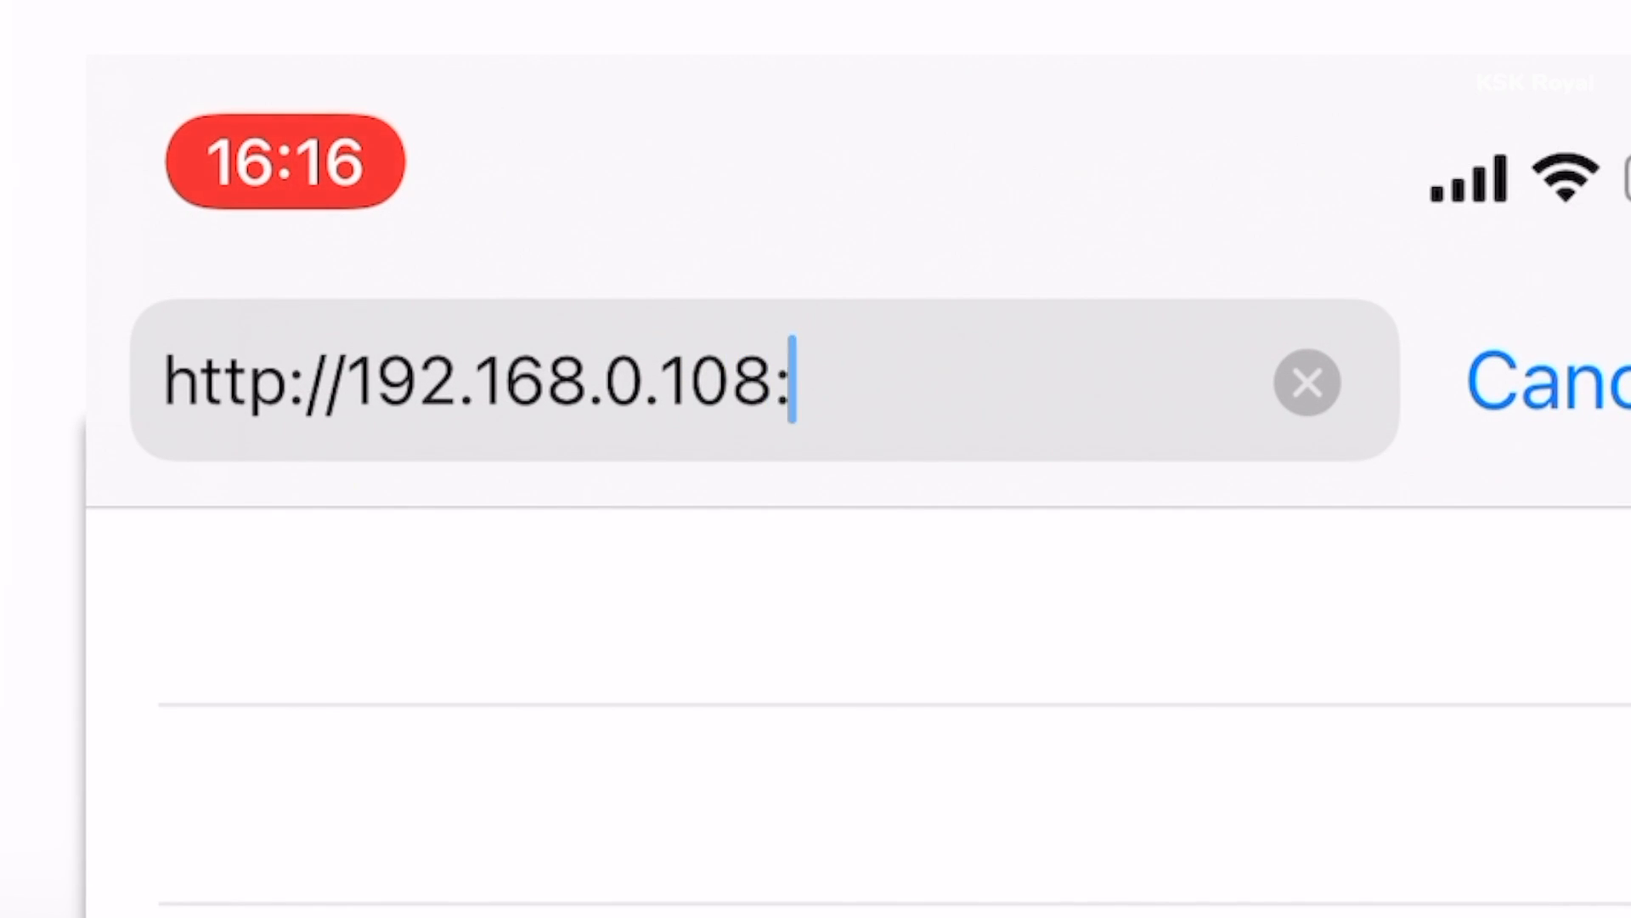
text(8080)
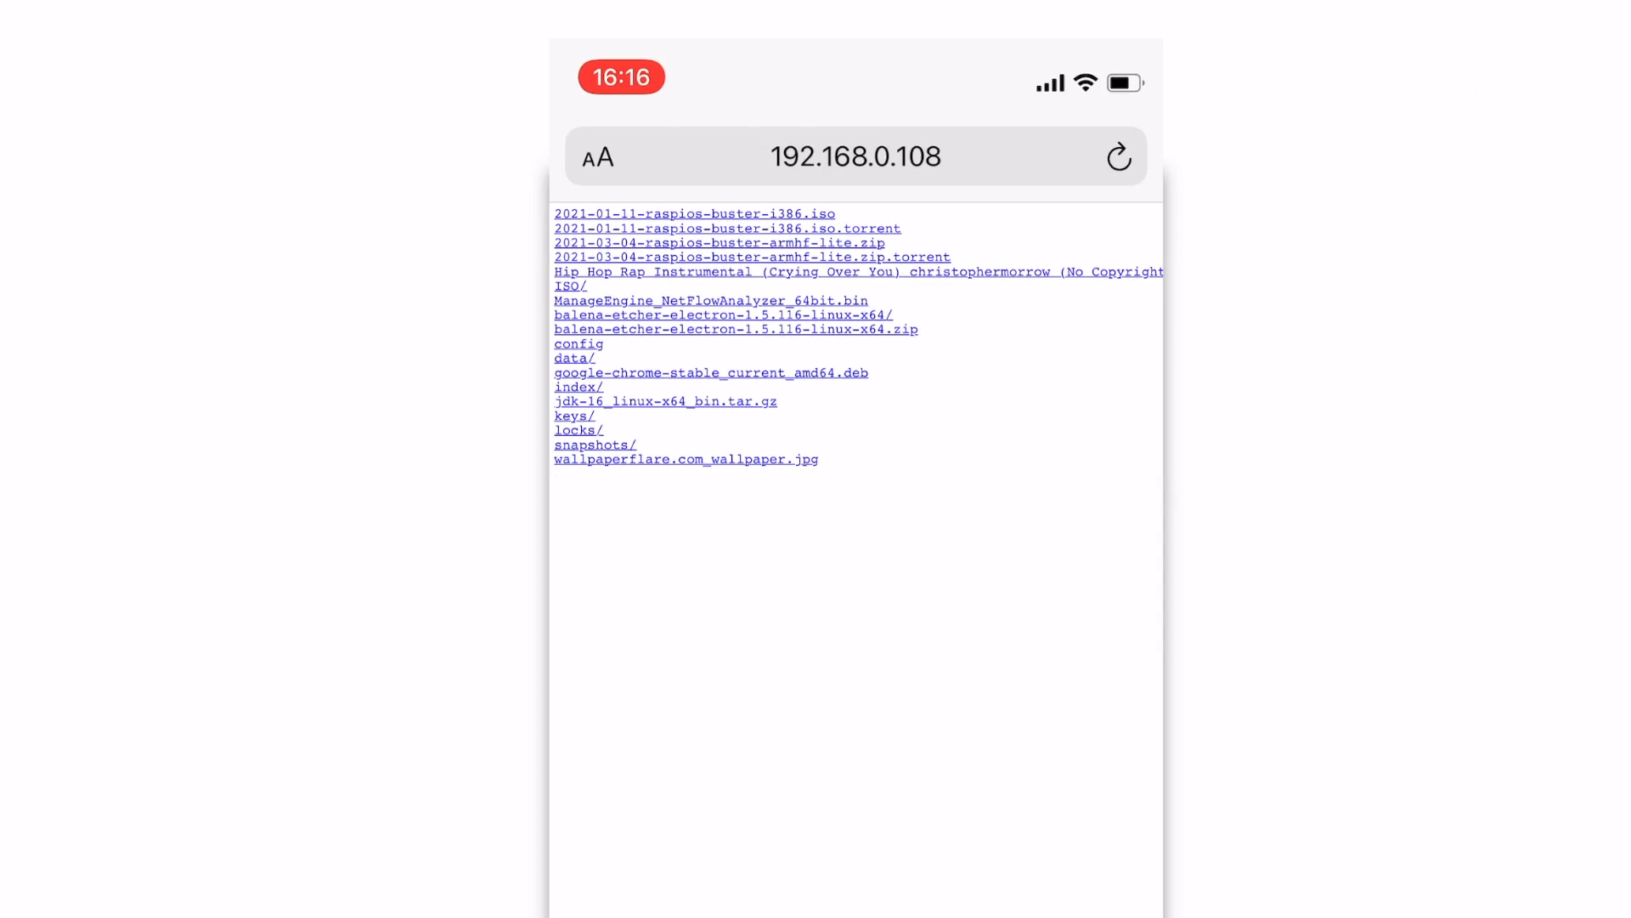
click(599, 157)
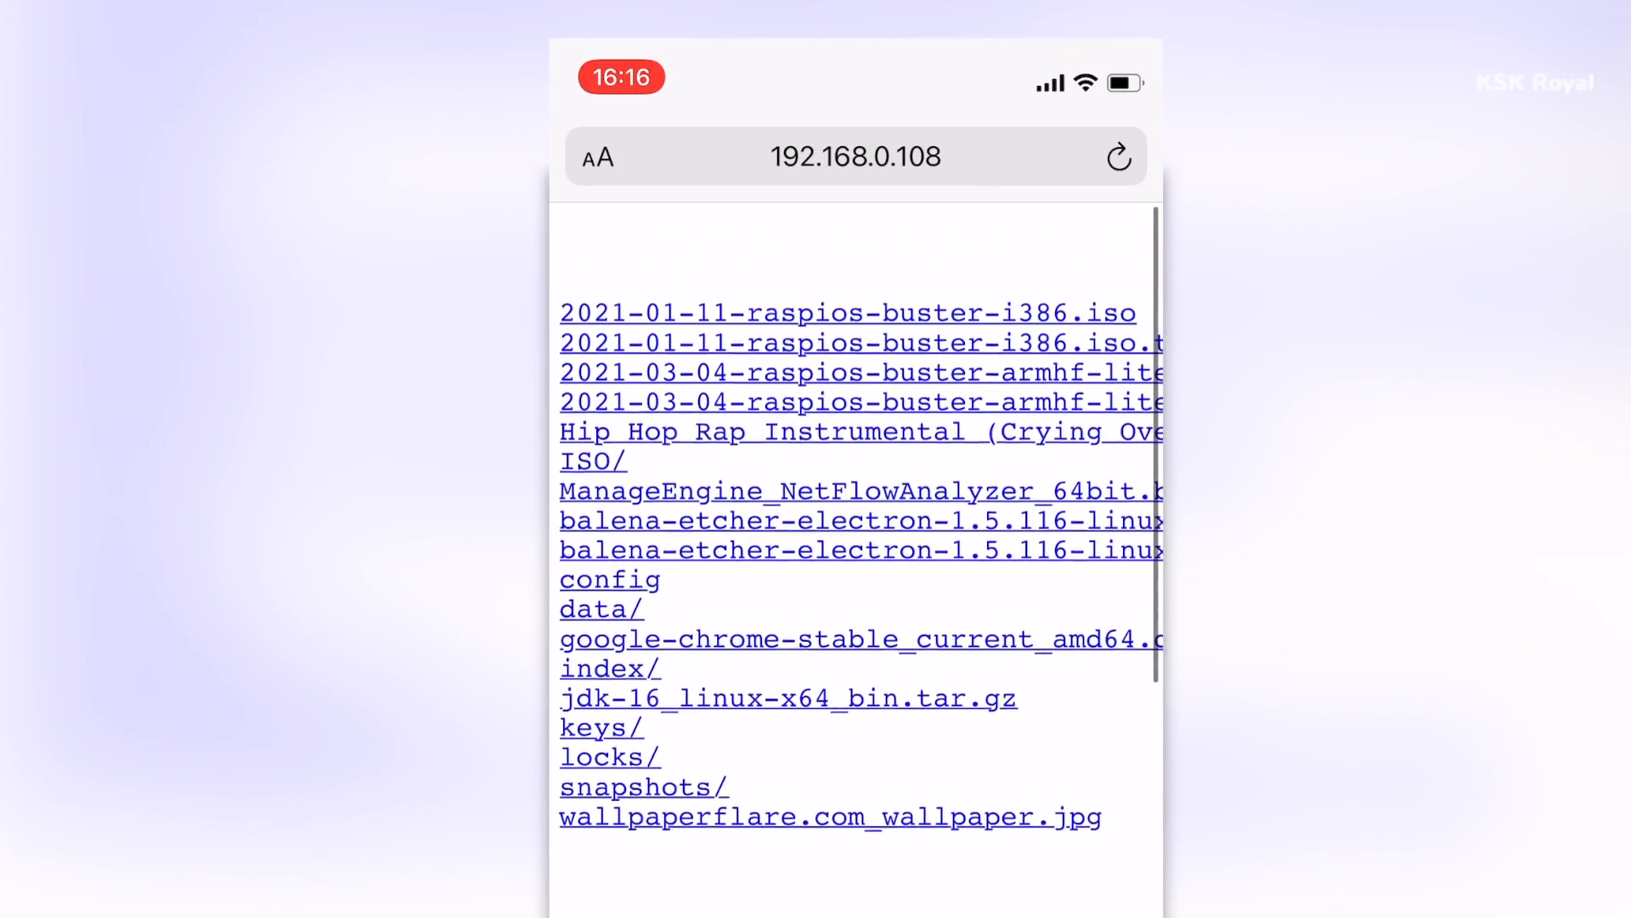
scroll(right, 3)
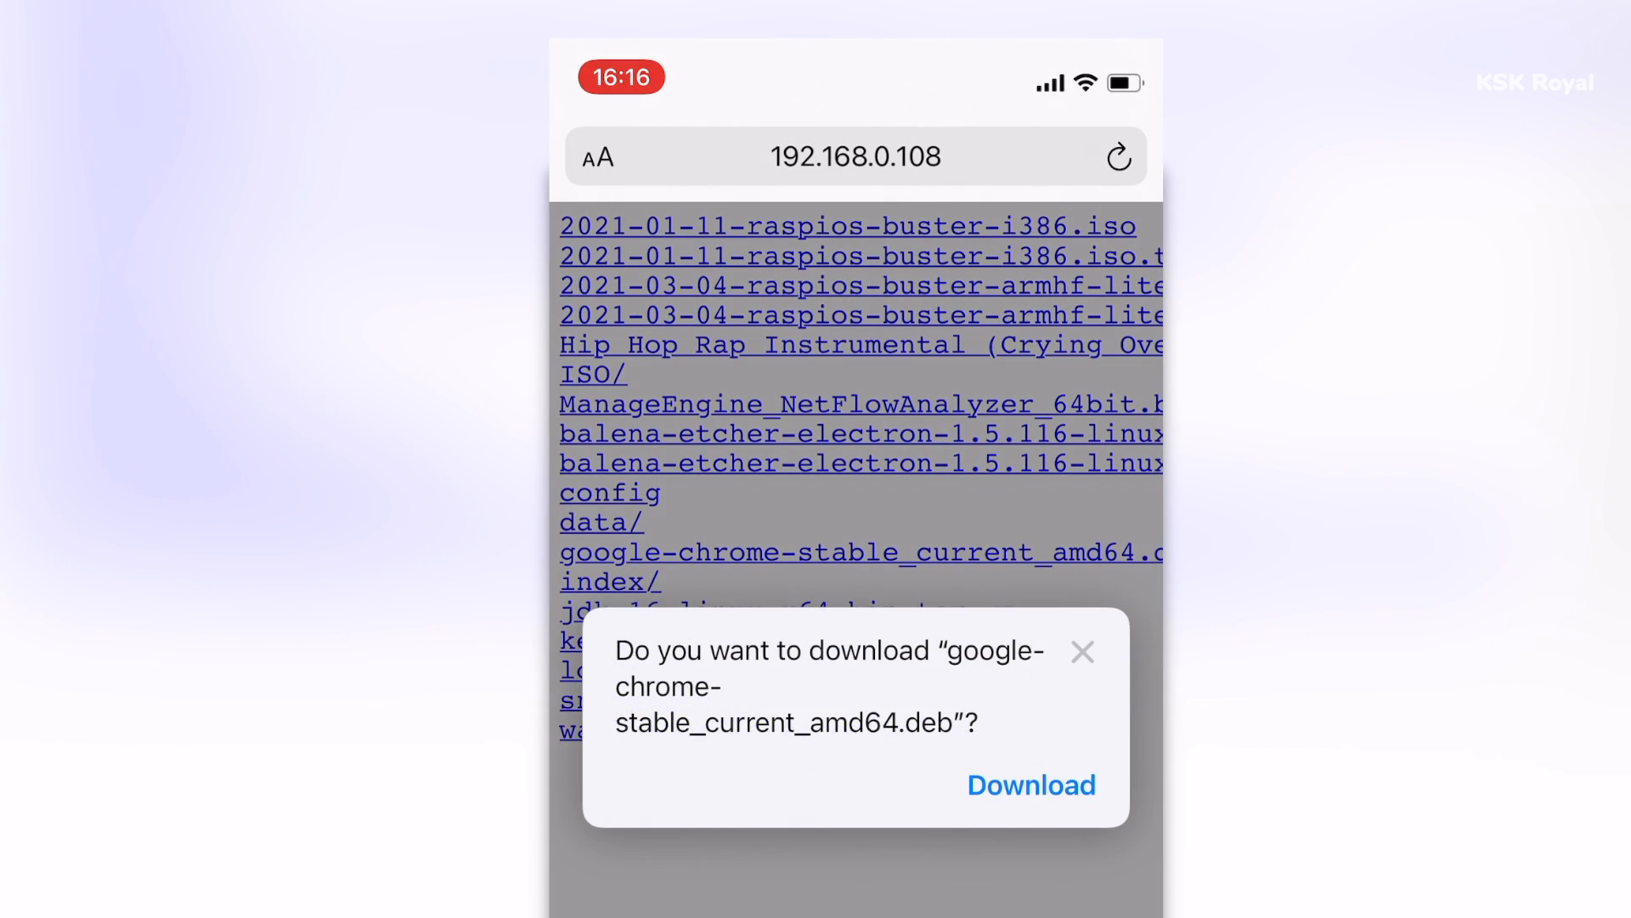
click(1030, 784)
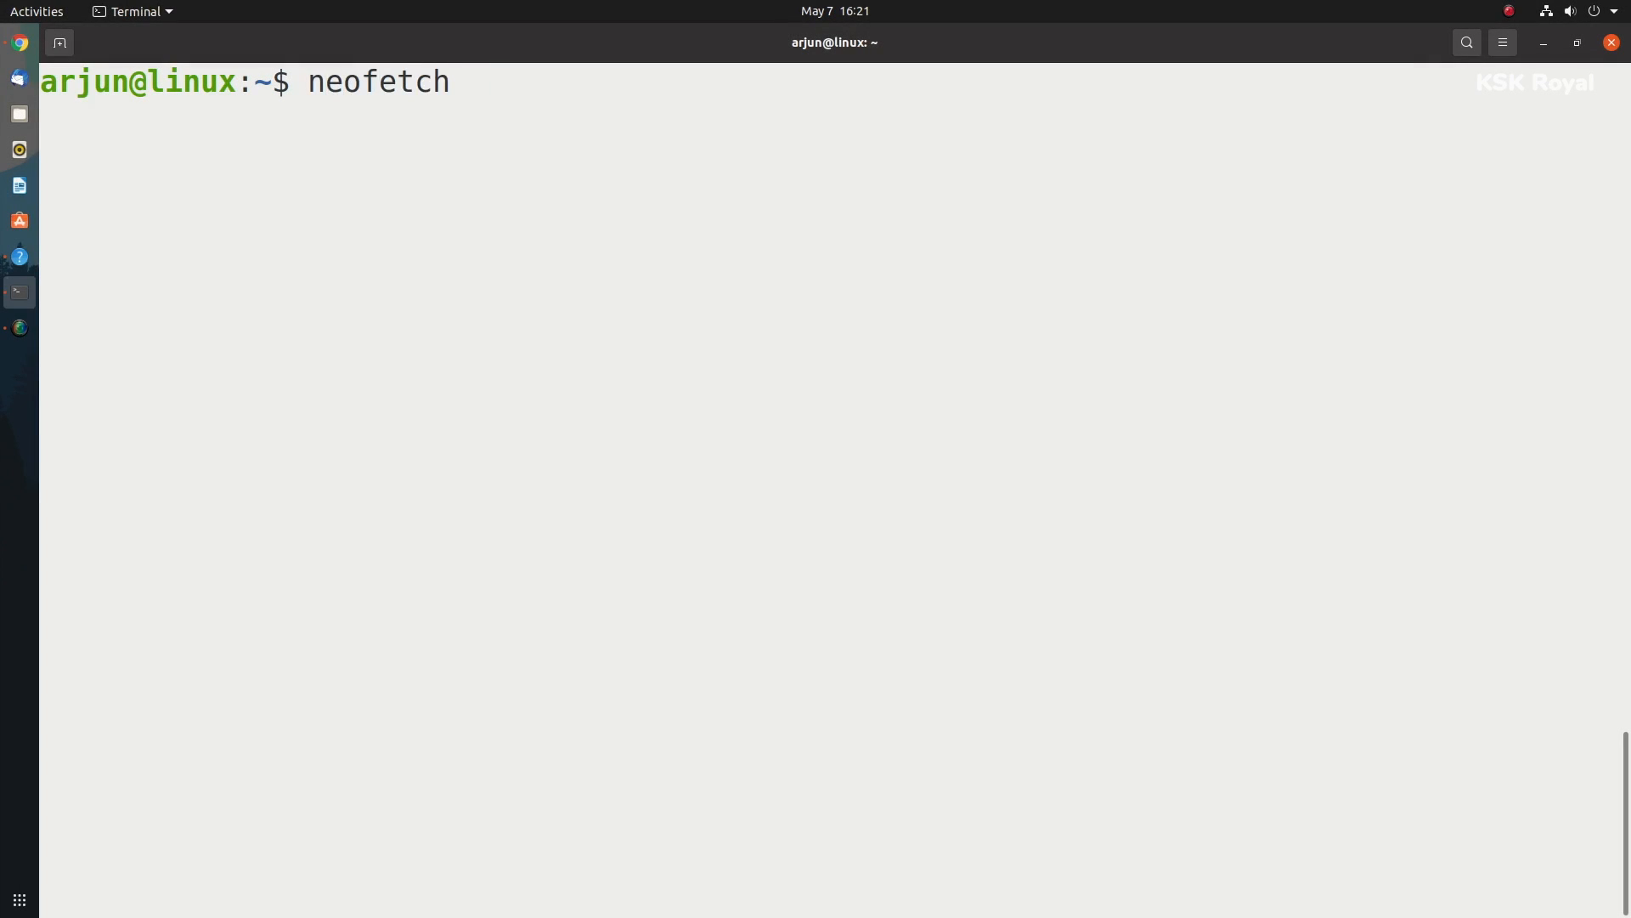
Show the Ubuntu 20.04.2 system summary with neofetch and select words like GNOME.
key(Return)
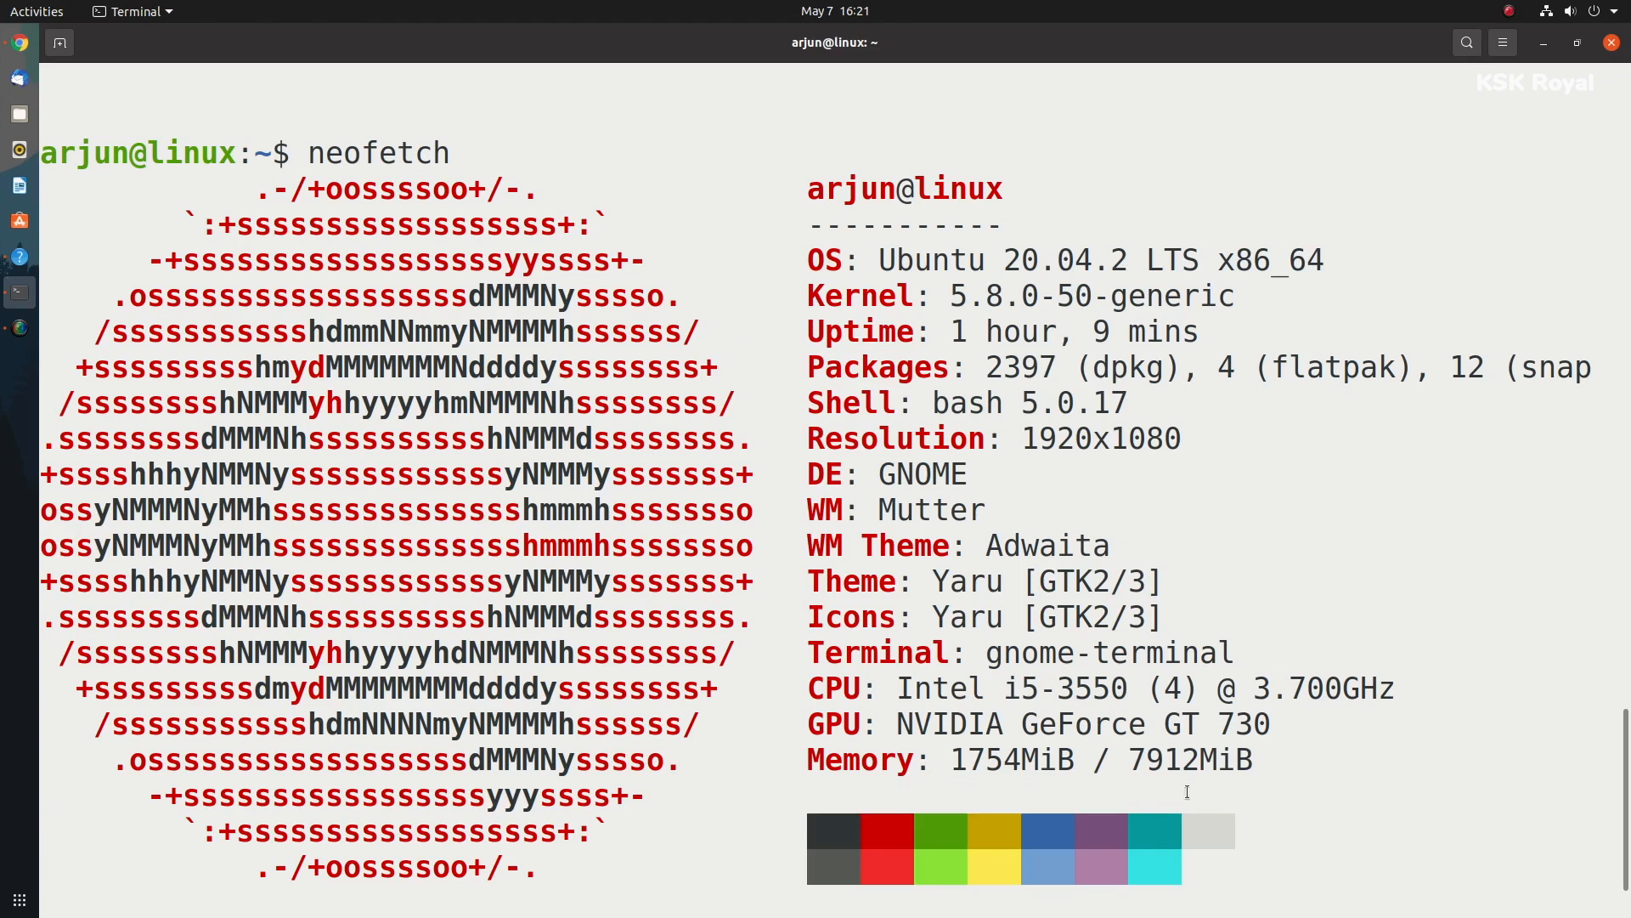
double_click(931, 260)
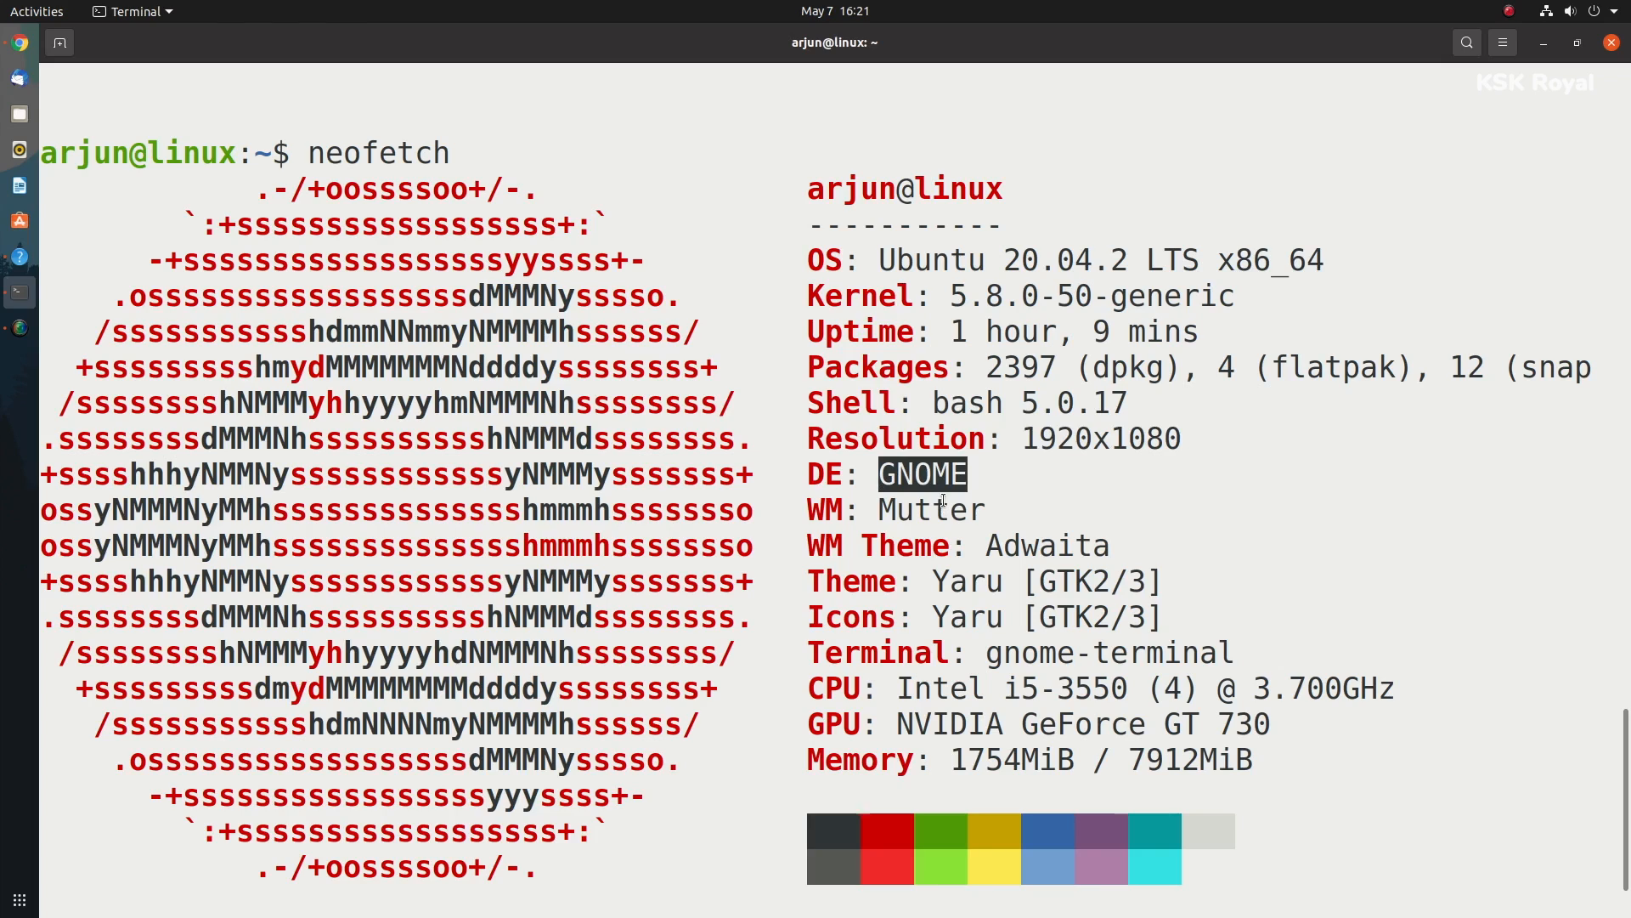
double_click(1046, 545)
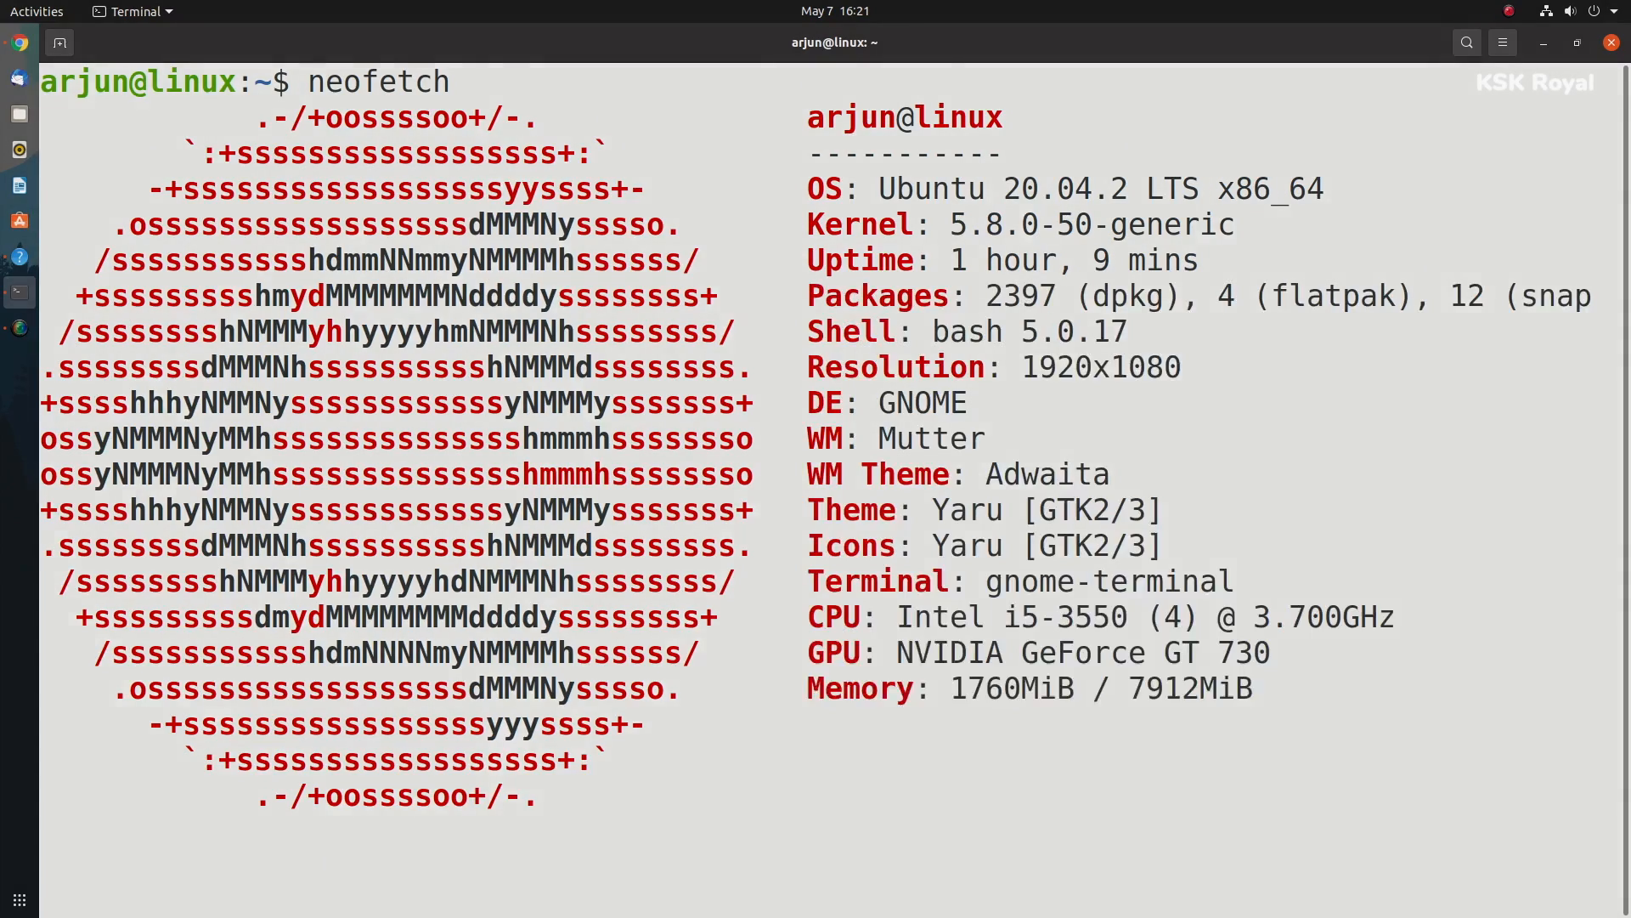
text(cointop)
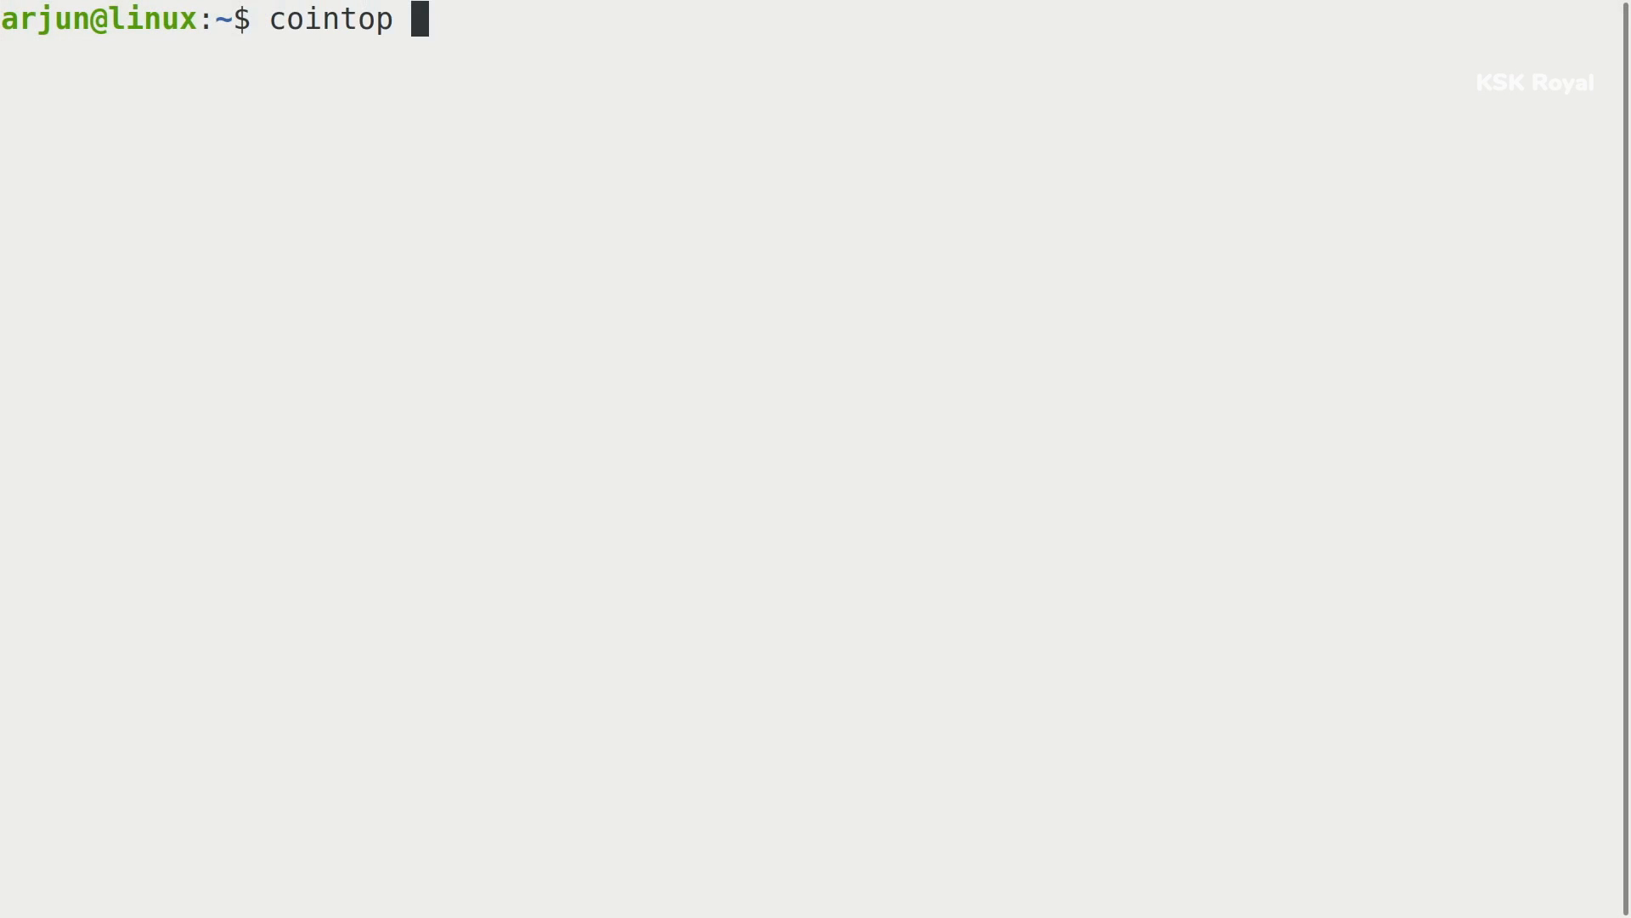
Launch cointop, chart Litecoin, scroll the coin list and search for Ethereum.
key(Return)
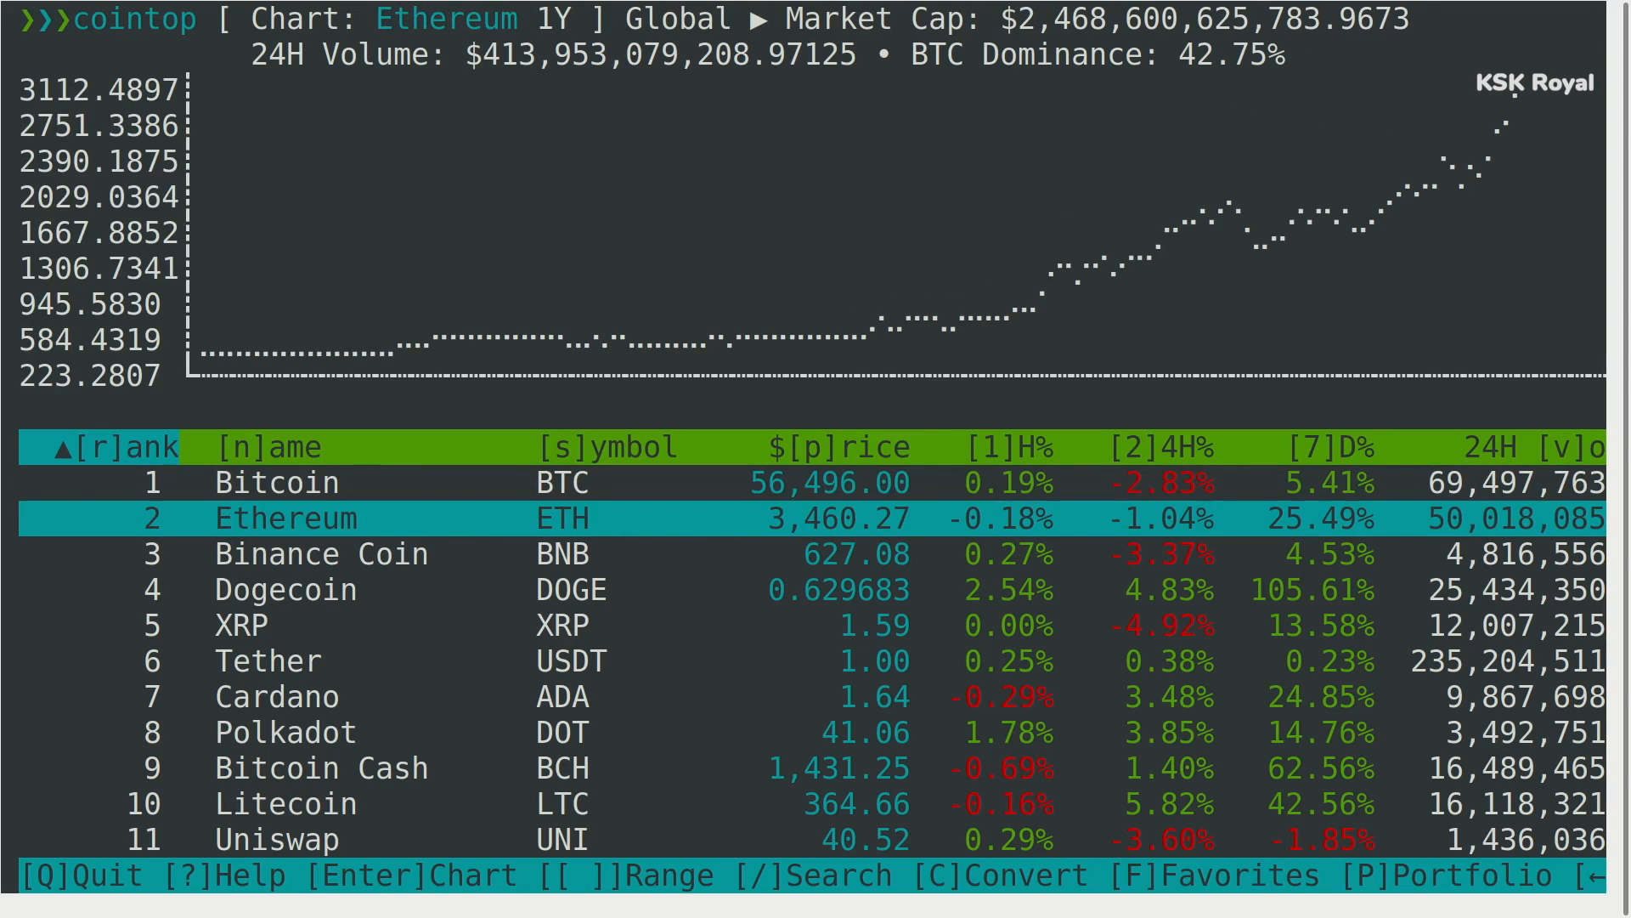
key(down)
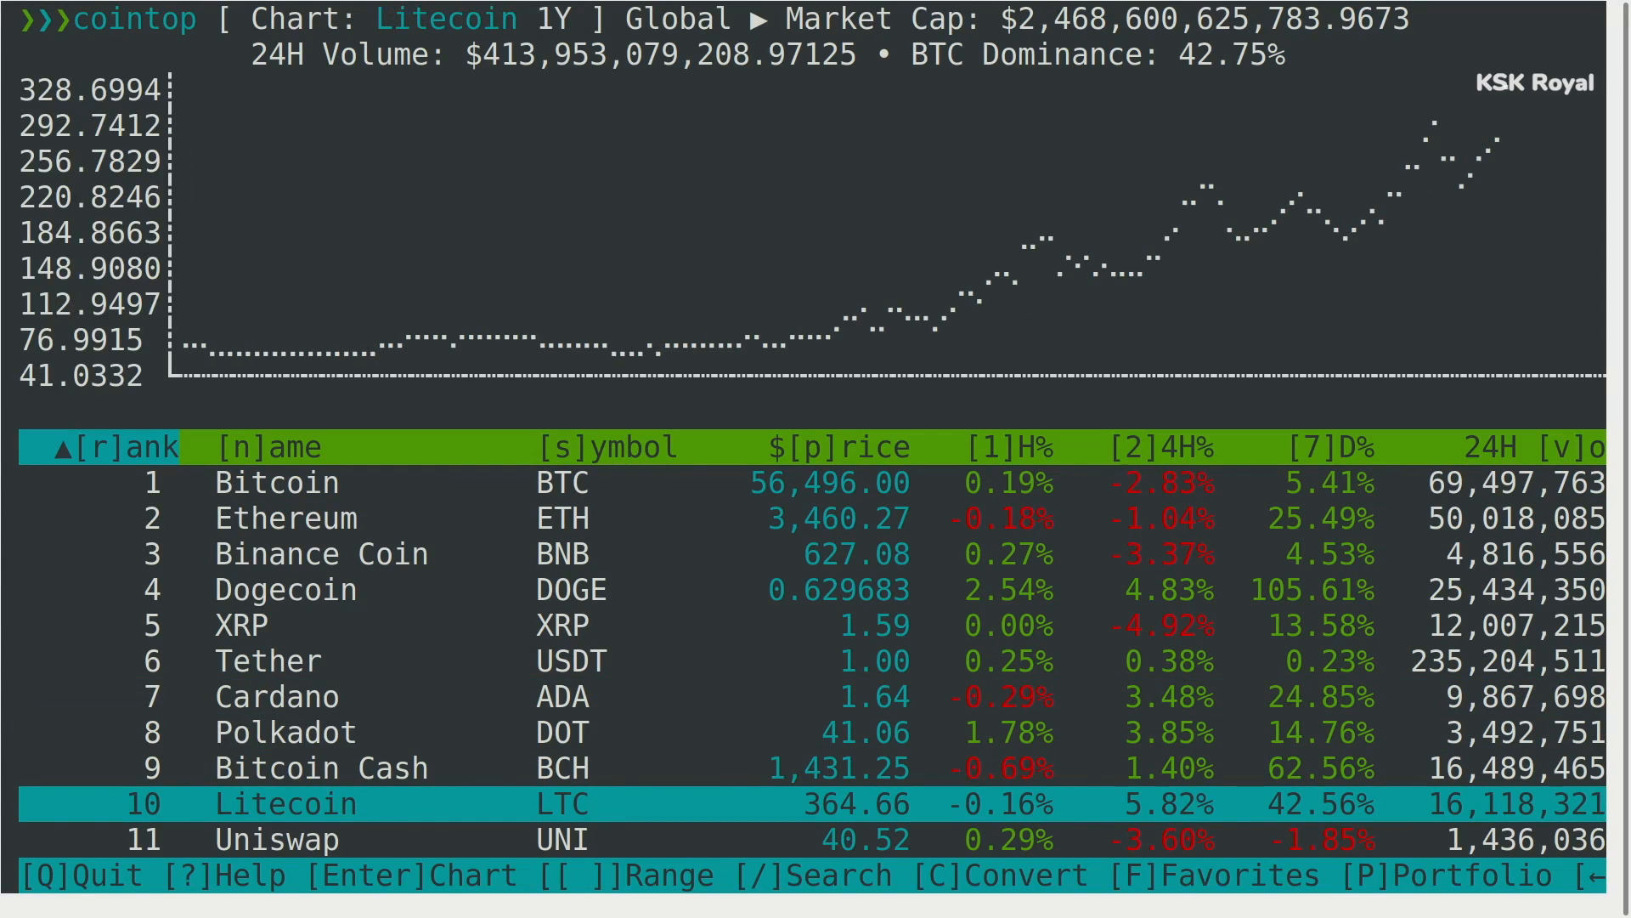
scroll(down, 3)
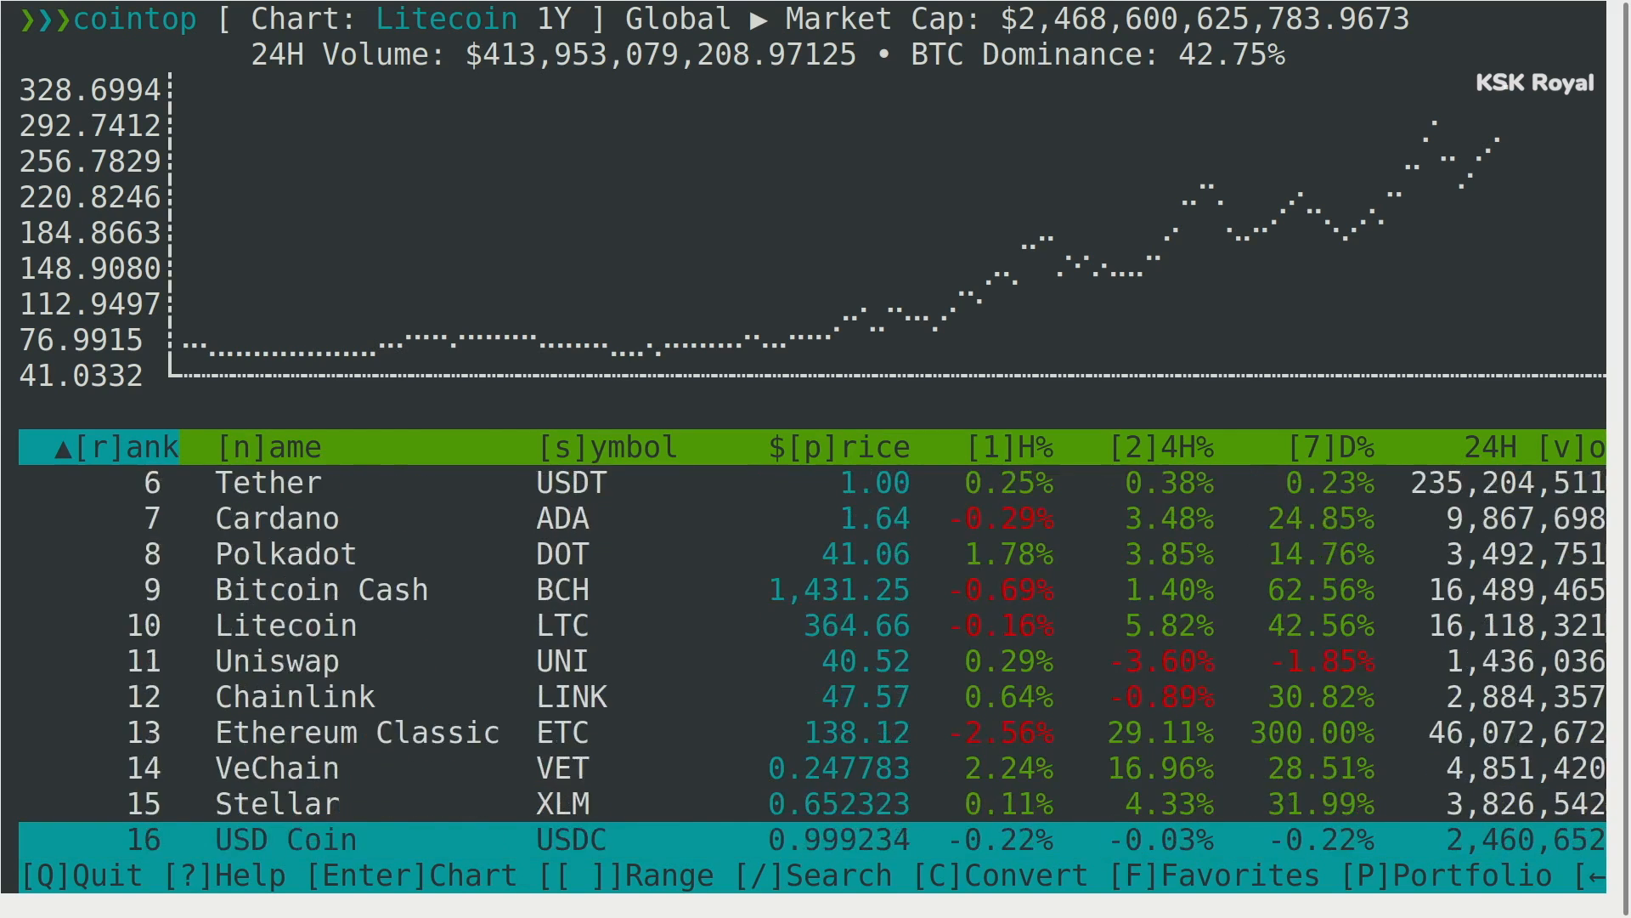
click(822, 448)
text(/Ether)
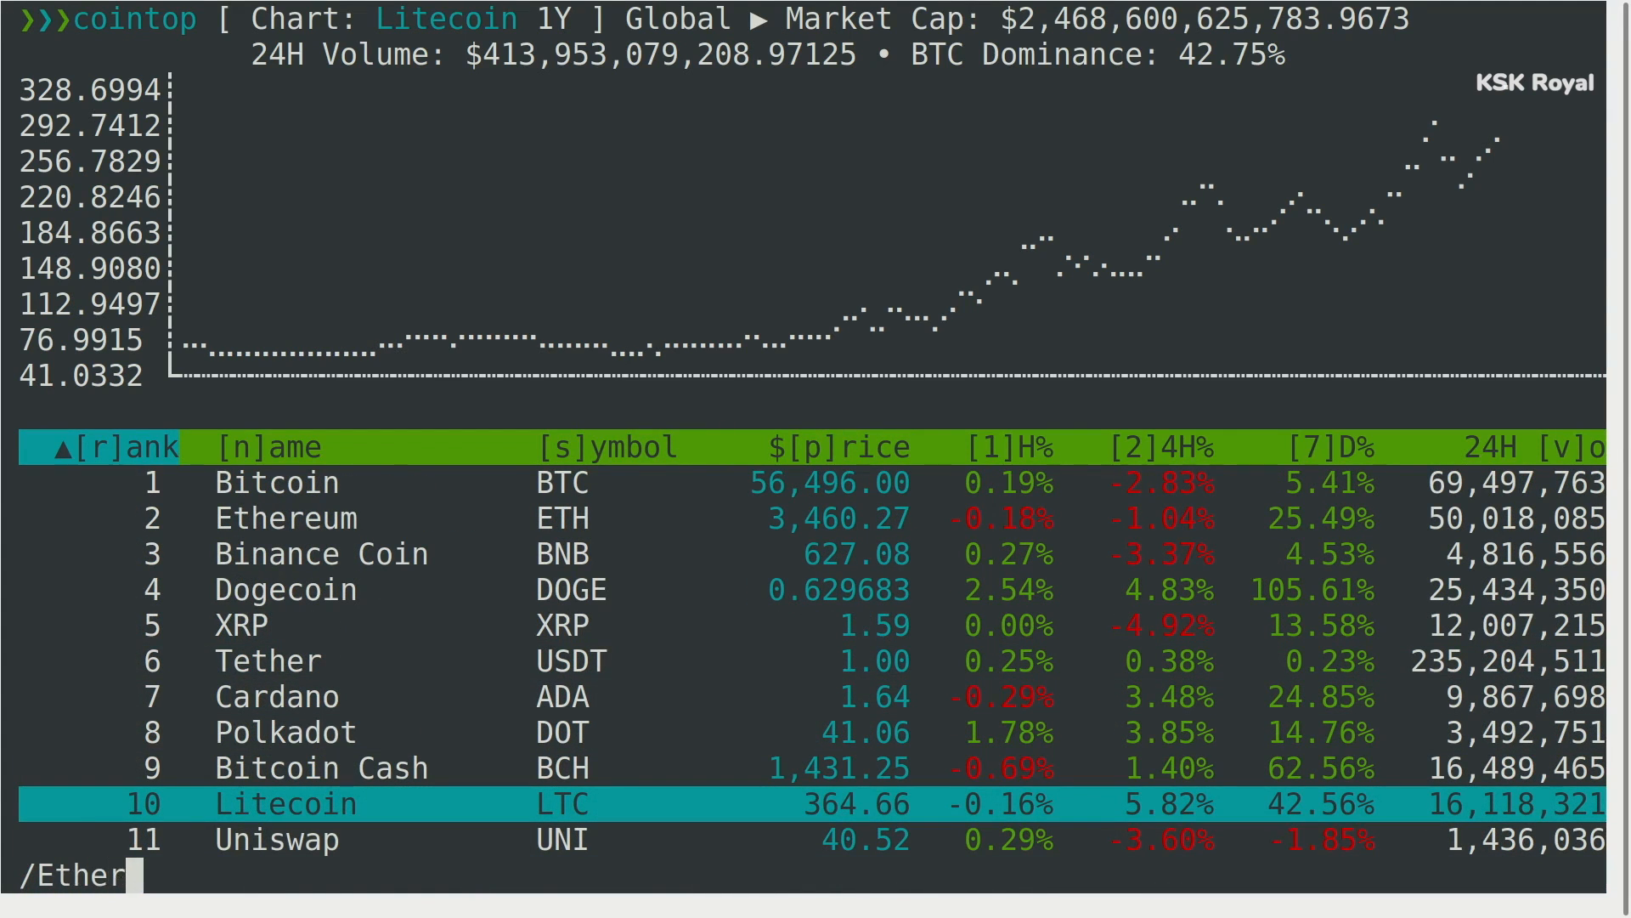
text(eum)
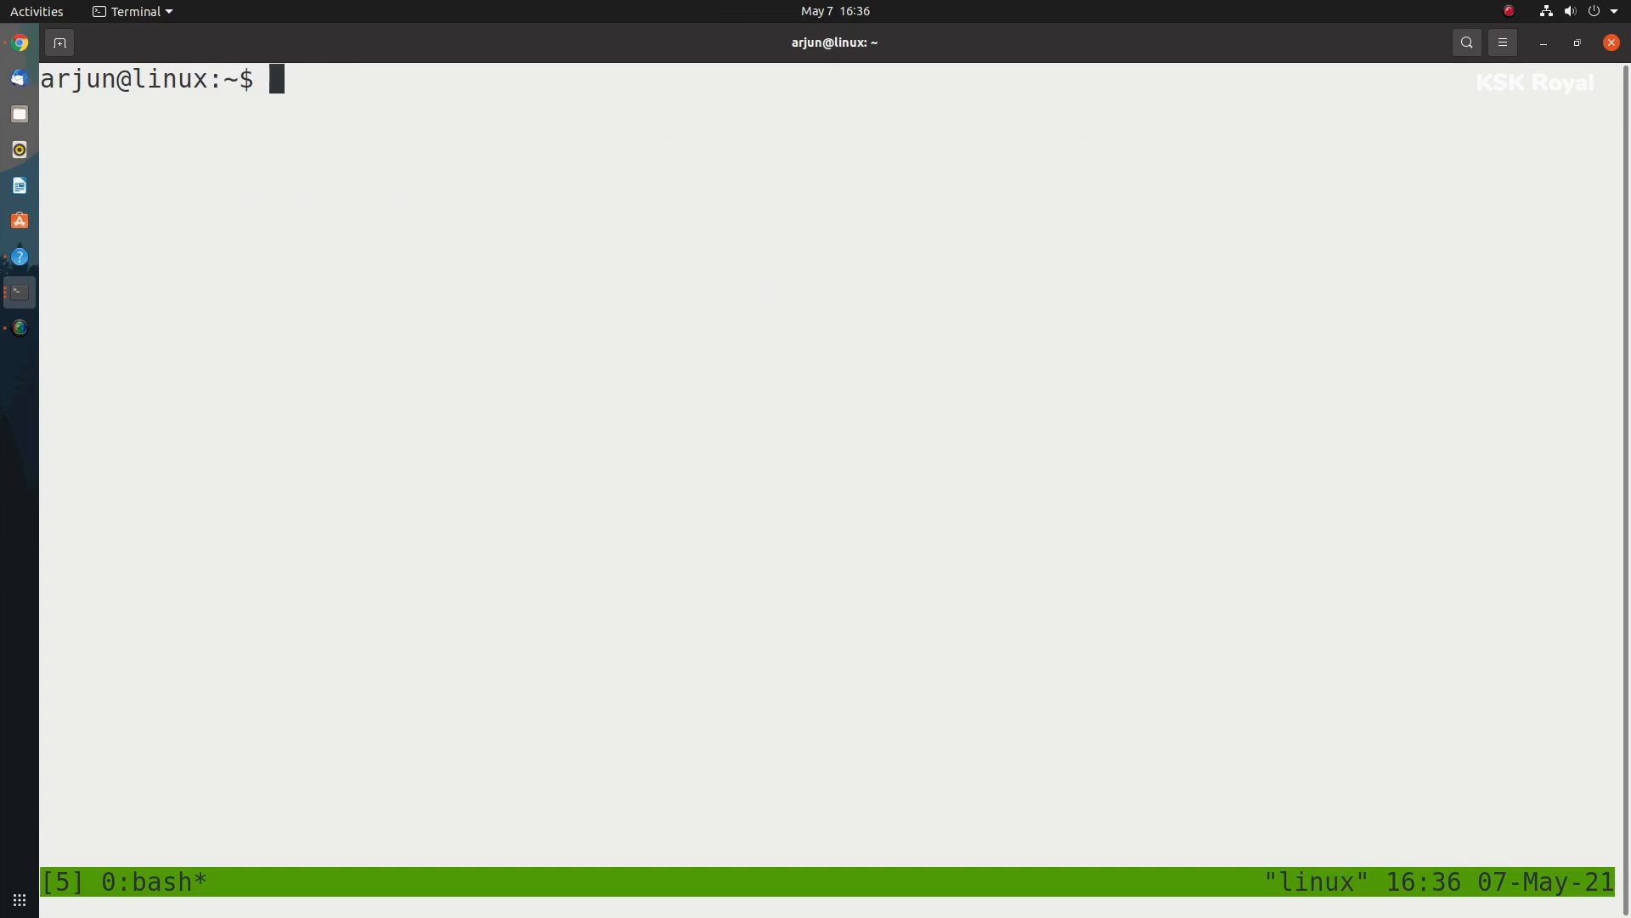
Run 'nload etho' in the tmux pane to monitor network traffic.
text(nload etho)
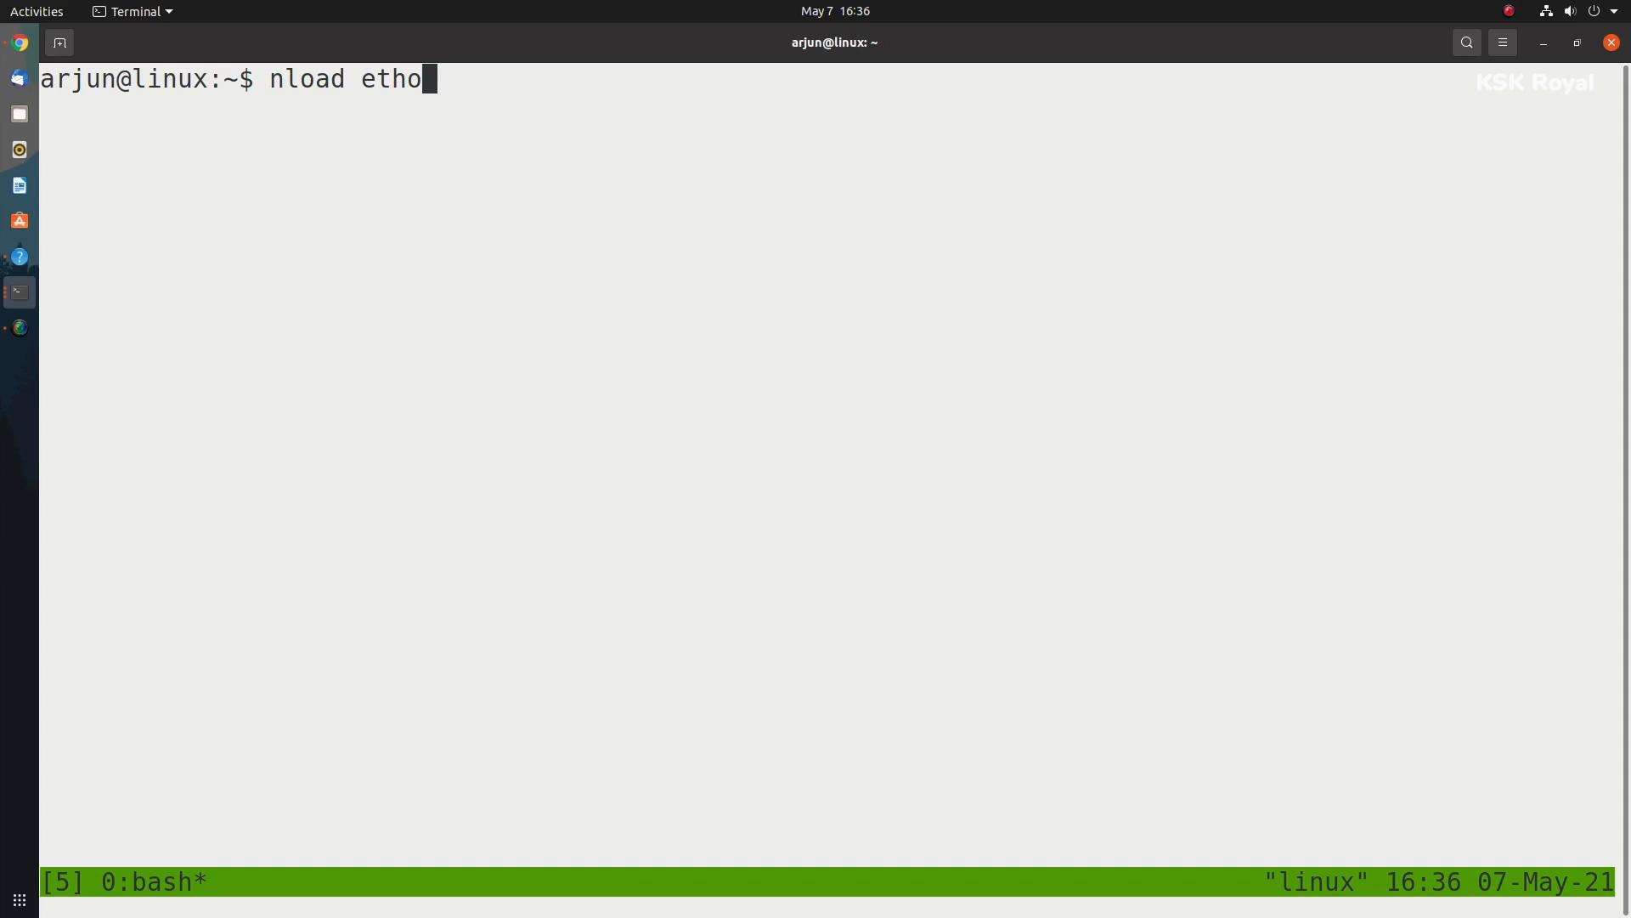
key(Return)
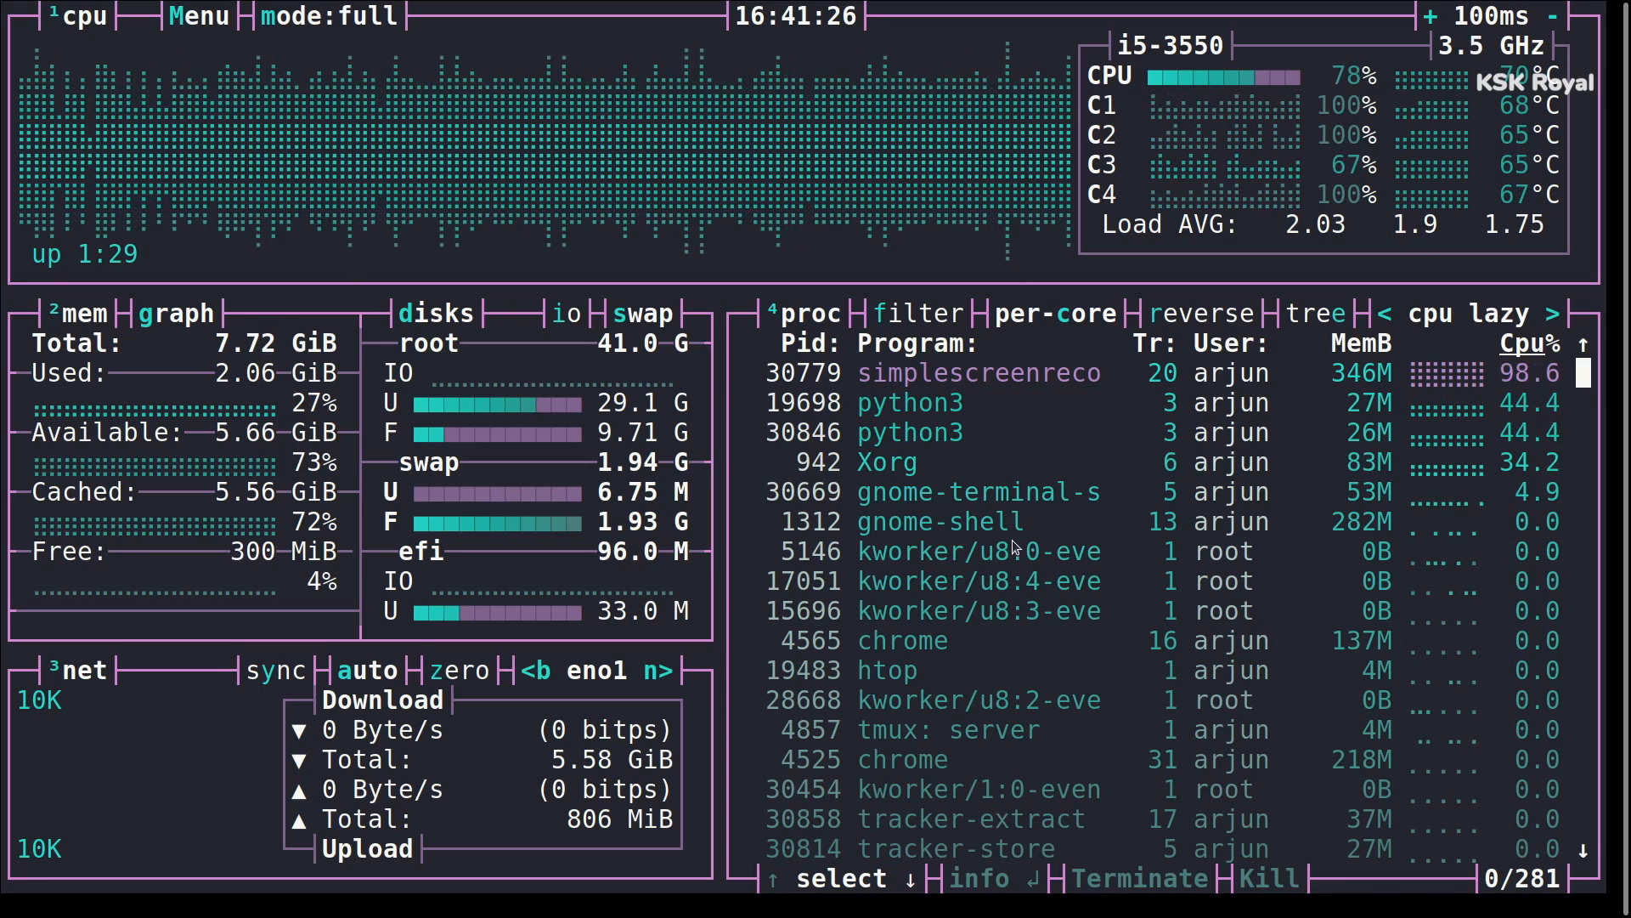
Switch bpytop through its stat, proc and full layouts, then open Menu options.
click(329, 16)
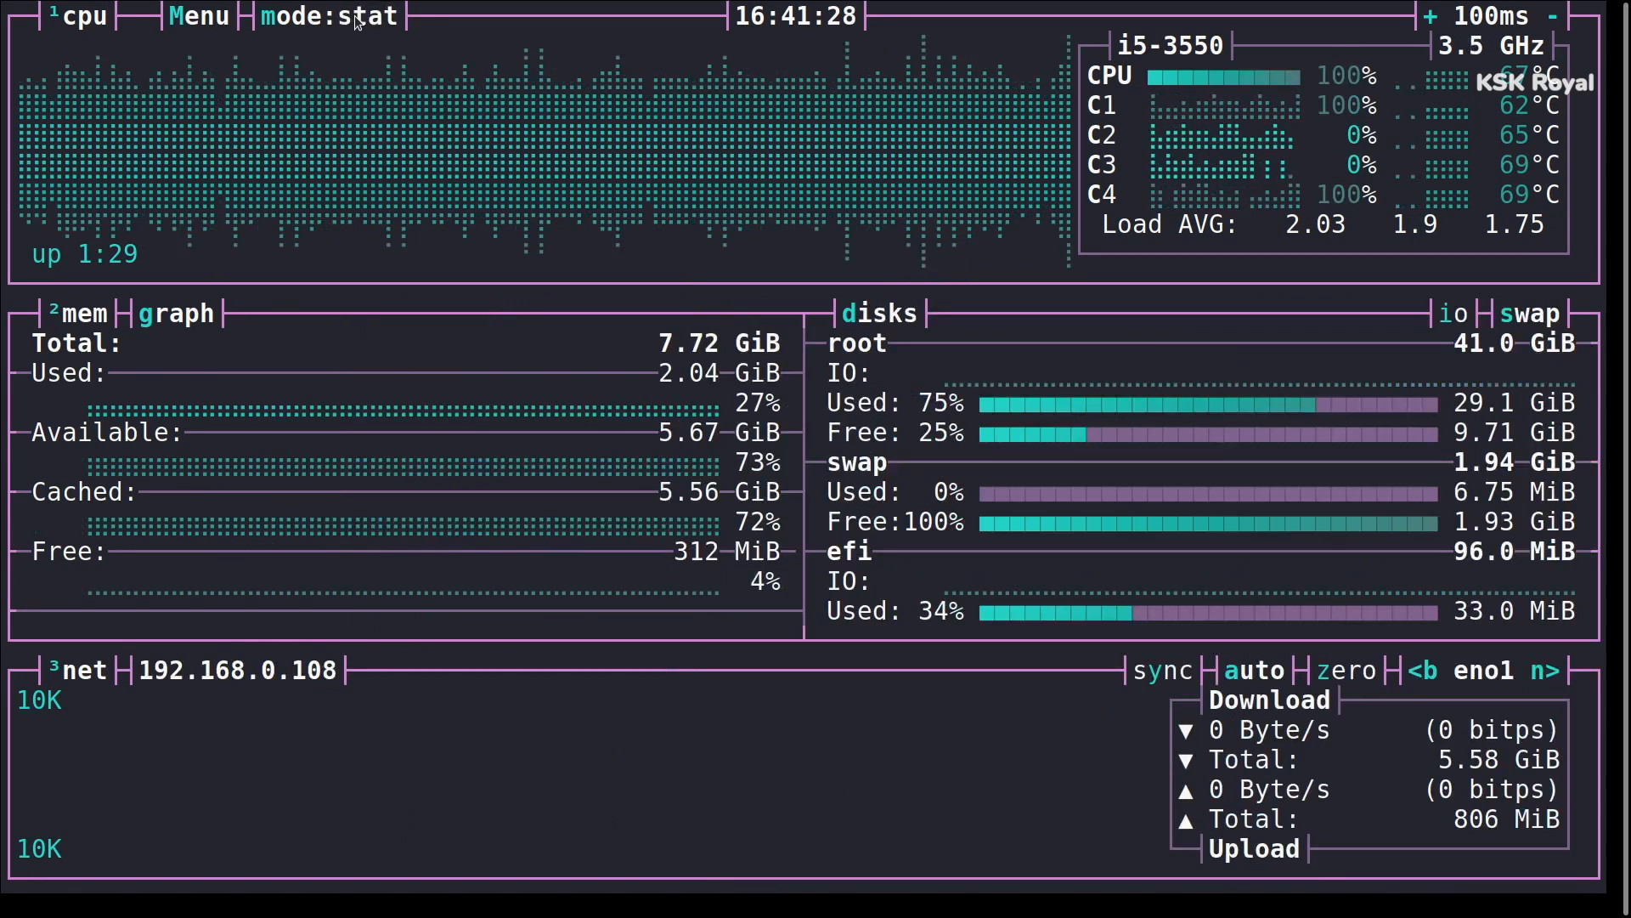
click(325, 17)
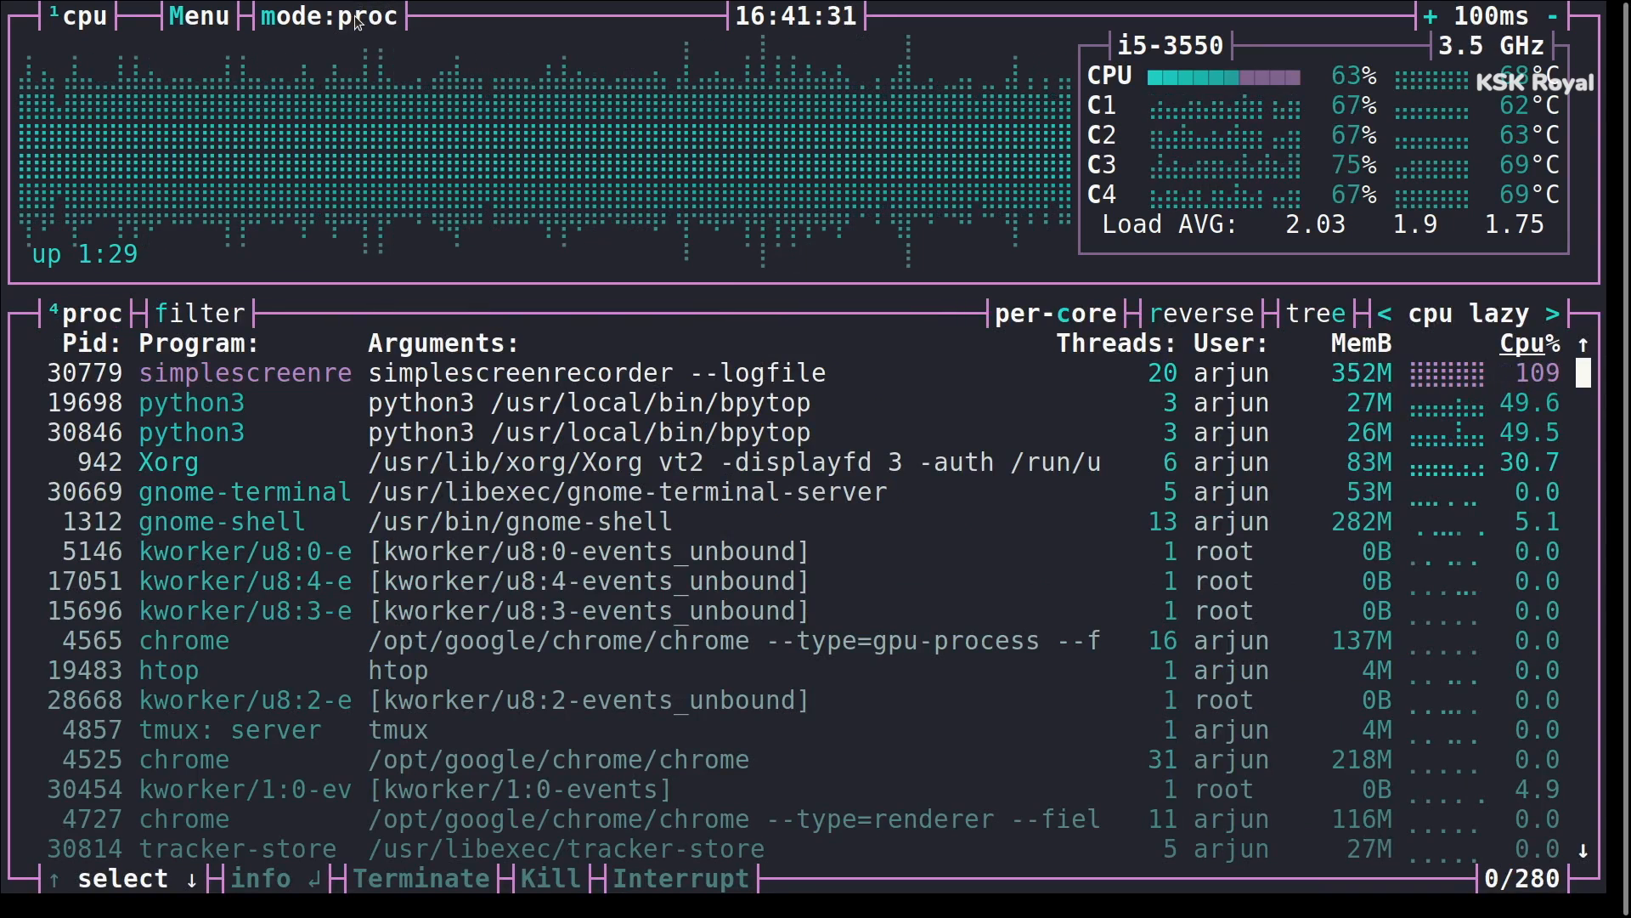
click(329, 16)
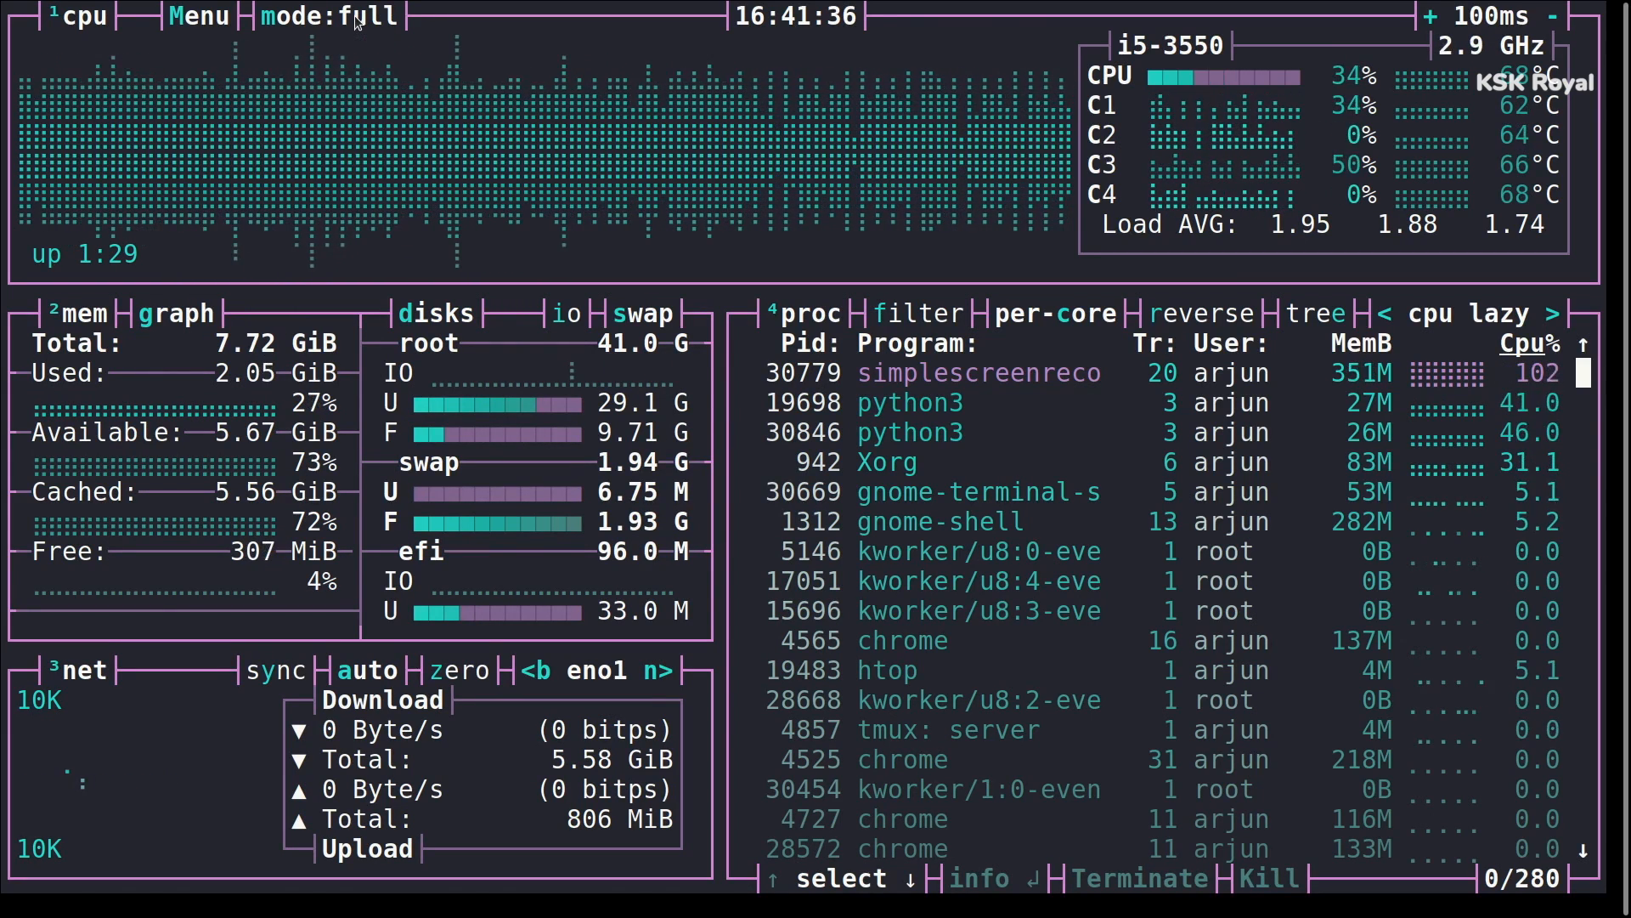
click(198, 16)
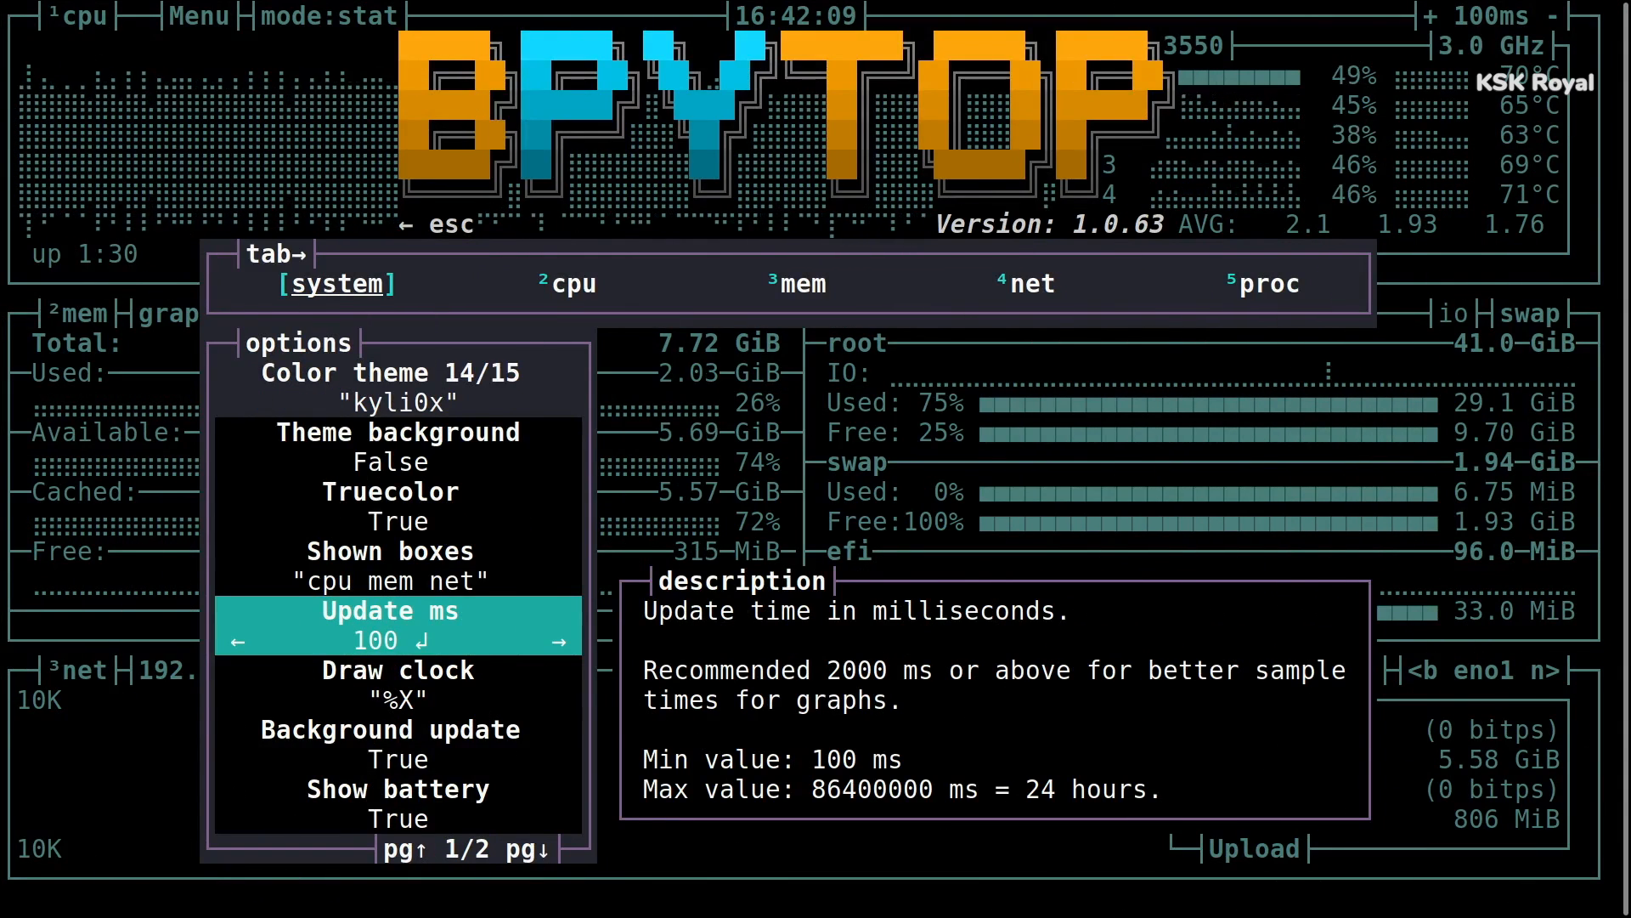
click(560, 636)
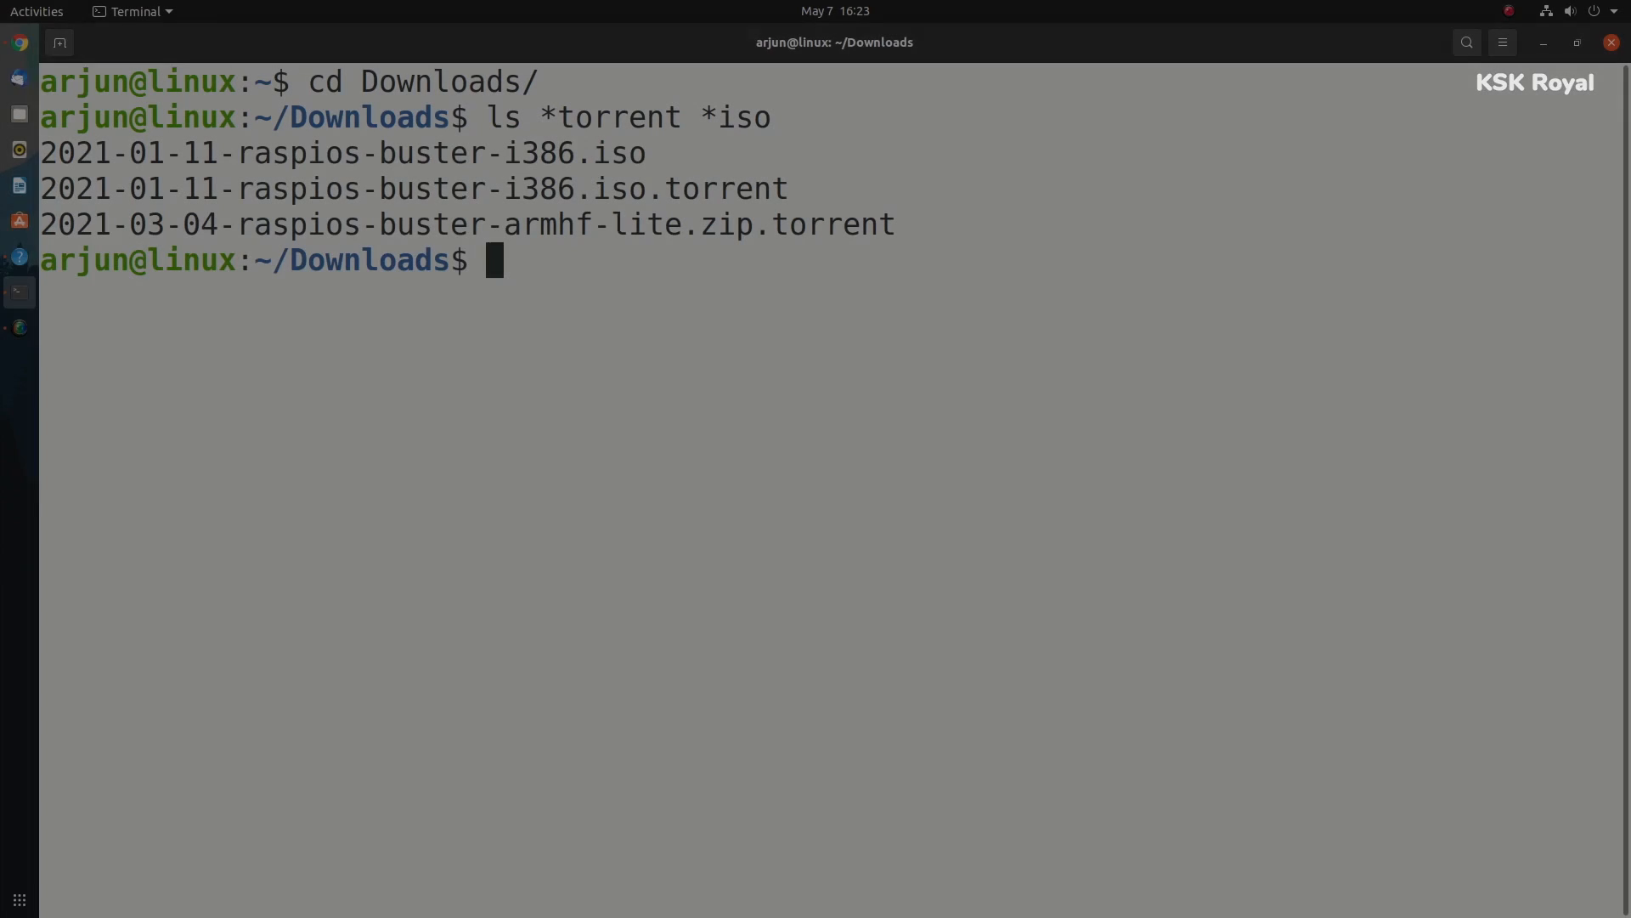
Download the Pop!_OS 20.10 NVIDIA ISO and the Raspberry Pi OS i386 torrent with aria2c.
text(ai)
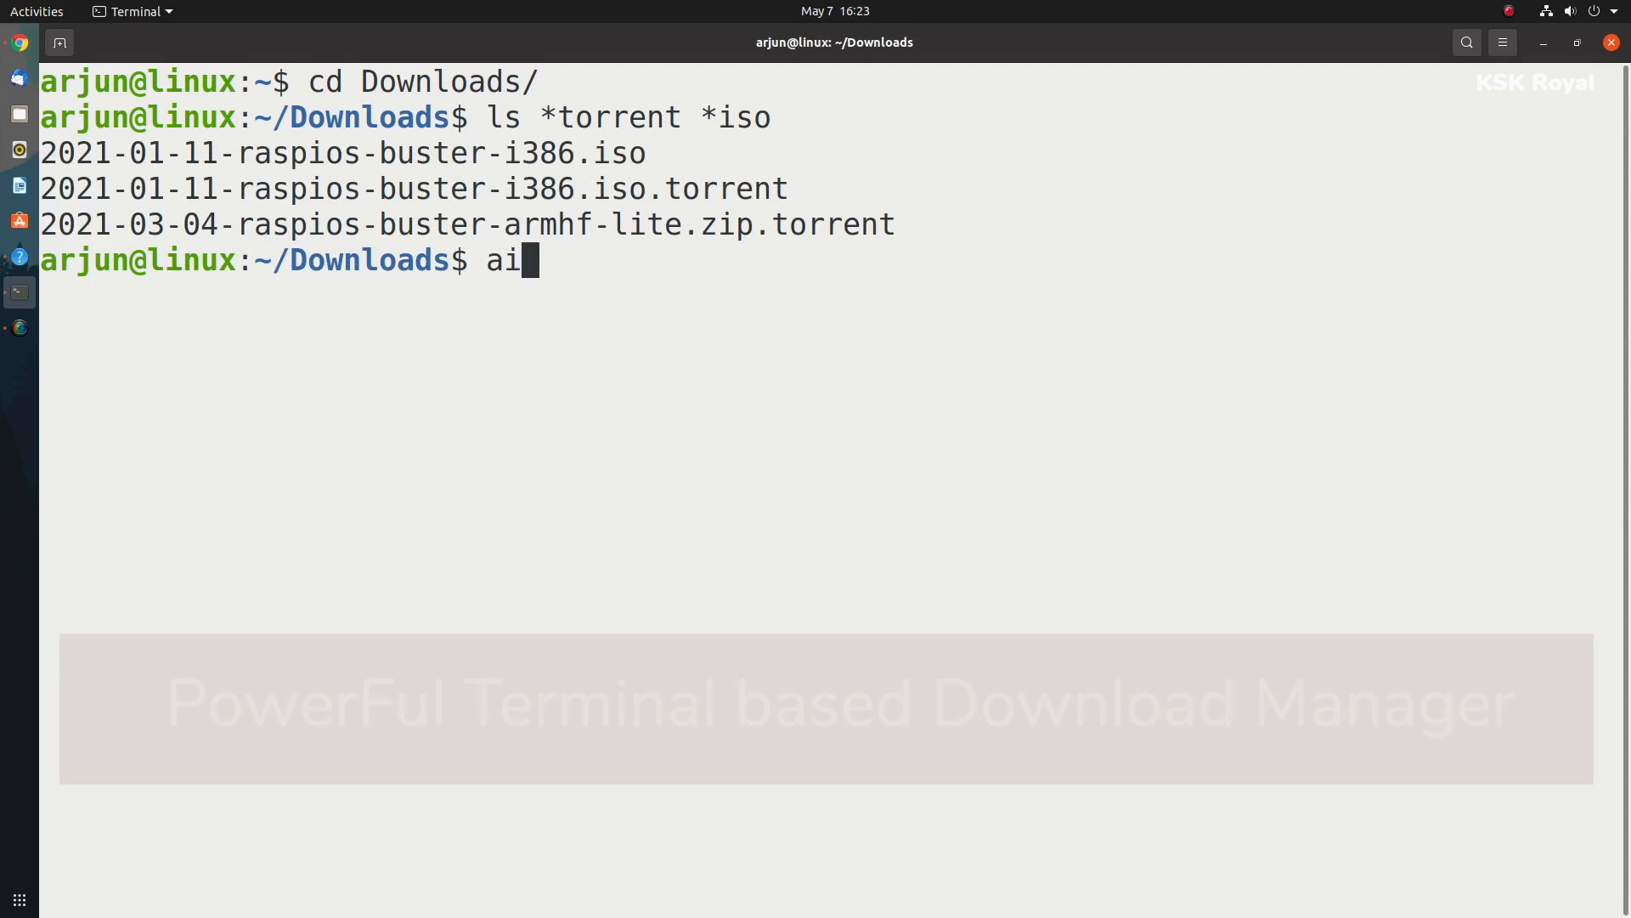
text(ria2c https://pop-iso.sfo2.cdn.digitaloceanspaces.com/20.10/amd64/nvidia/14/pop-os_20.10_amd64_nvidia_14.iso)
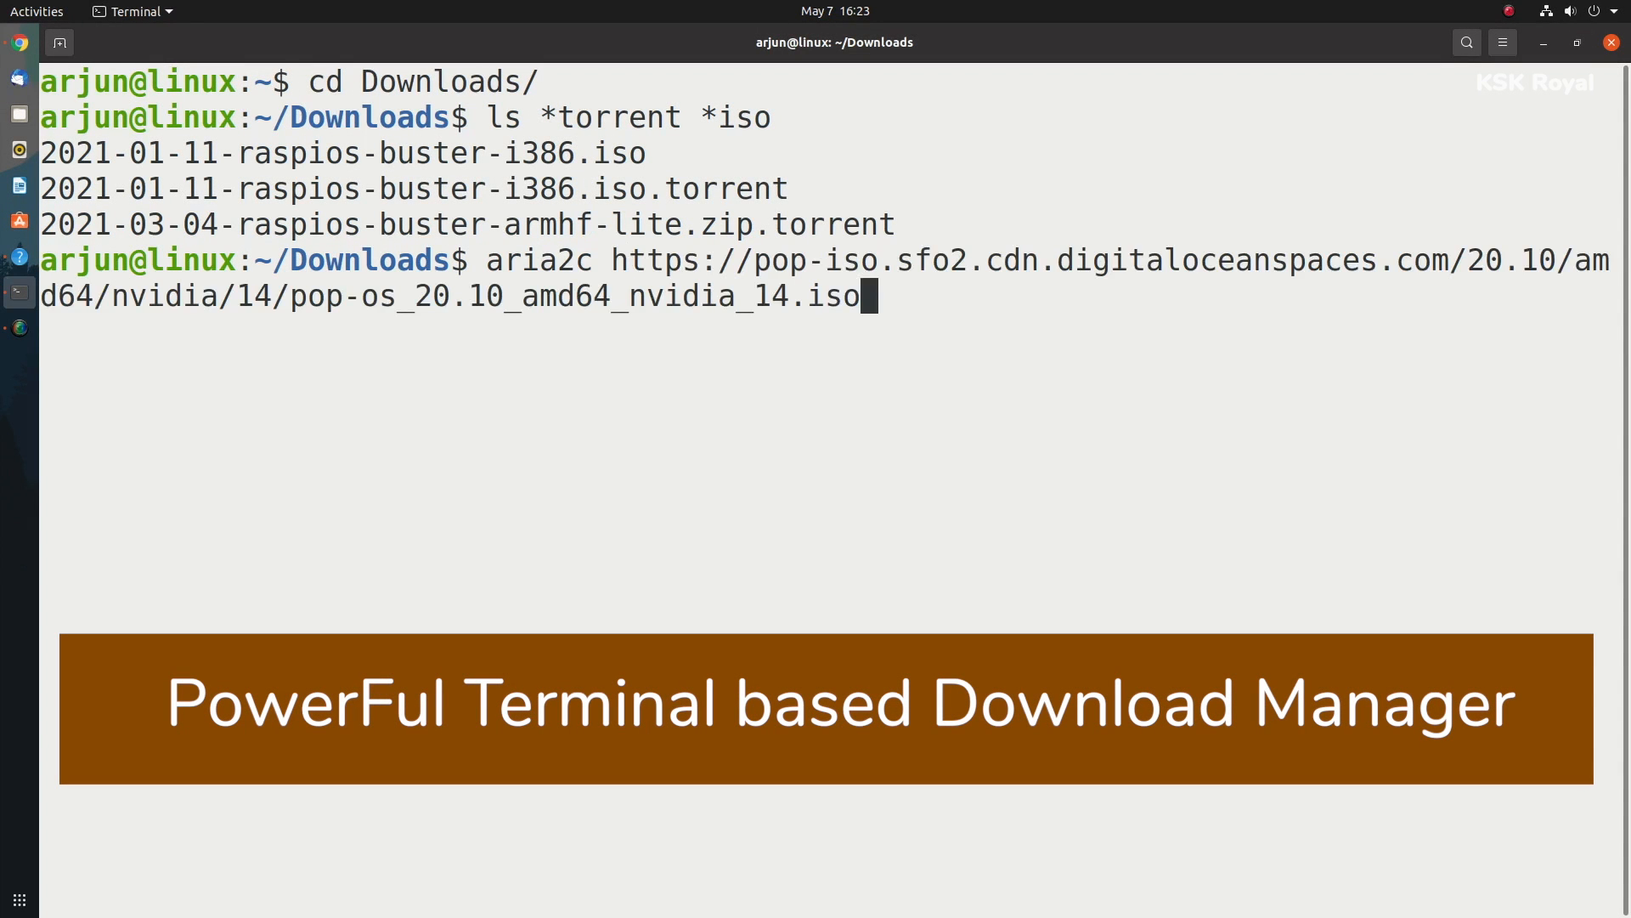
key(Return)
text(aria2c 2021-01-11-raspios-buster-i386.iso.torrent)
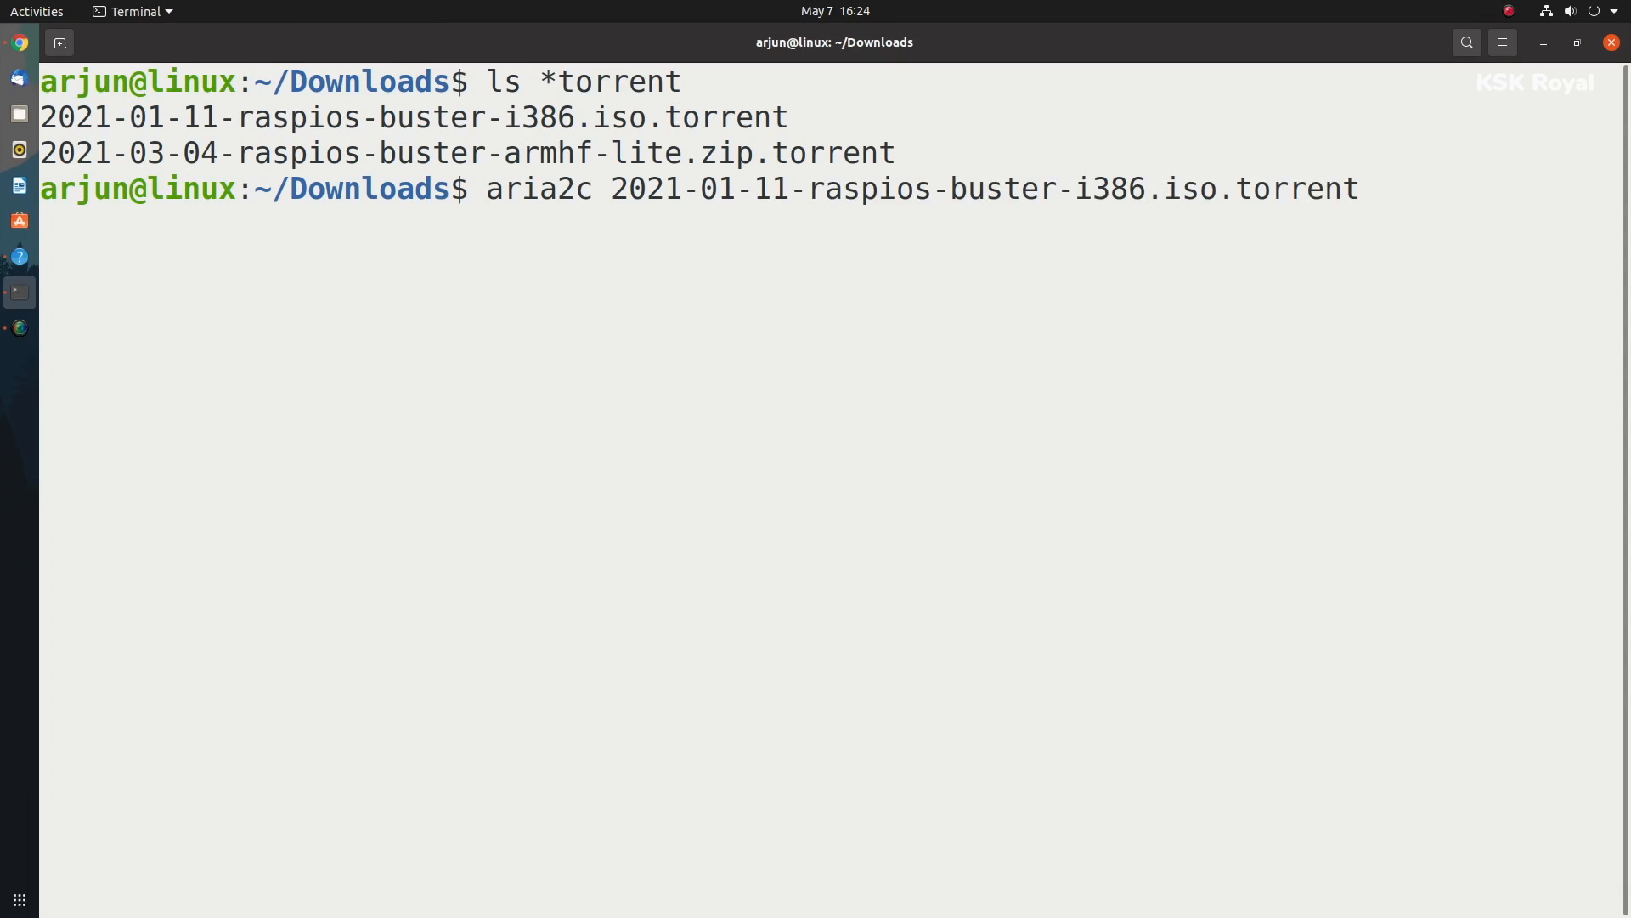
key(Return)
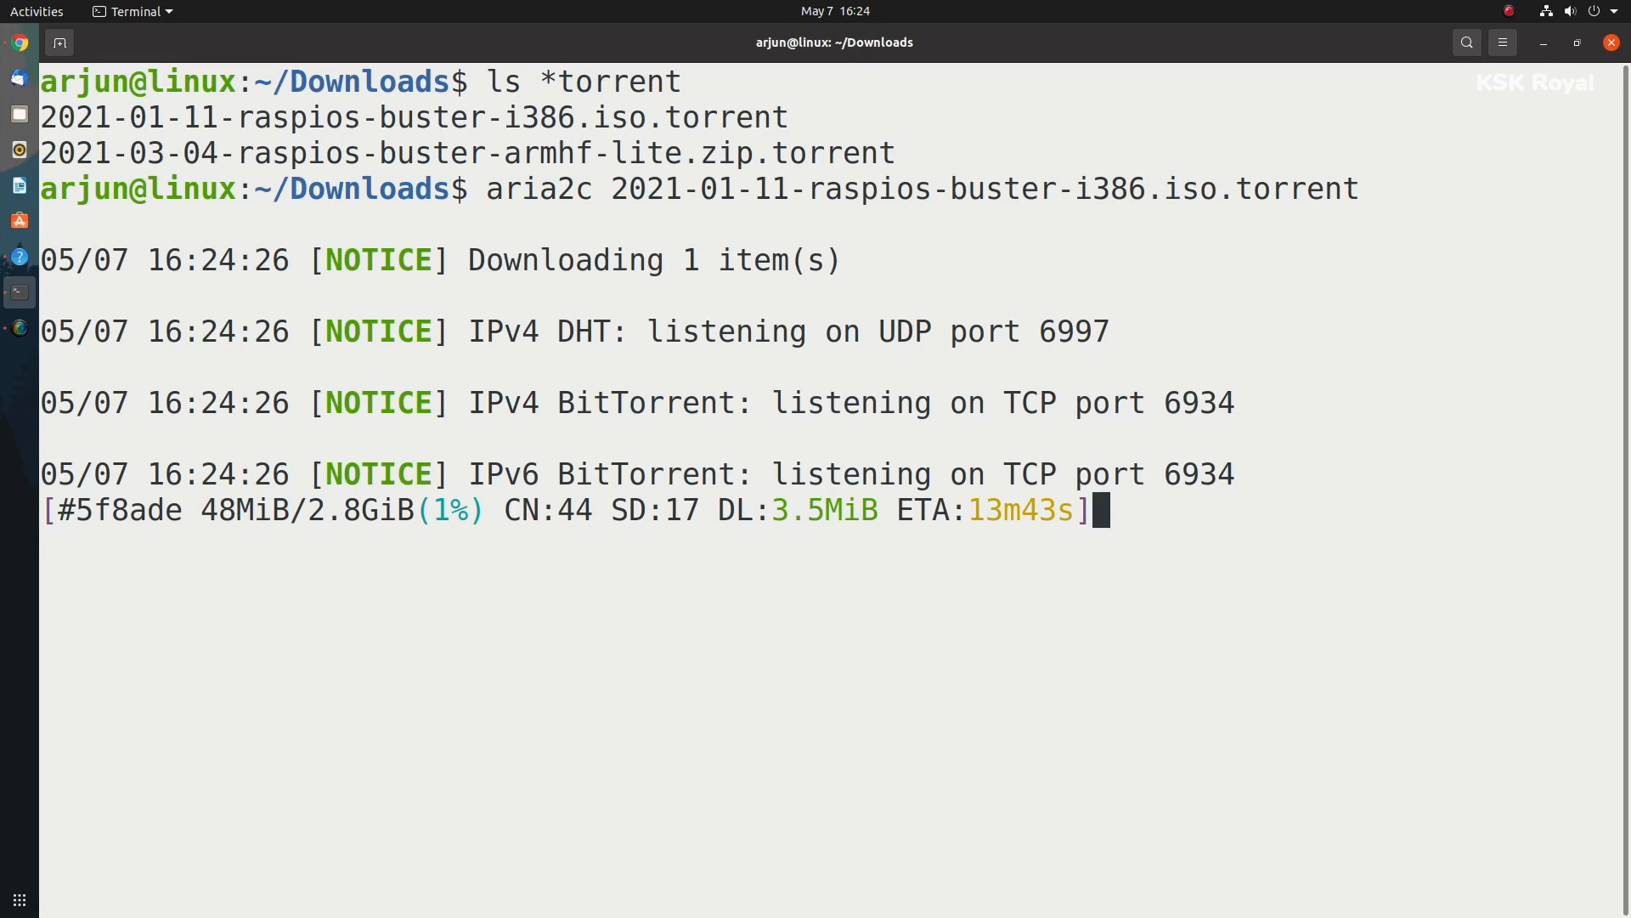
key(Return)
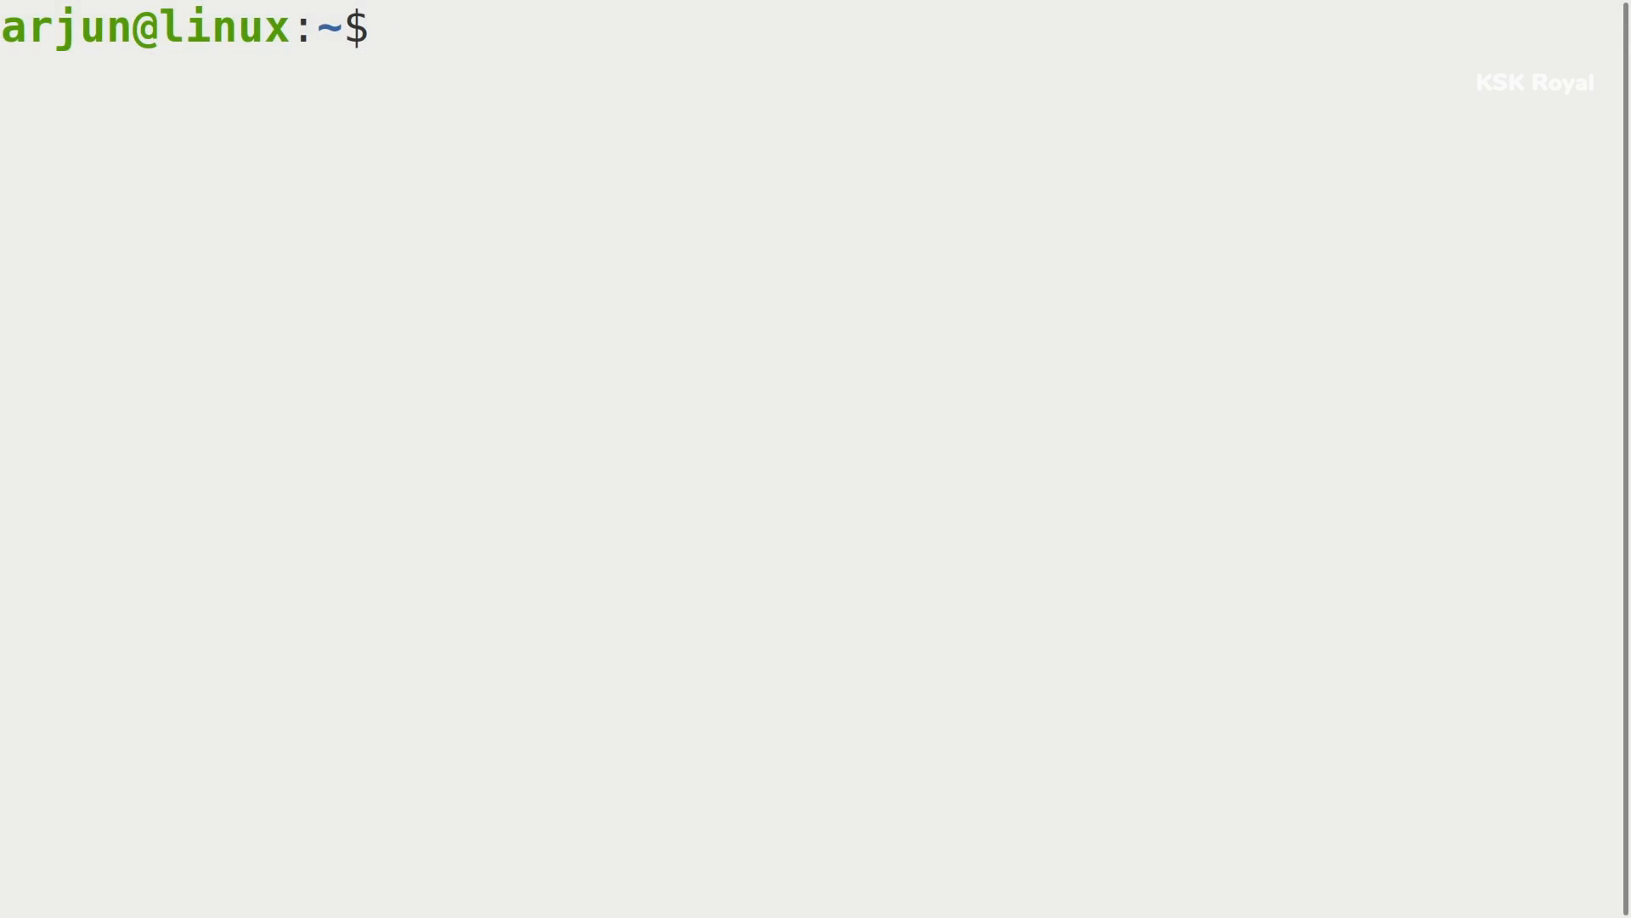
Run speedtest to measure the internet download and upload speeds.
text(speedtest)
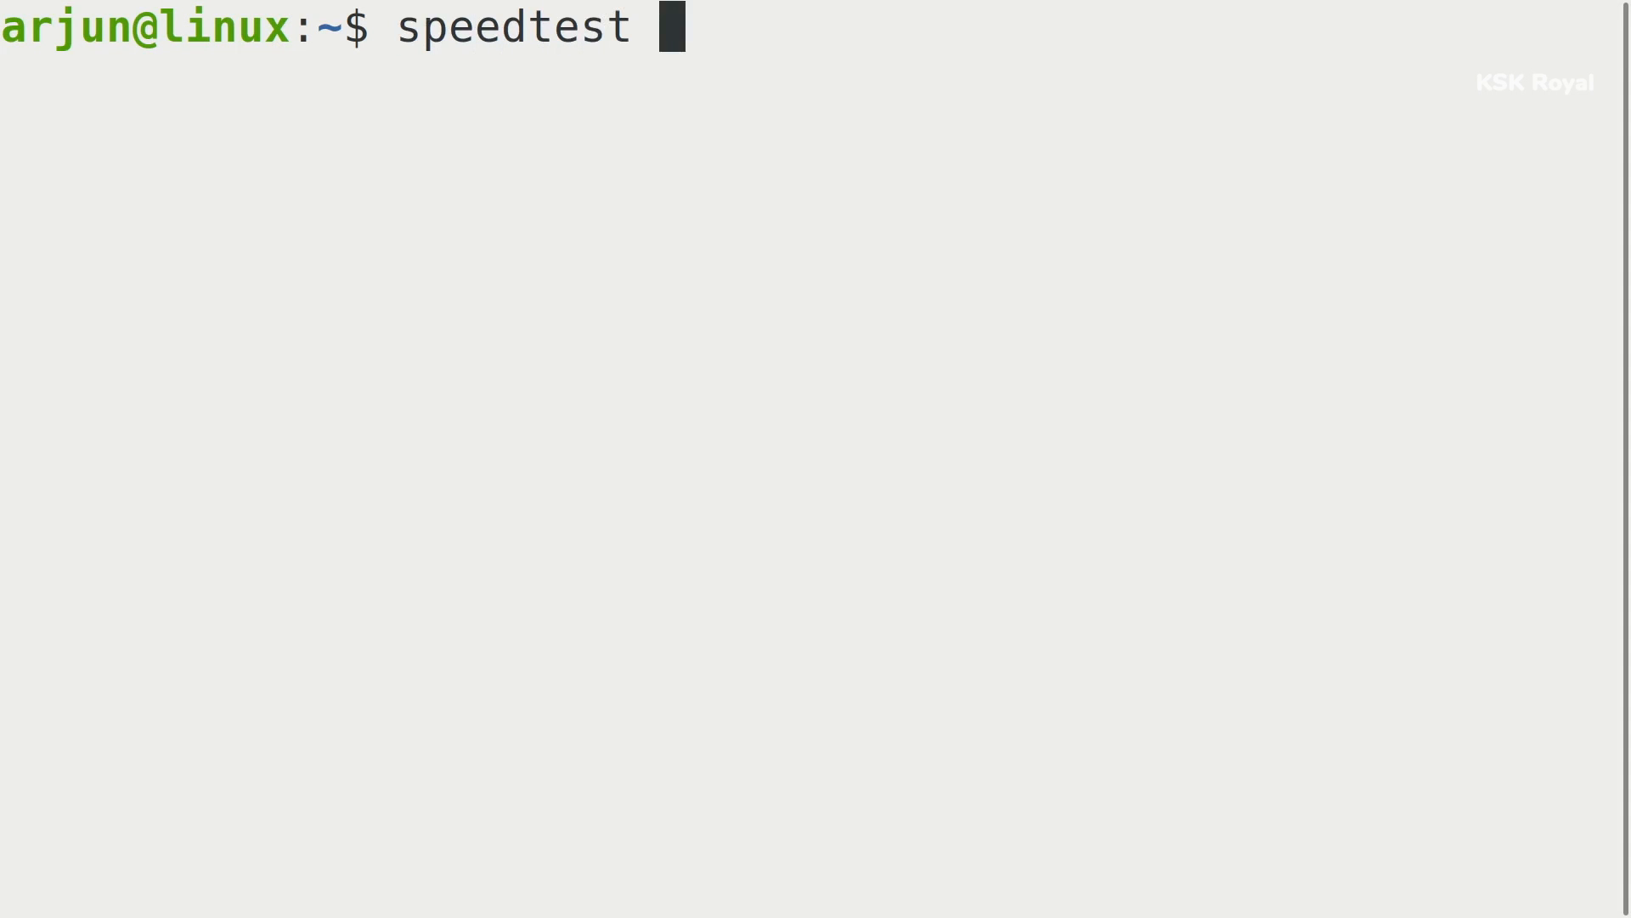
key(Return)
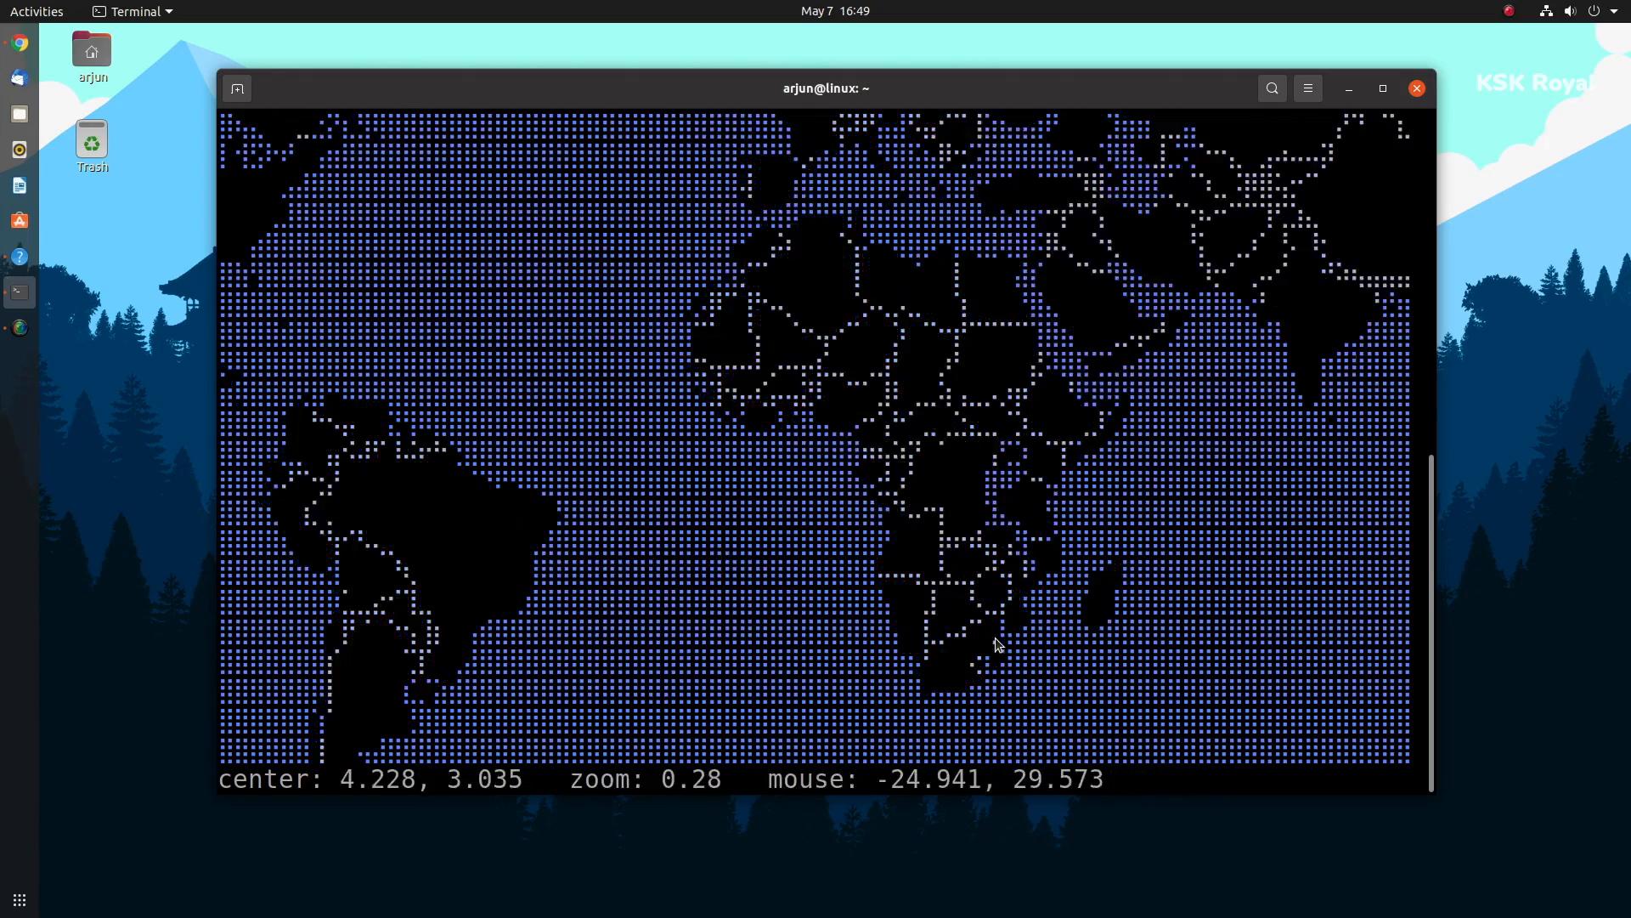
Zoom the MapSCII map into South Africa, then into Bengaluru and pan around southern India.
scroll(up, 3)
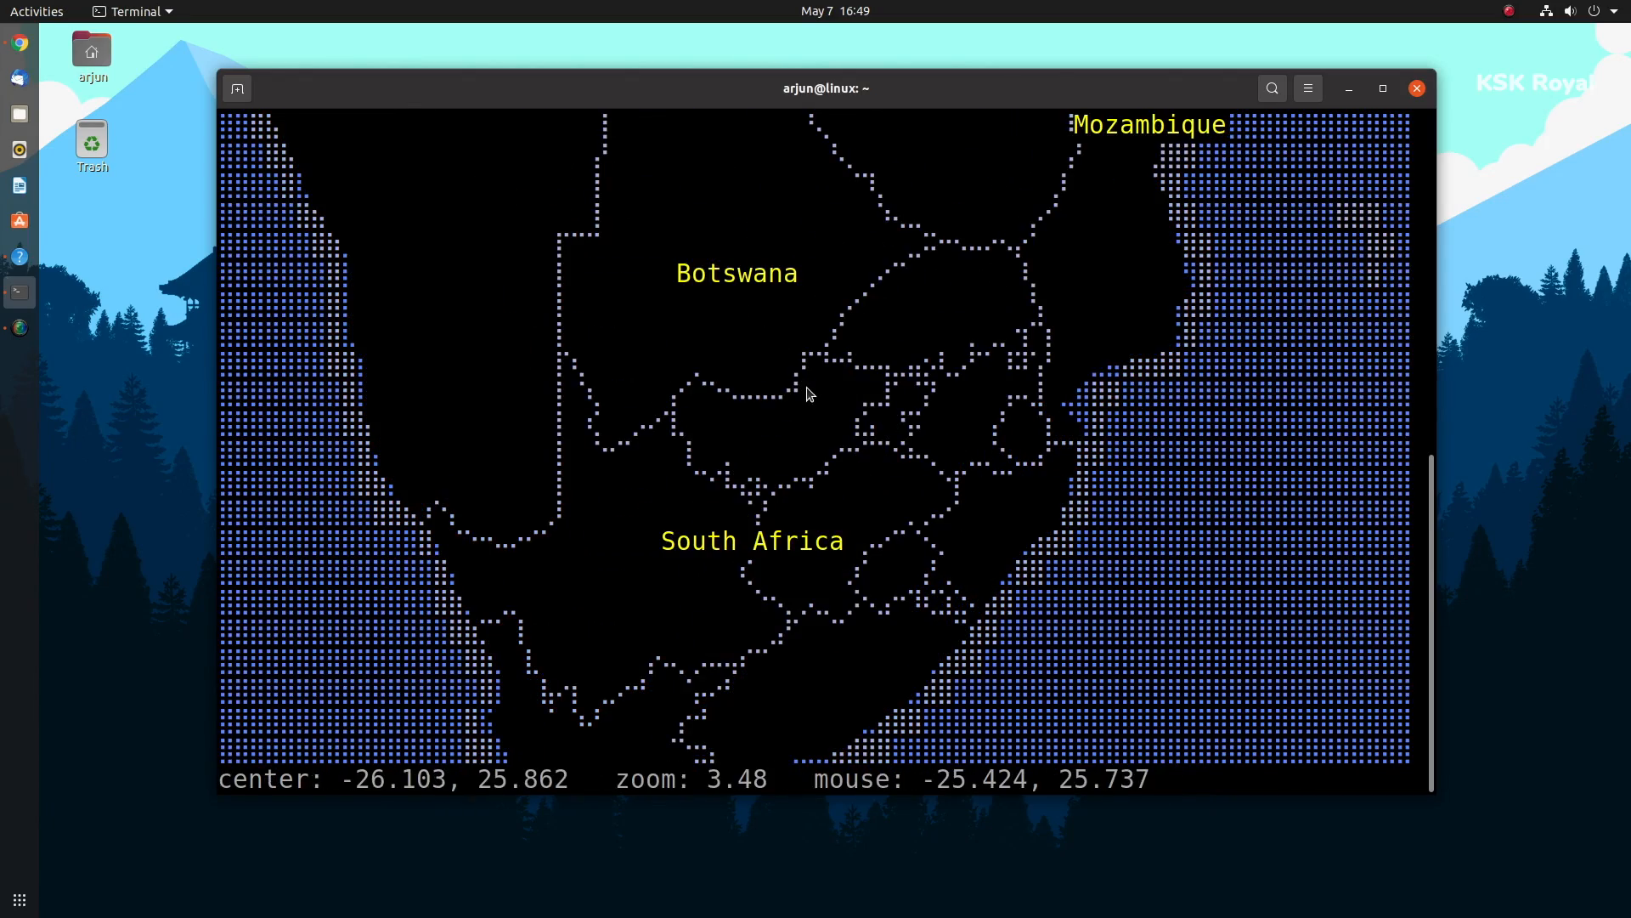
scroll(up, 3)
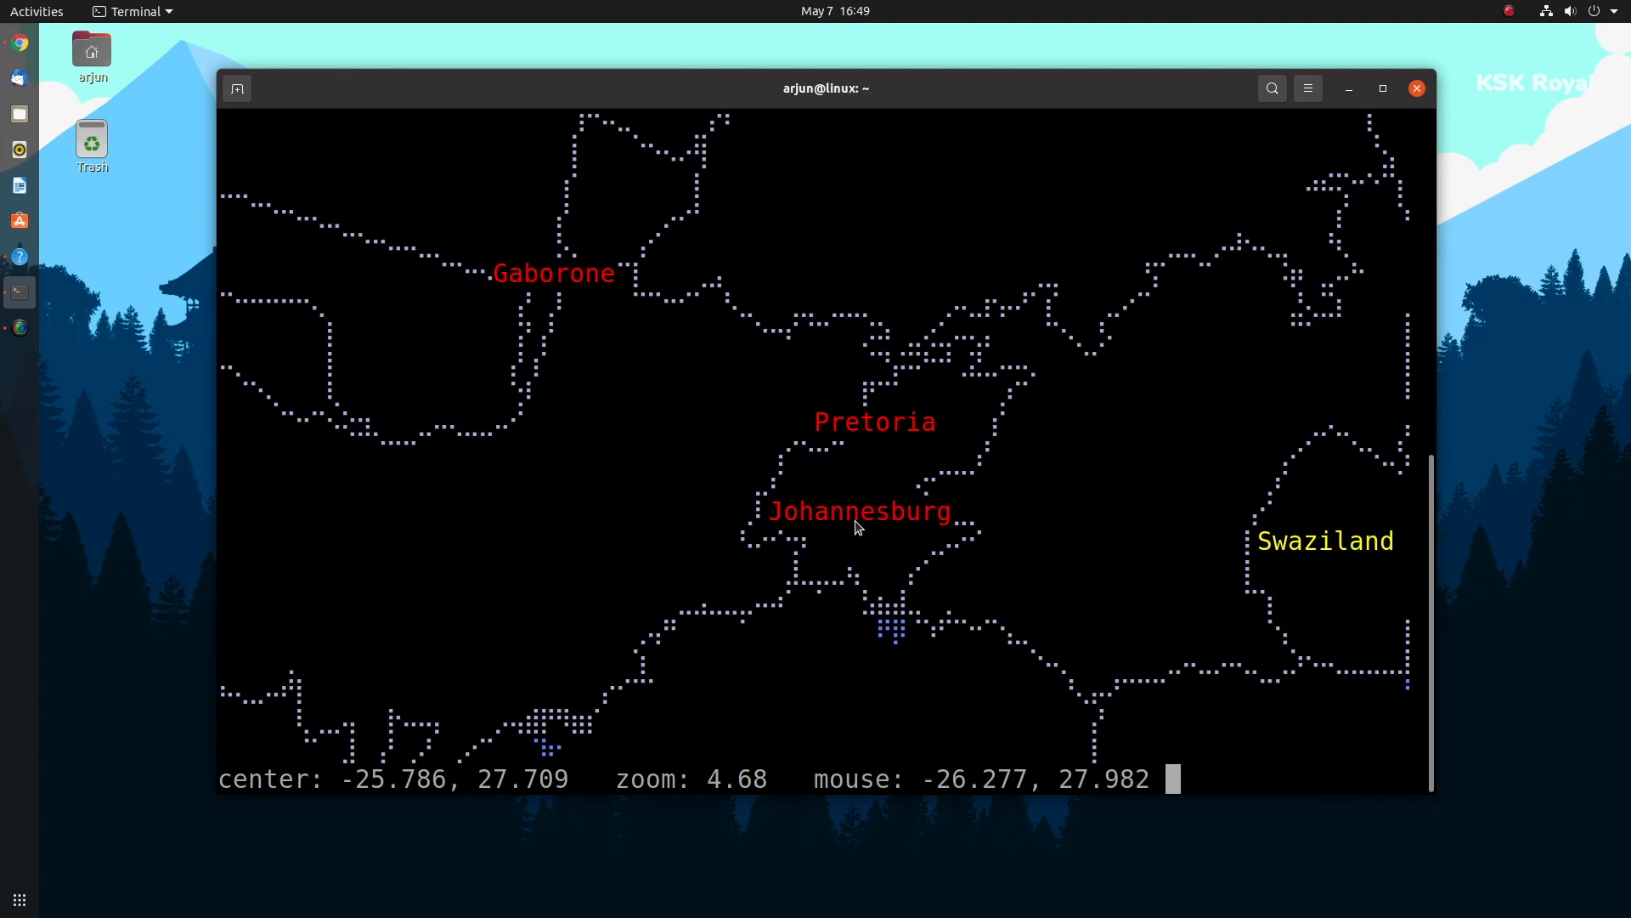
scroll(down, 3)
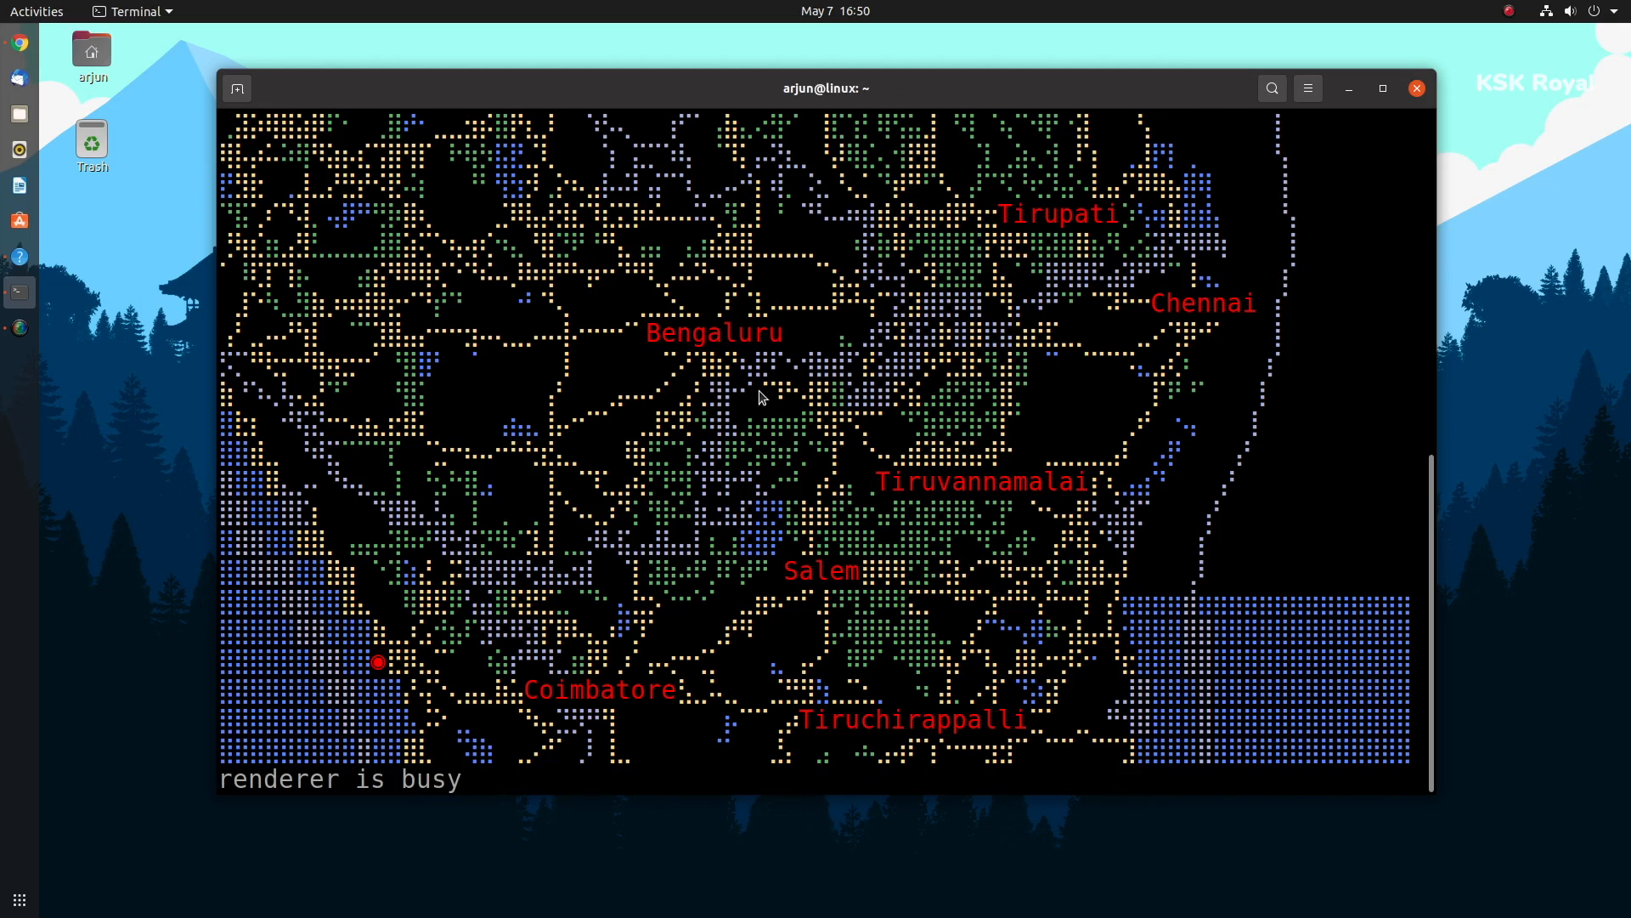
scroll(up, 3)
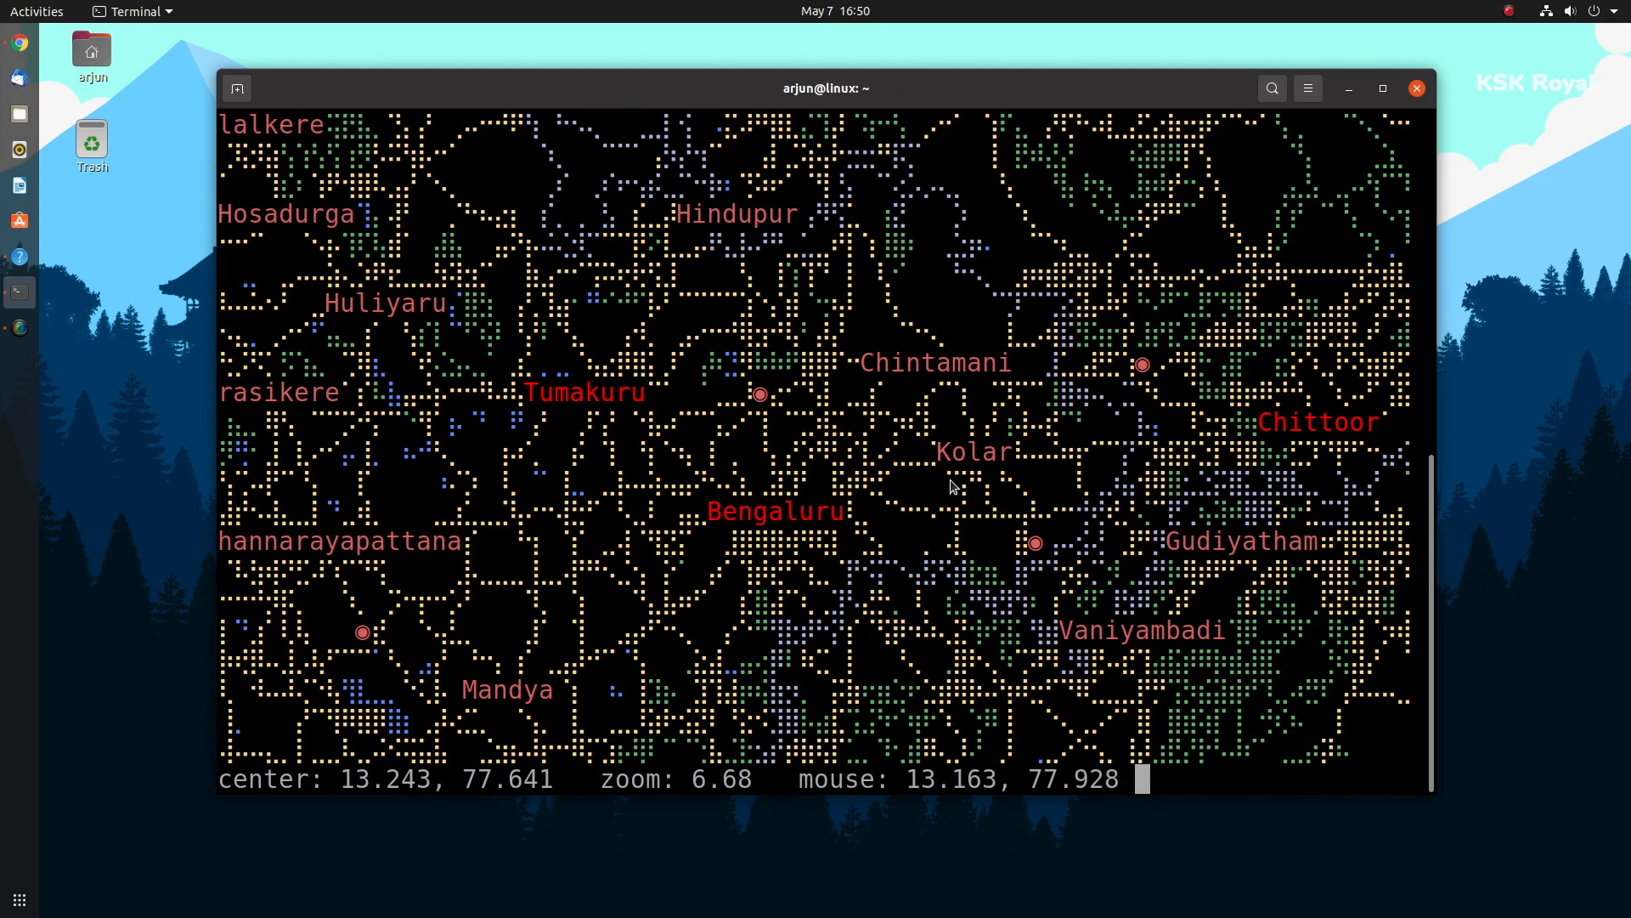
scroll(down, 3)
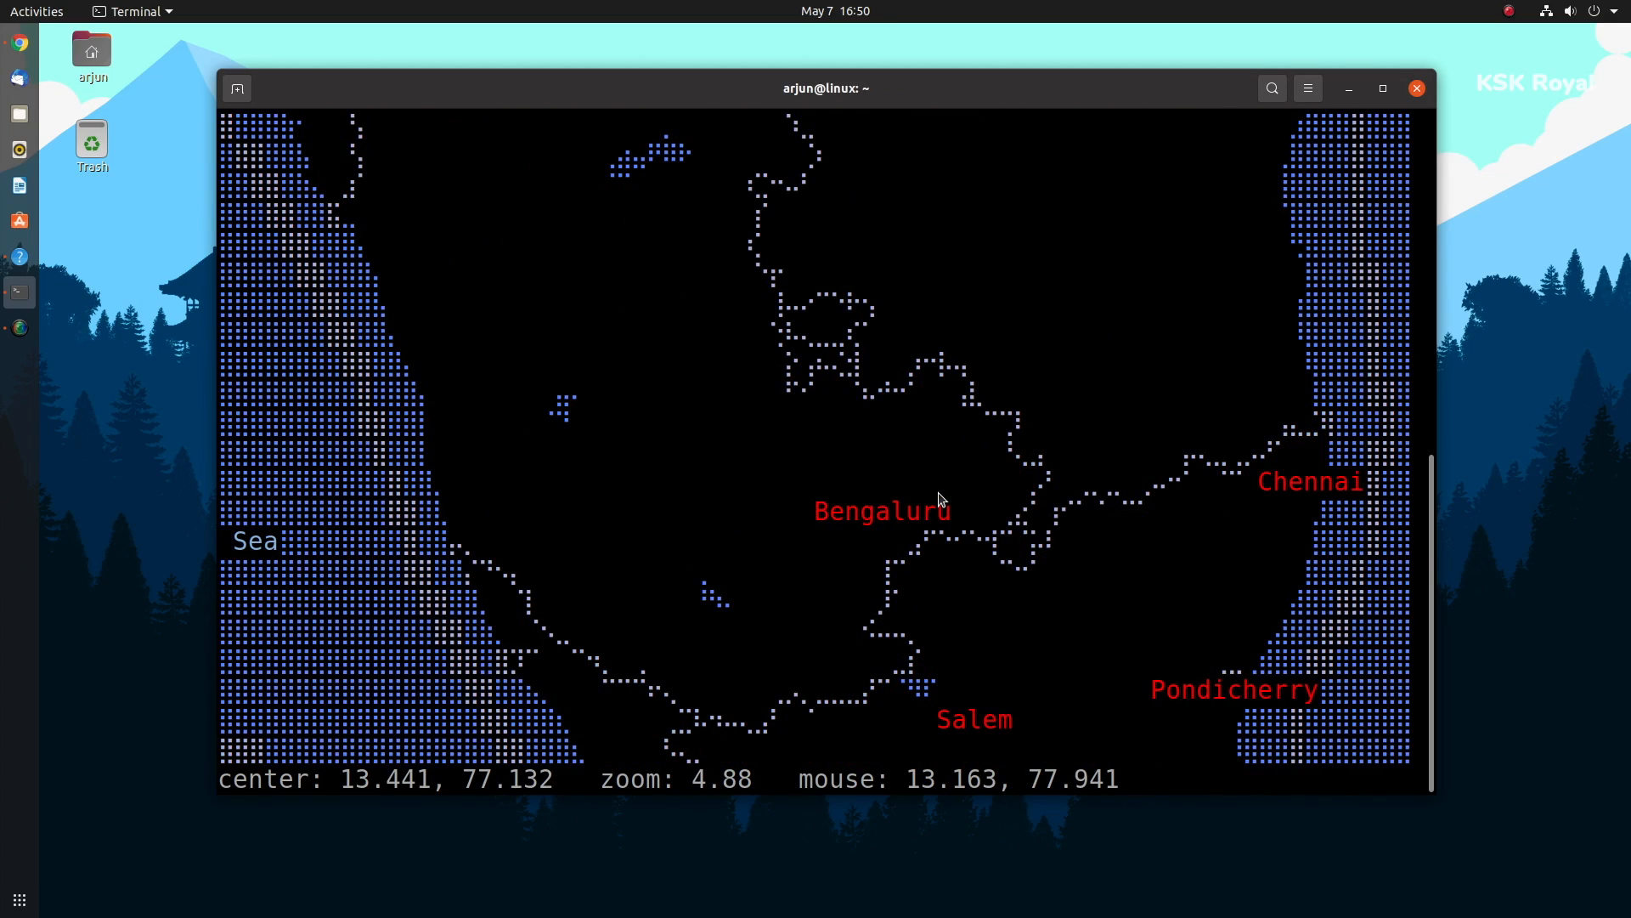
scroll(up, 3)
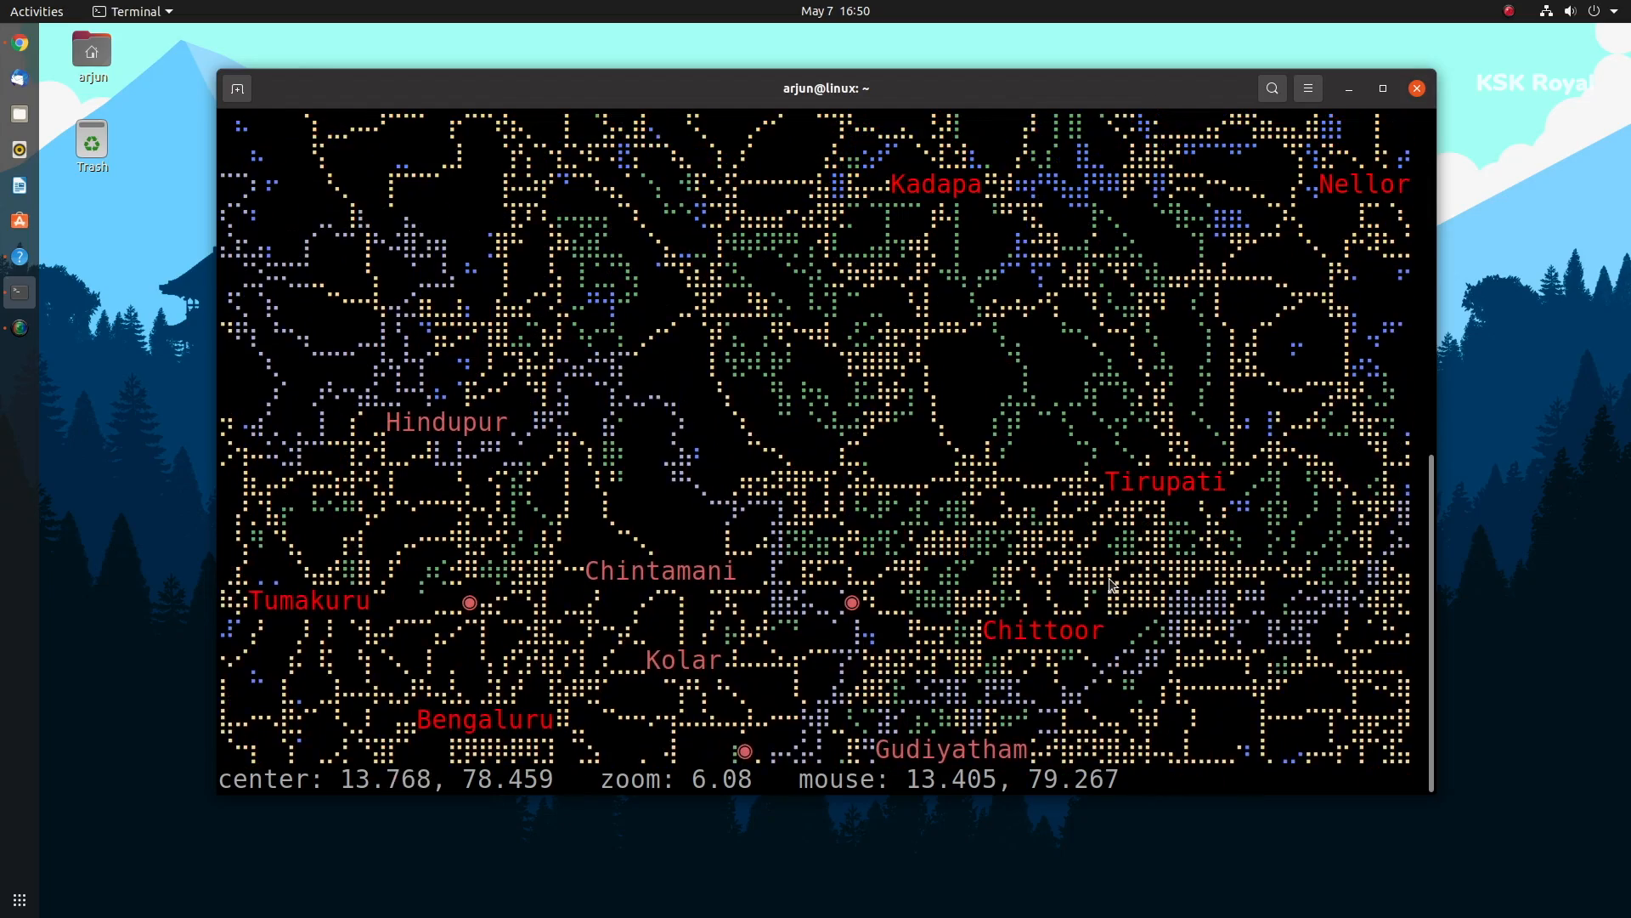
scroll(left, 3)
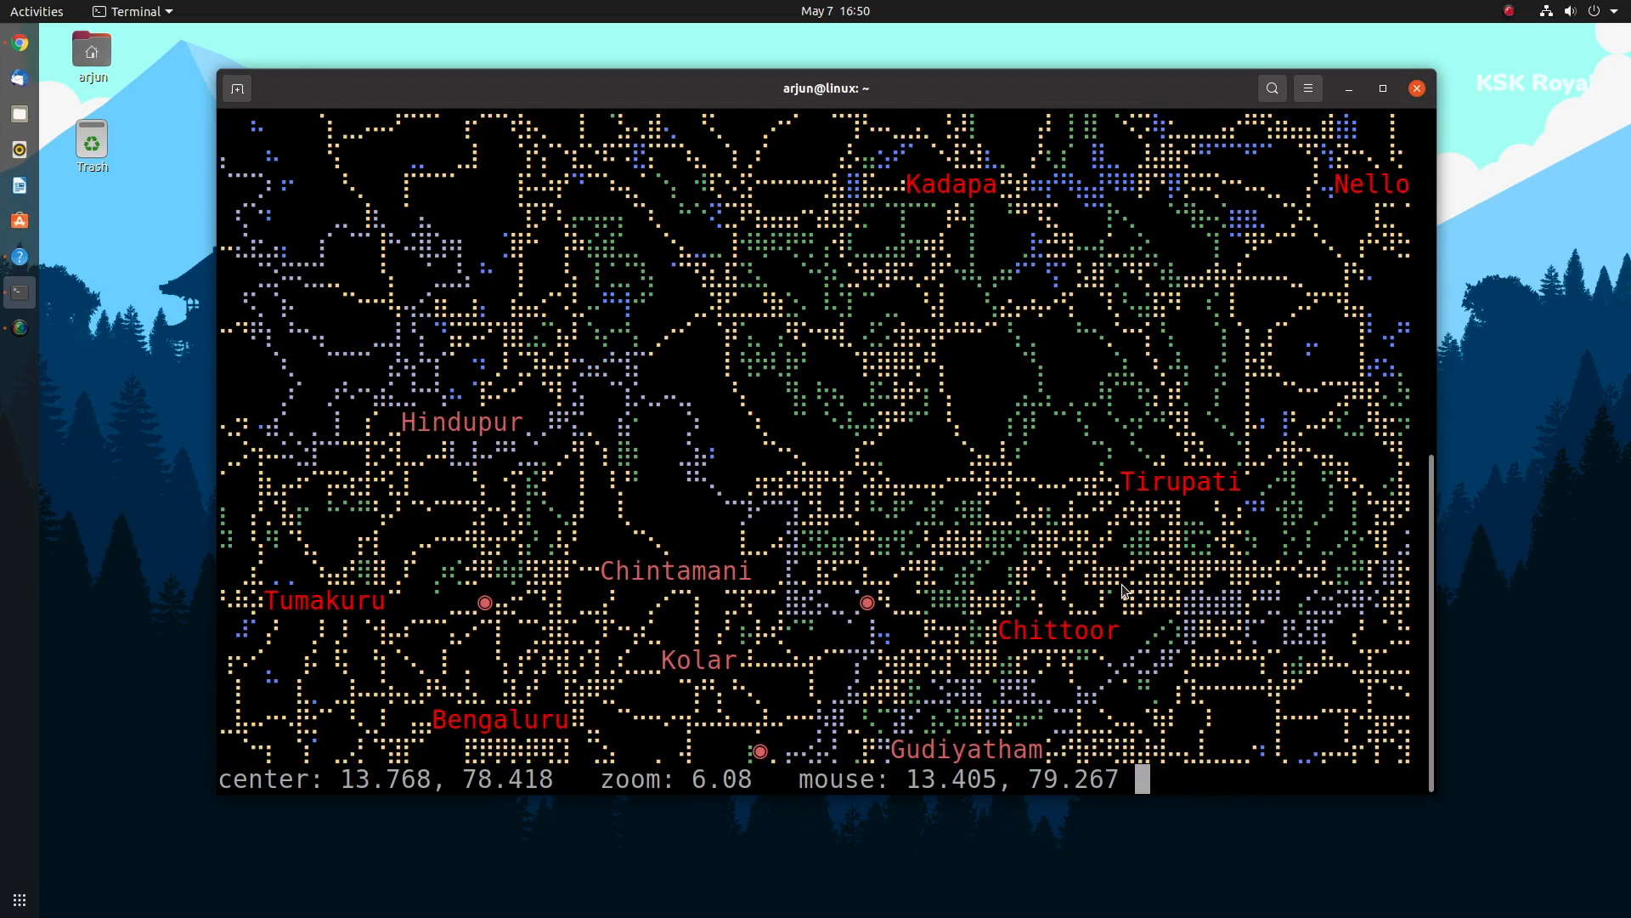